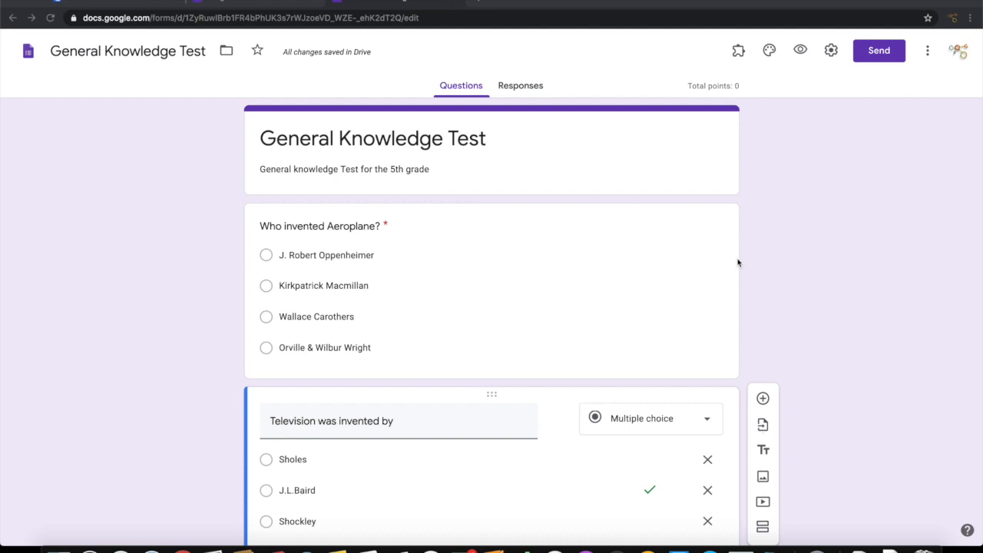
pyautogui.moveTo(761, 220)
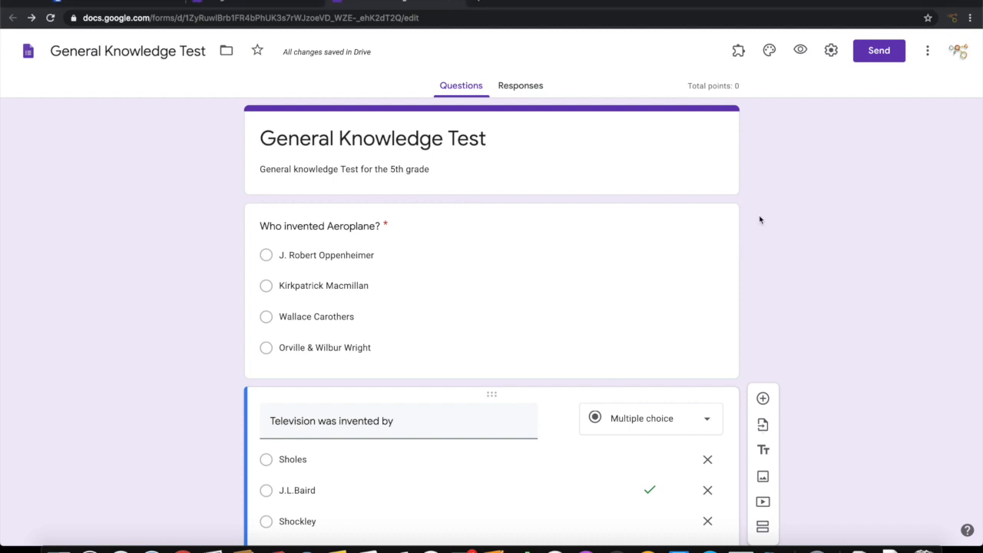
# Launch the Form Presenter add-on and open its setup sidebar for this form
pyautogui.click(739, 51)
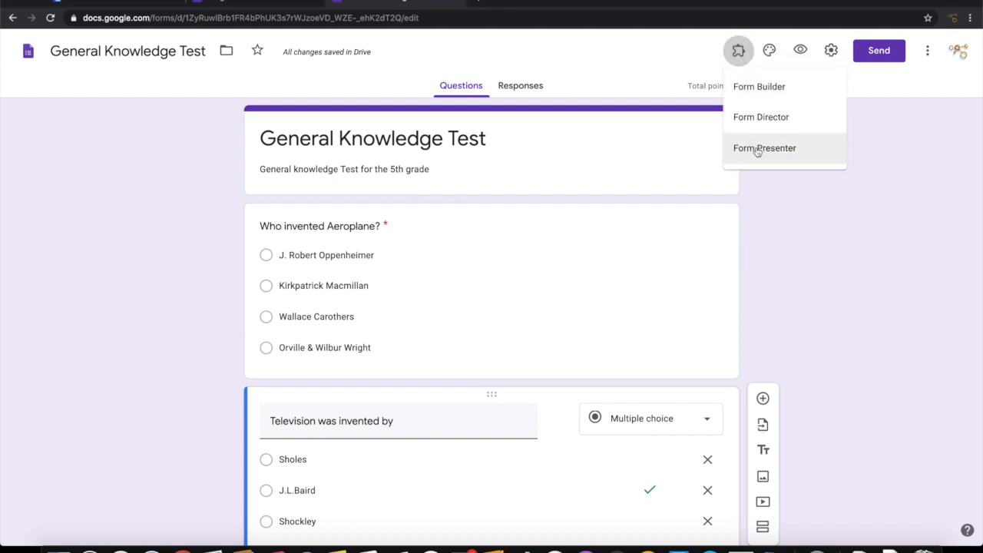
pyautogui.click(764, 147)
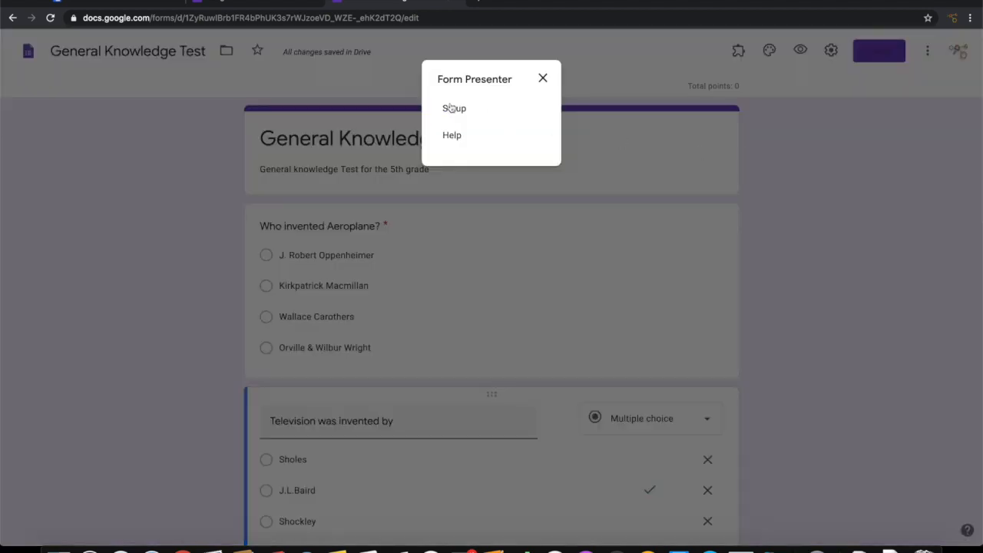
pyautogui.click(454, 107)
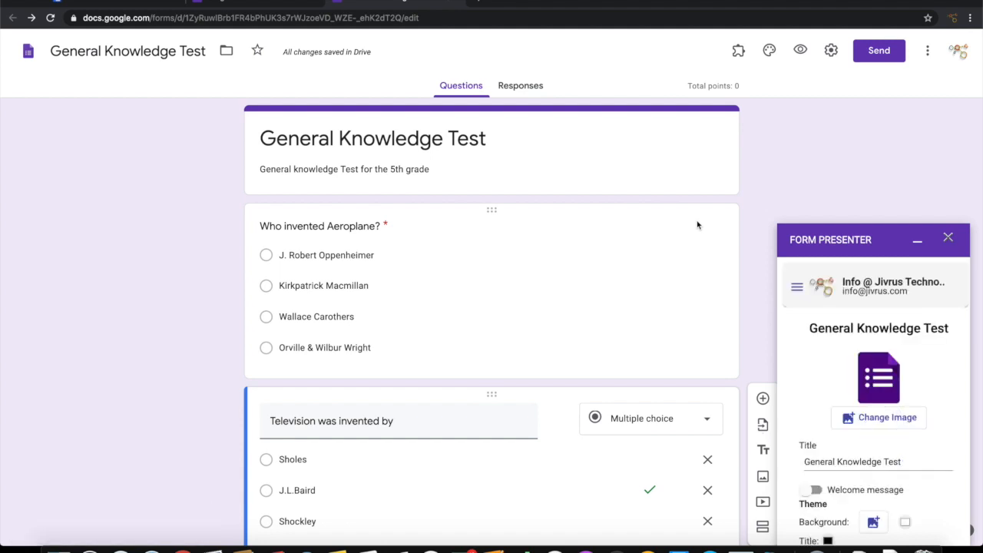
# Enable the welcome message and review Time, Audience and Action Control, including the 30-minute timer
pyautogui.scroll(-3)
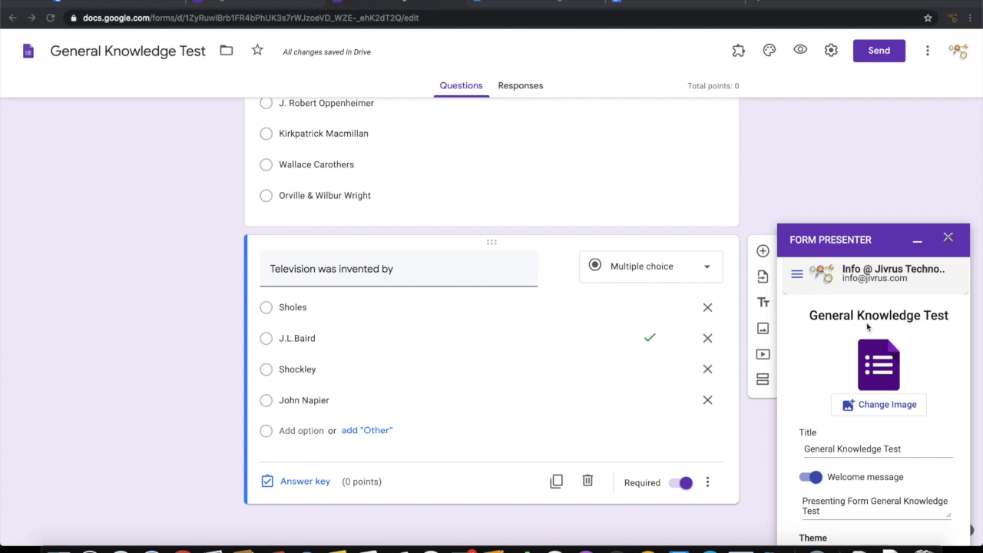
pyautogui.moveTo(899, 383)
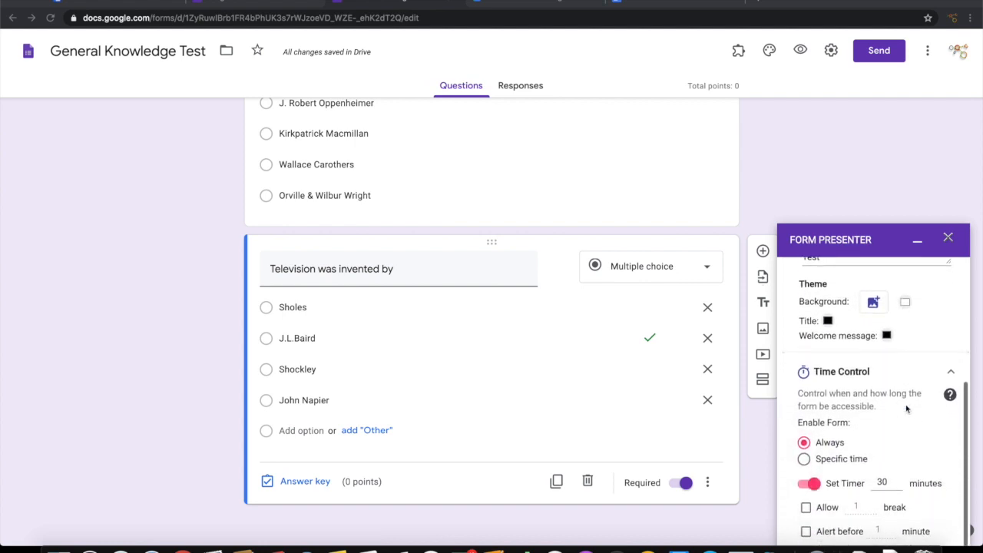
pyautogui.scroll(-3)
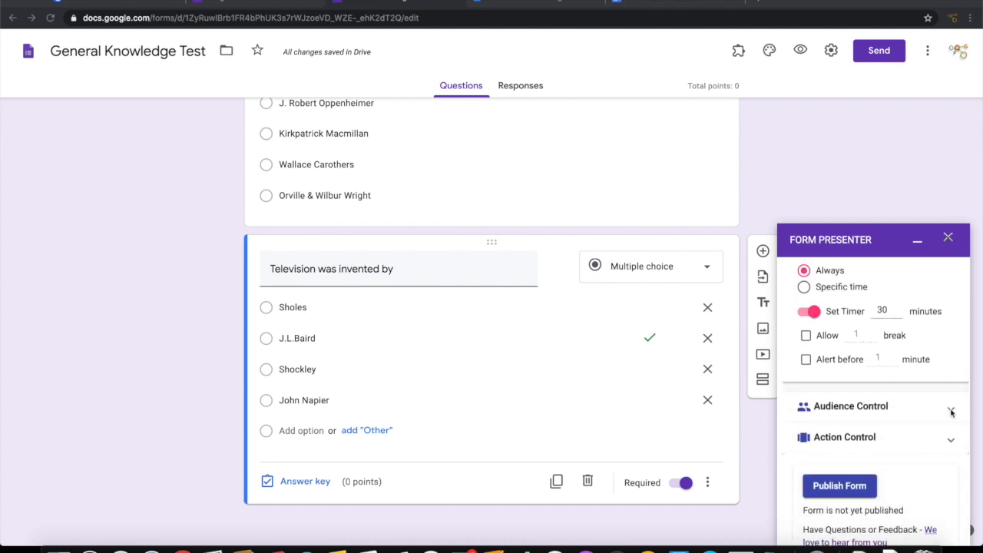
pyautogui.click(850, 406)
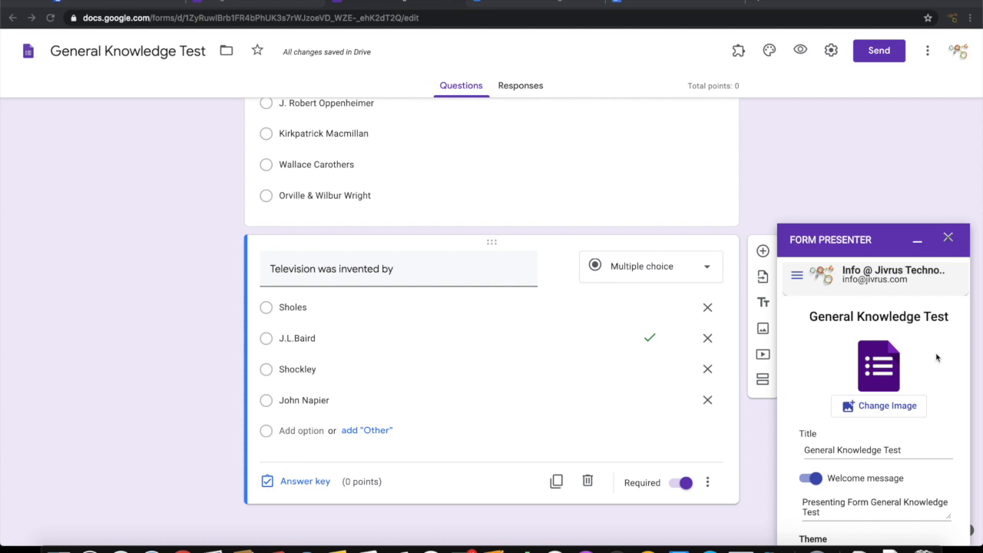
pyautogui.scroll(-3)
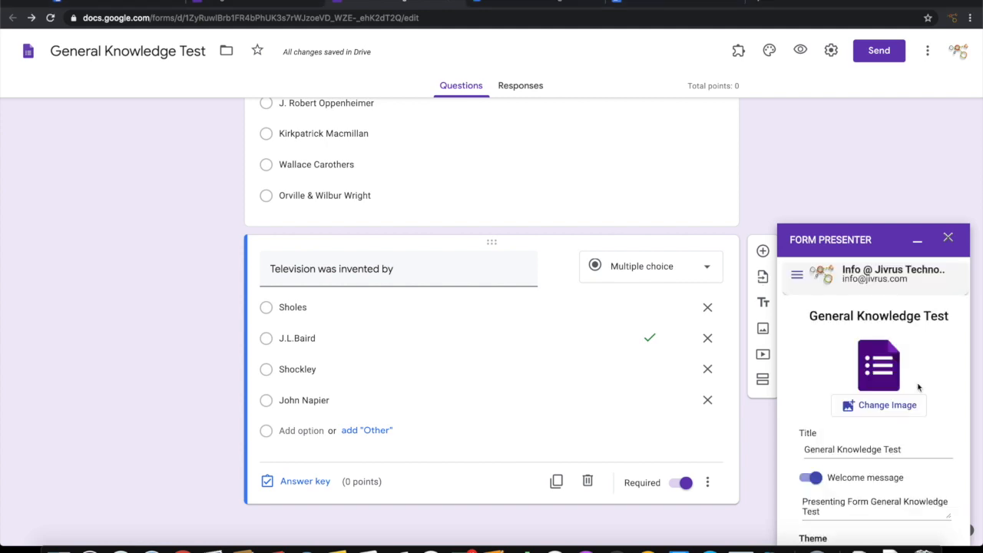
# Replace the presenter page logo with gkimage.jpg
pyautogui.click(886, 405)
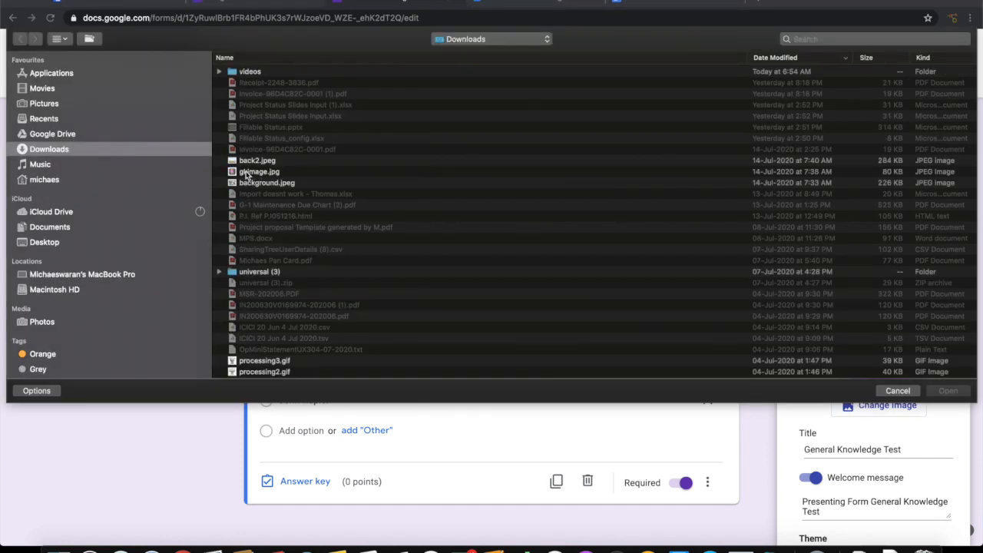
pyautogui.click(259, 171)
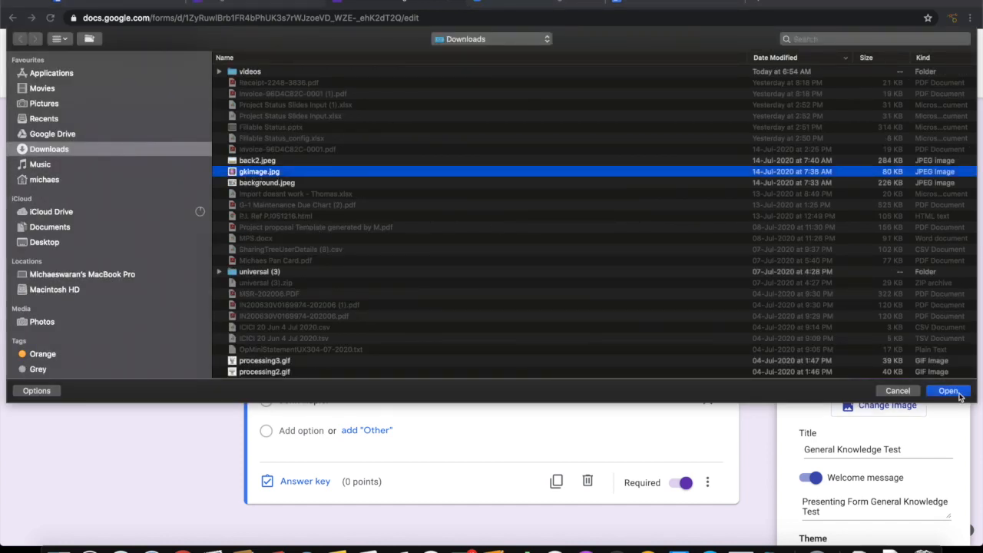
pyautogui.click(949, 391)
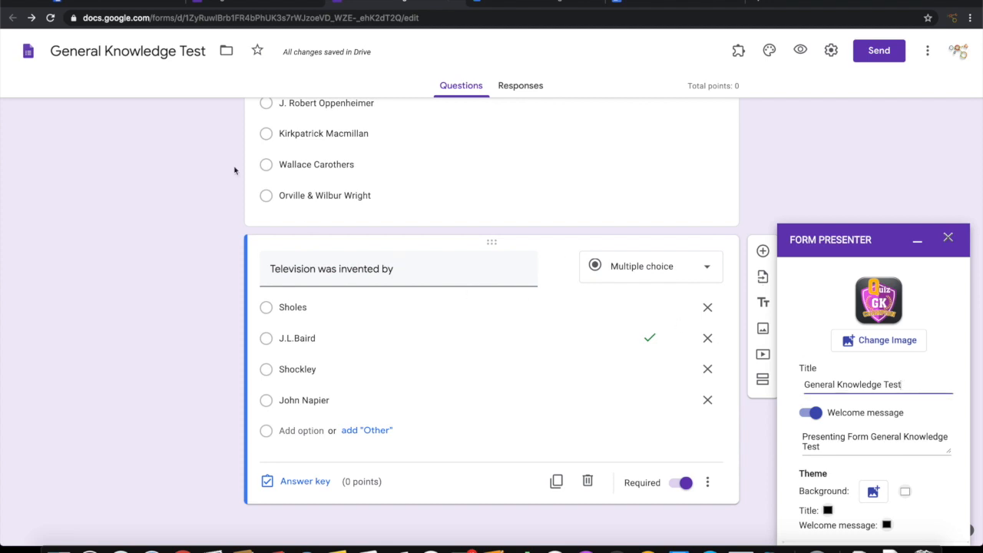
# Retitle the presenter page 'General Knowledge Test for 5th Grade'
pyautogui.click(868, 385)
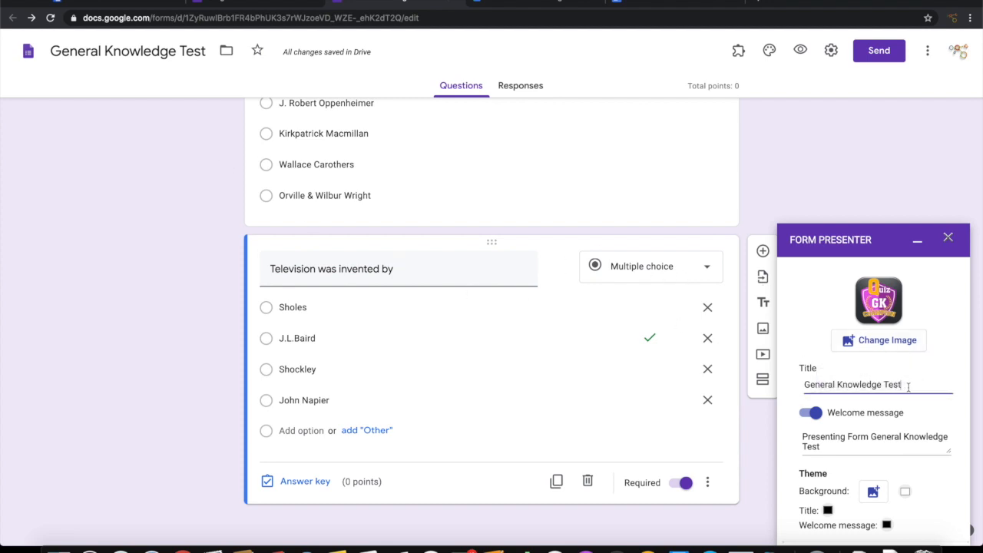
pyautogui.write('for')
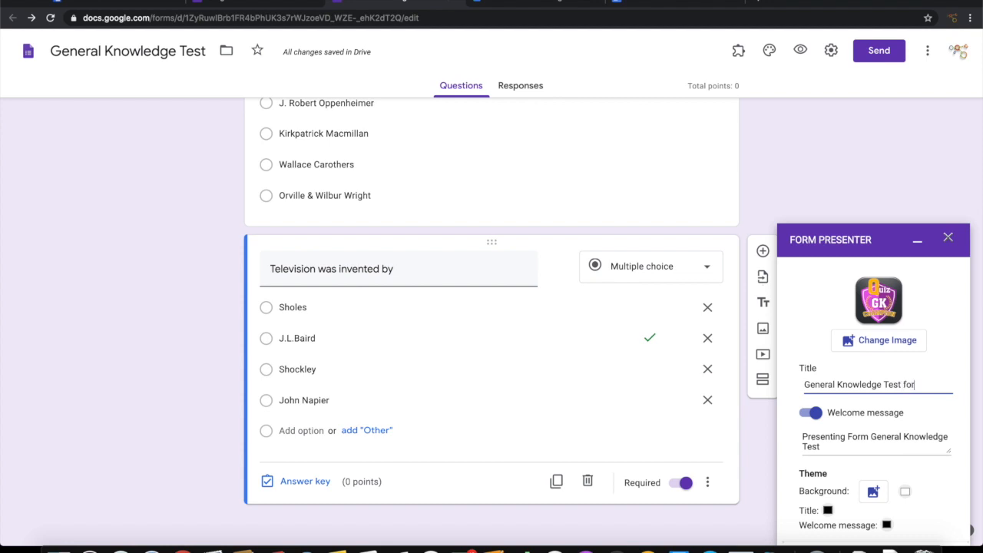
pyautogui.write('5th Grade')
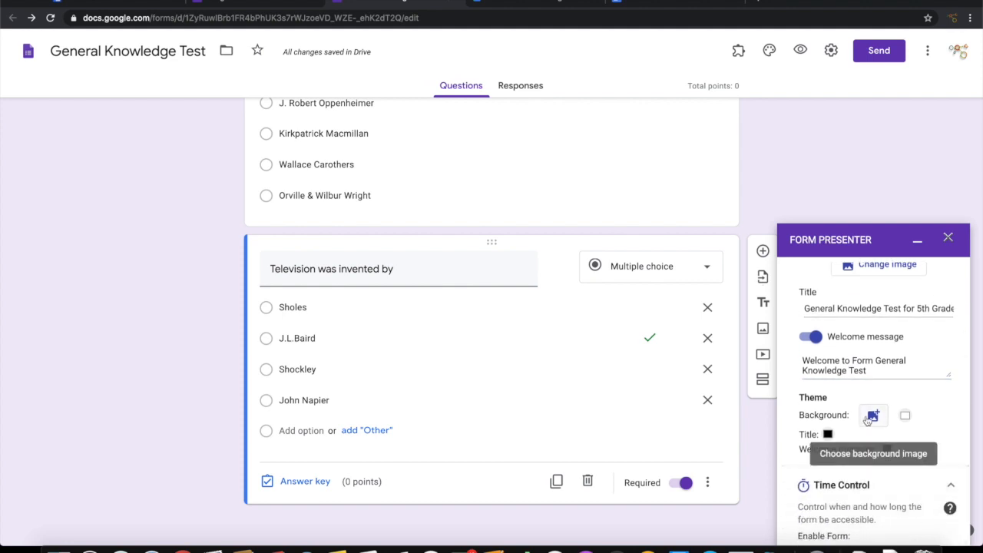
# Set the theme background image to the flower-field JPEG from Downloads
pyautogui.click(873, 414)
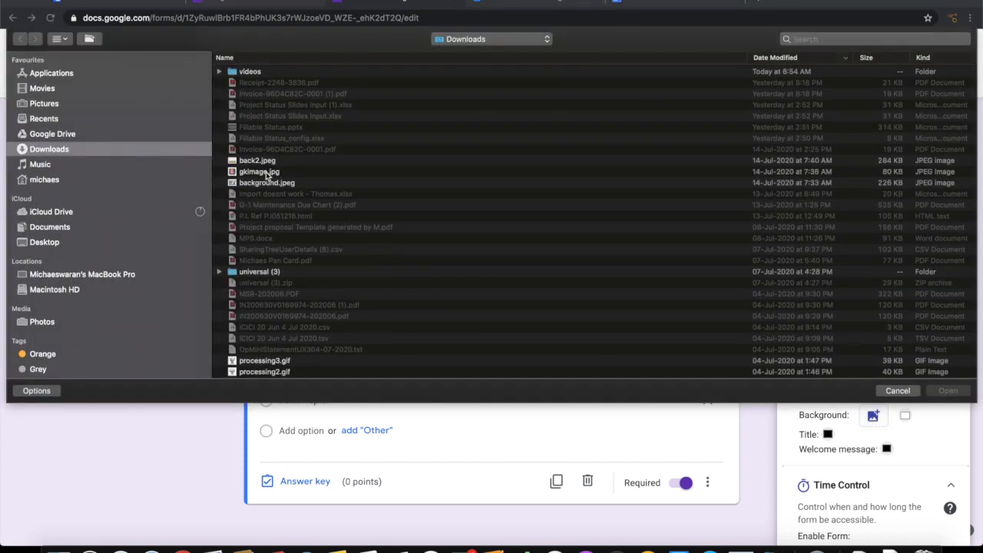
pyautogui.click(258, 160)
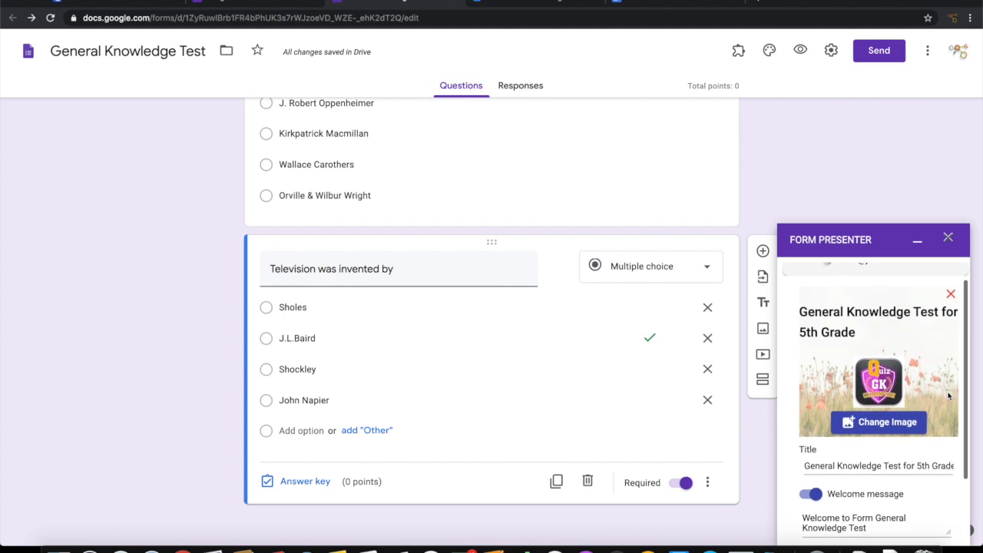
pyautogui.scroll(-3)
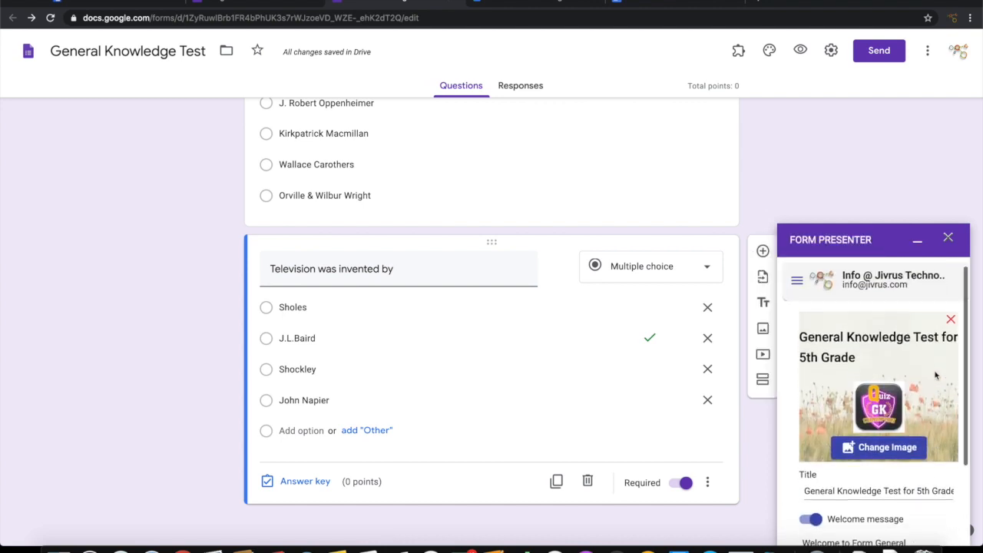
# Make the presenter page title colour dark red
pyautogui.scroll(-3)
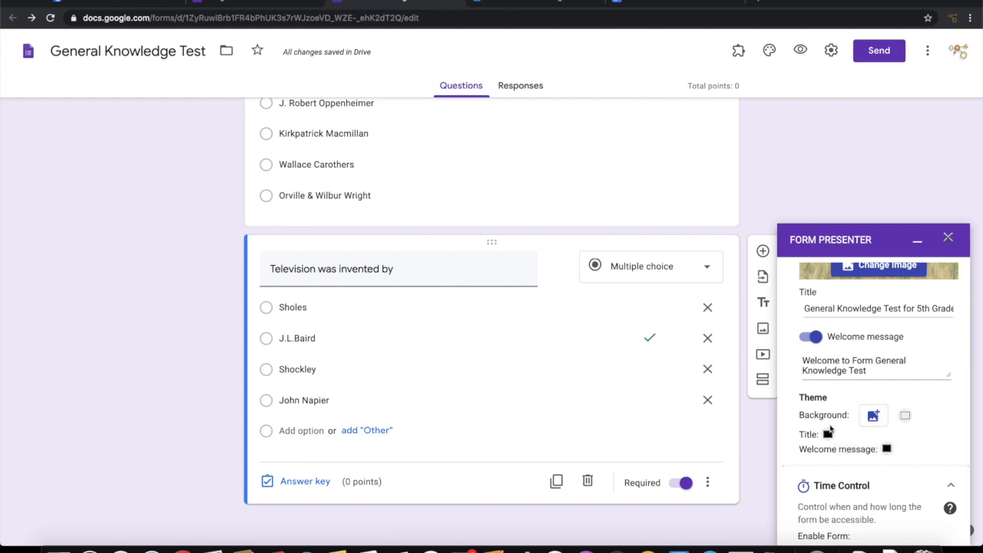
pyautogui.click(827, 433)
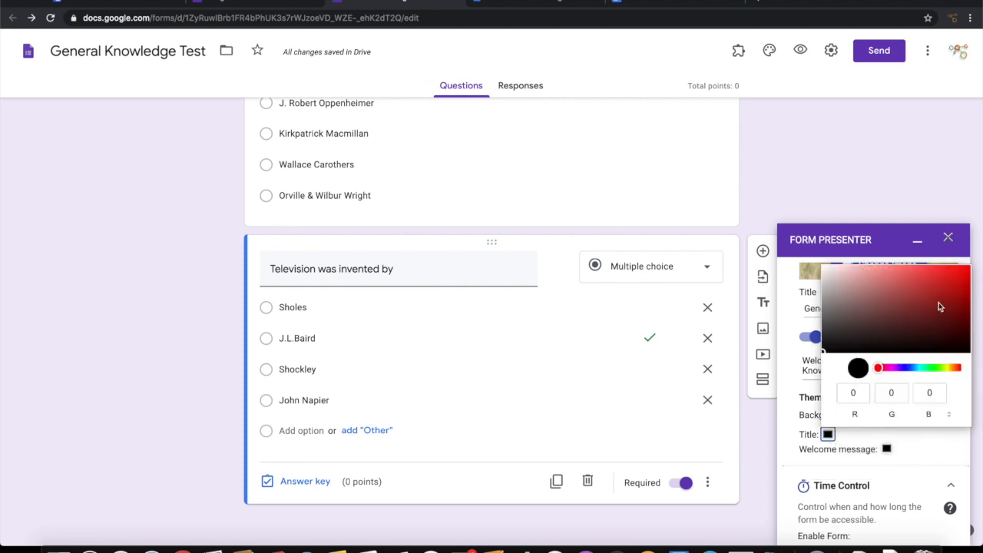
pyautogui.click(957, 310)
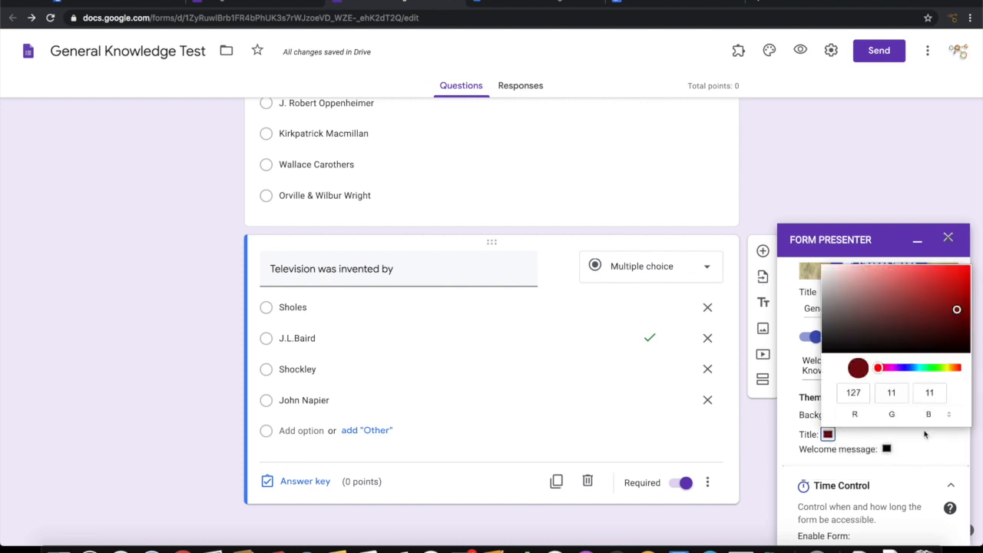
# Make the welcome message colour dark blue
pyautogui.click(886, 449)
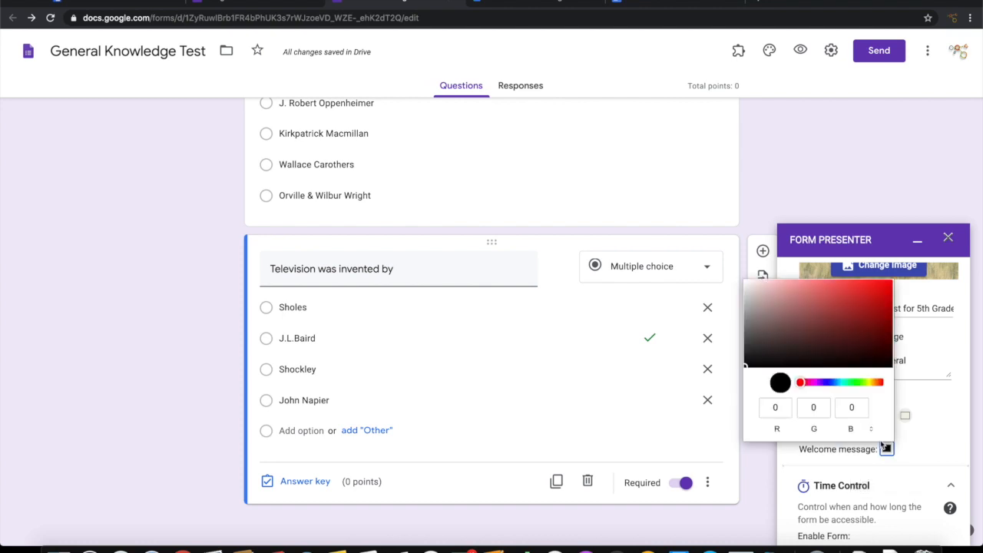
pyautogui.click(862, 319)
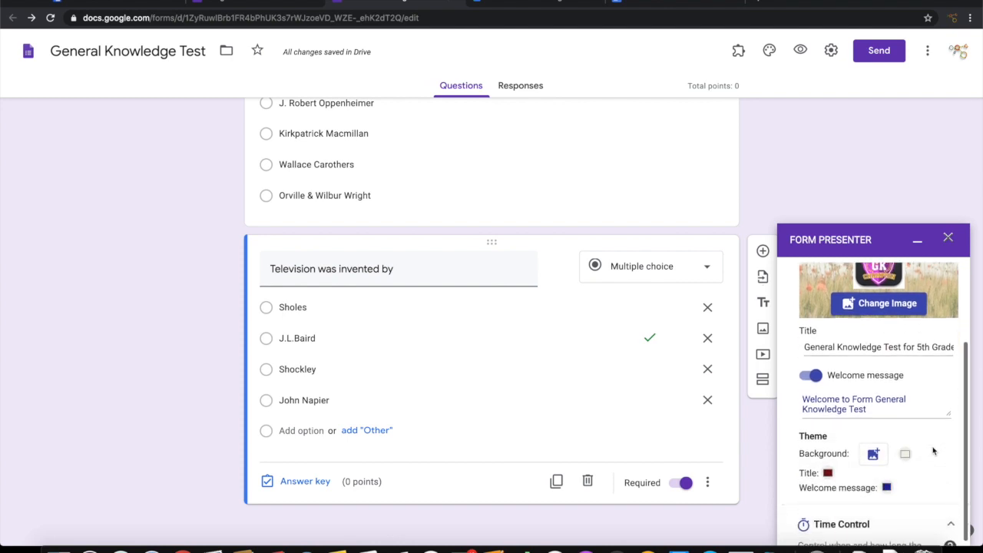
pyautogui.scroll(-3)
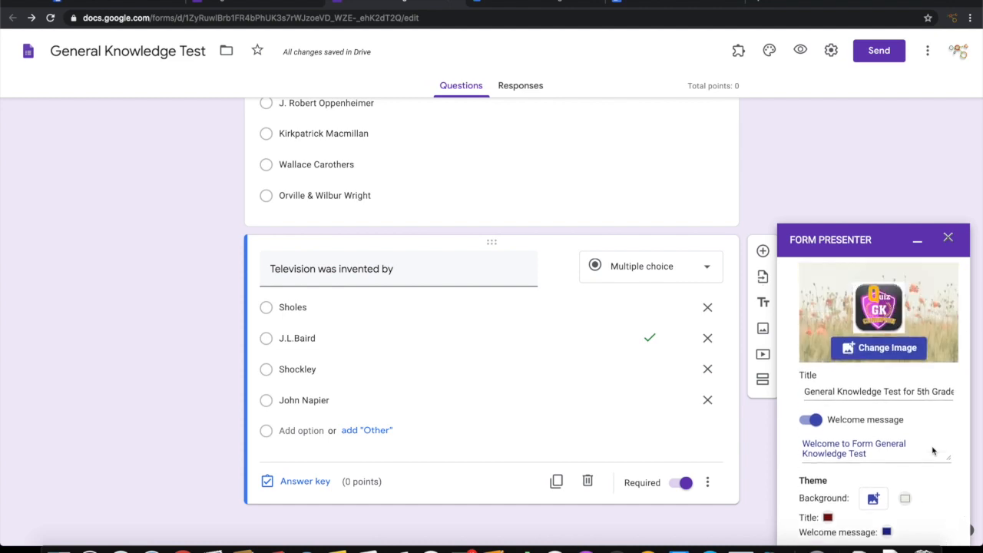
pyautogui.scroll(-3)
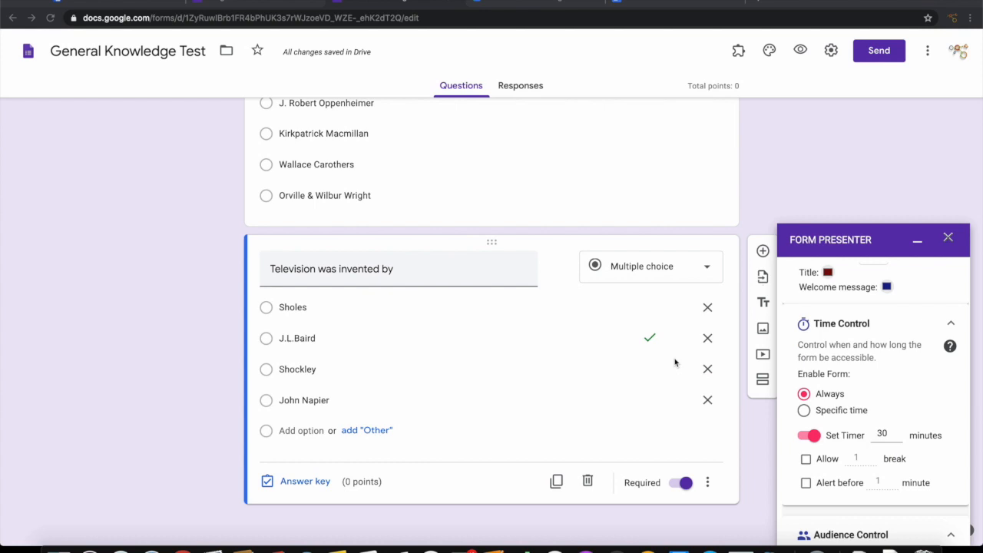
pyautogui.moveTo(903, 332)
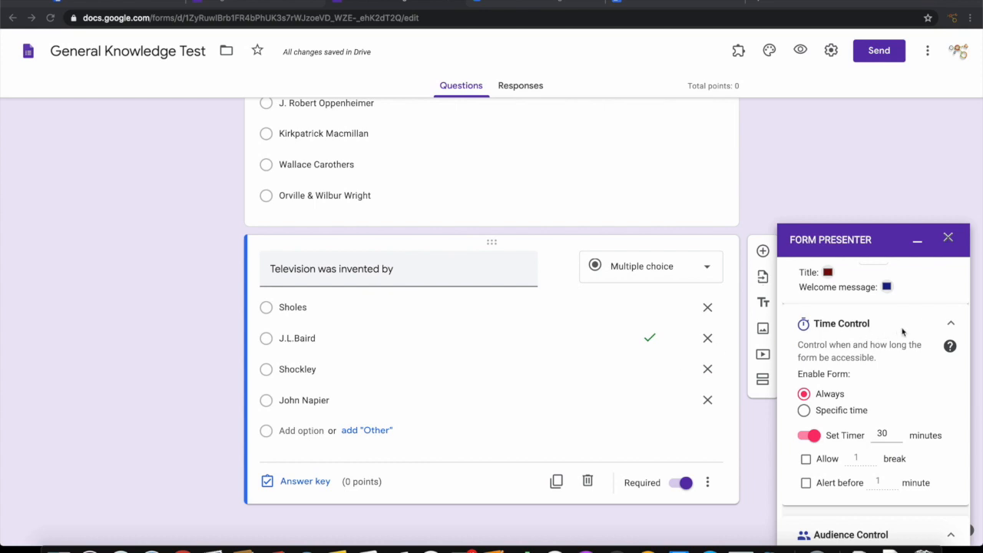
pyautogui.scroll(-3)
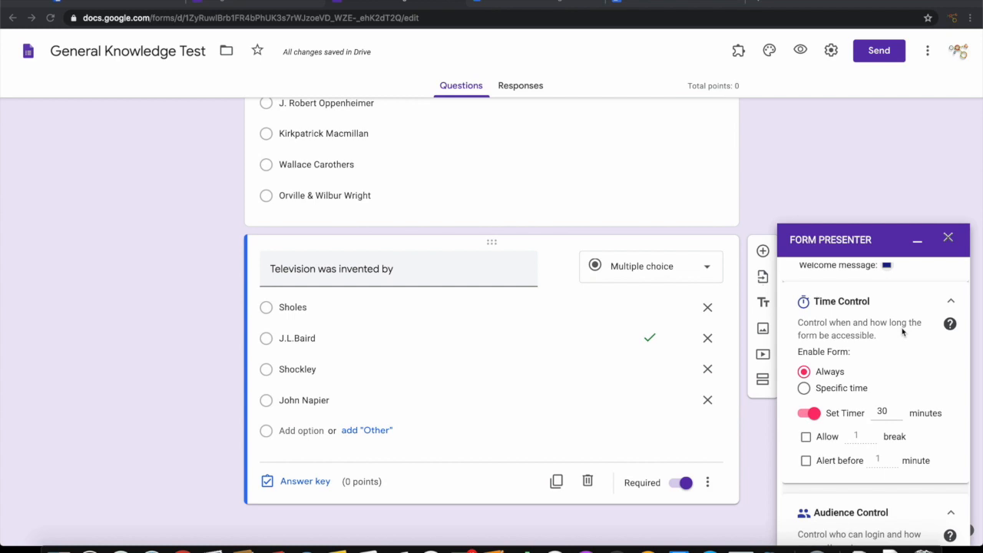
pyautogui.moveTo(892, 381)
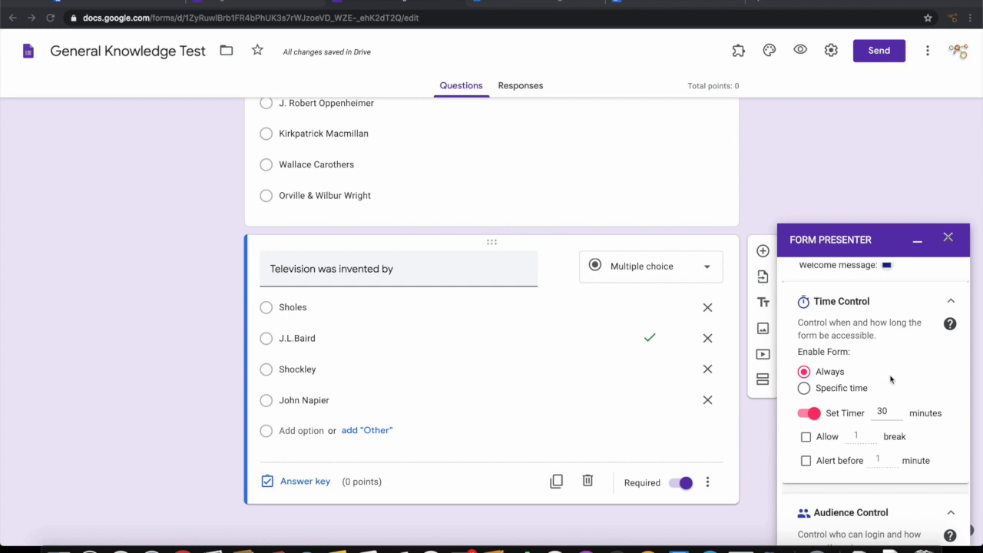
pyautogui.moveTo(902, 386)
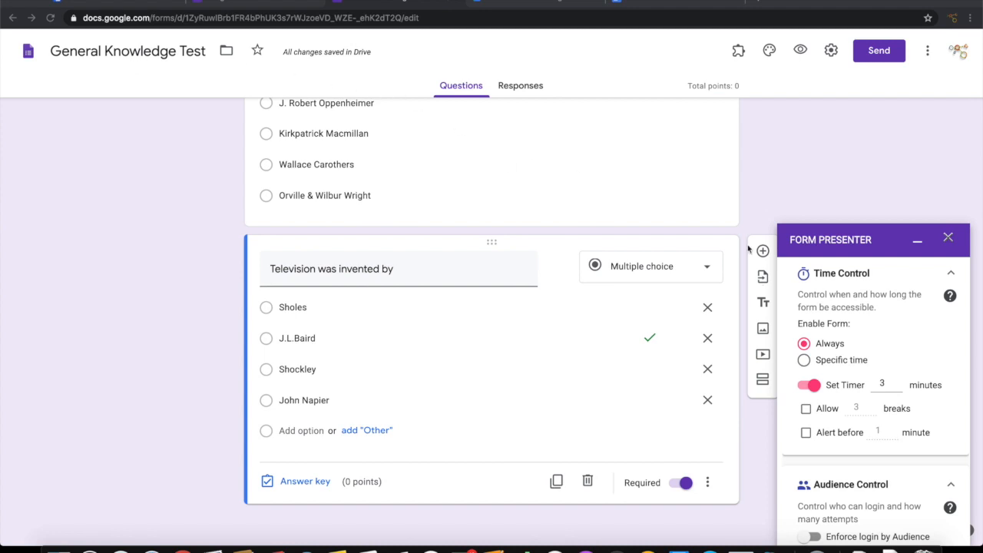
pyautogui.moveTo(894, 340)
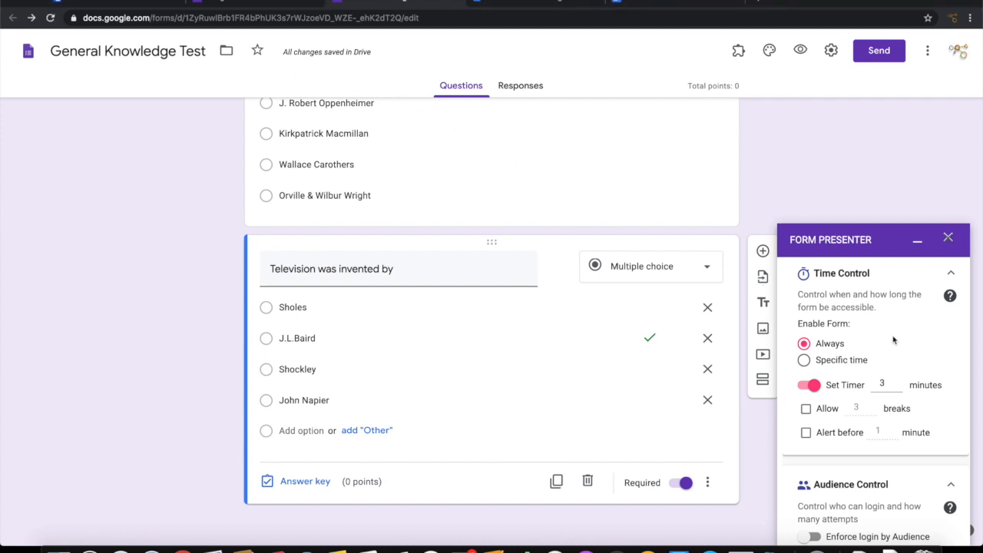
pyautogui.moveTo(872, 340)
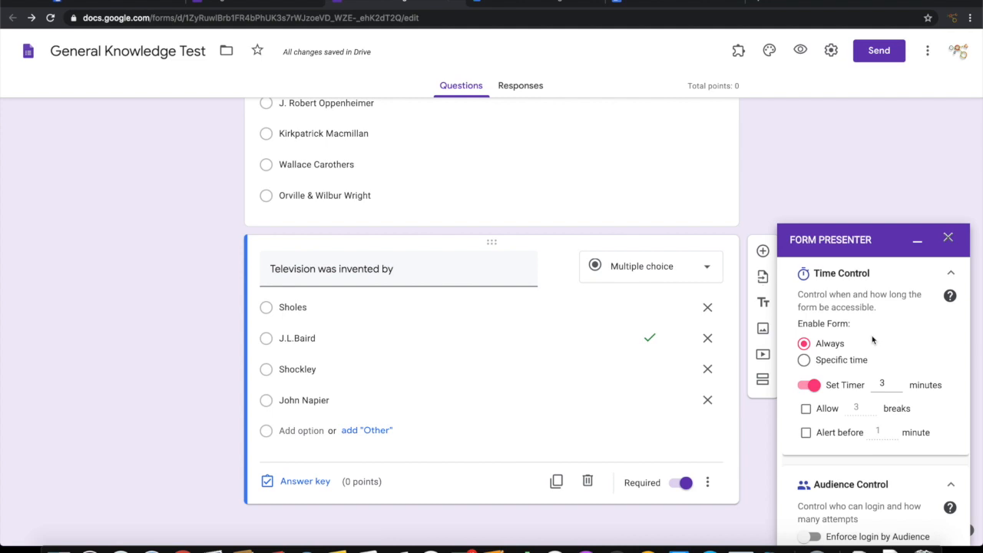
pyautogui.moveTo(845, 365)
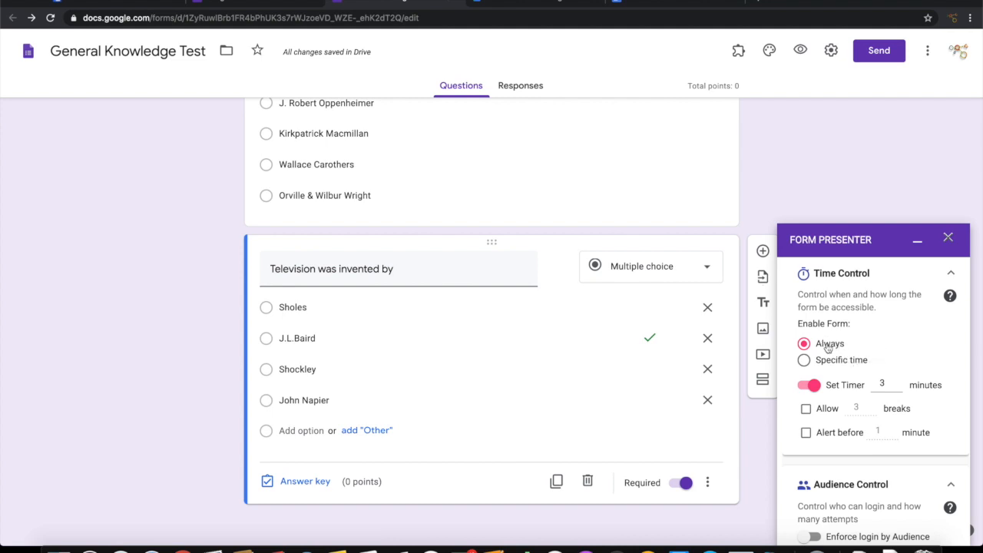
pyautogui.moveTo(878, 349)
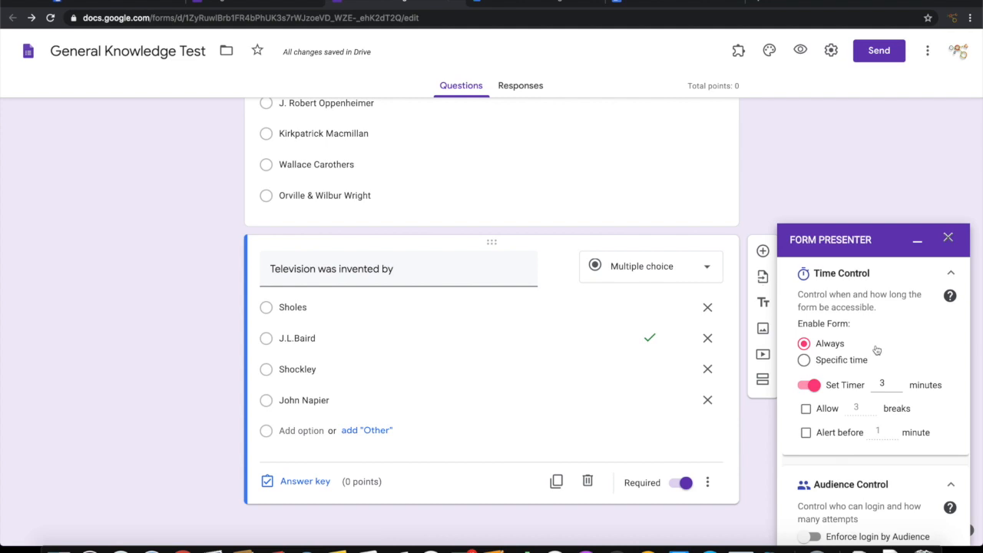
# Open the form only 10:00–11:00 AM on 7/16/2020, leaving Strict Timer off
pyautogui.click(804, 361)
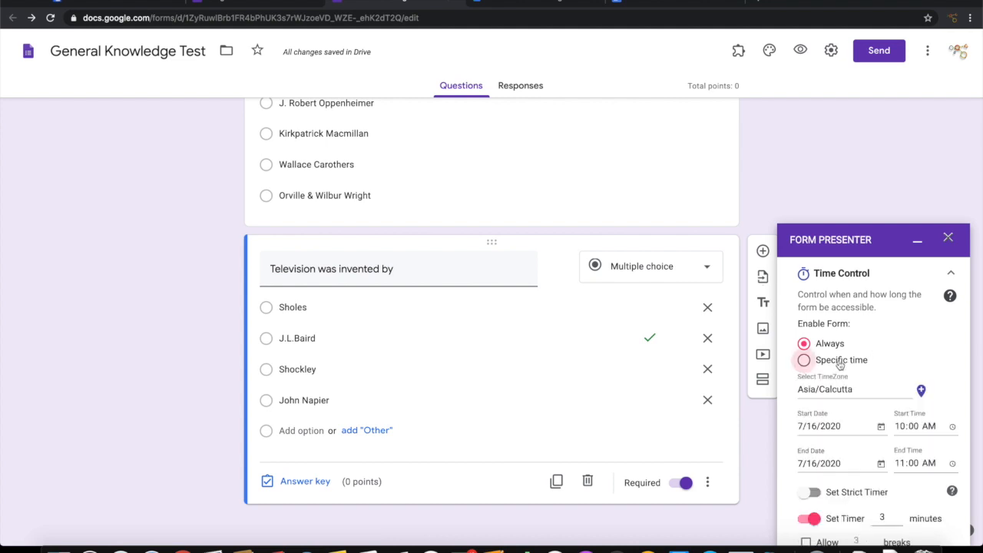
pyautogui.click(804, 360)
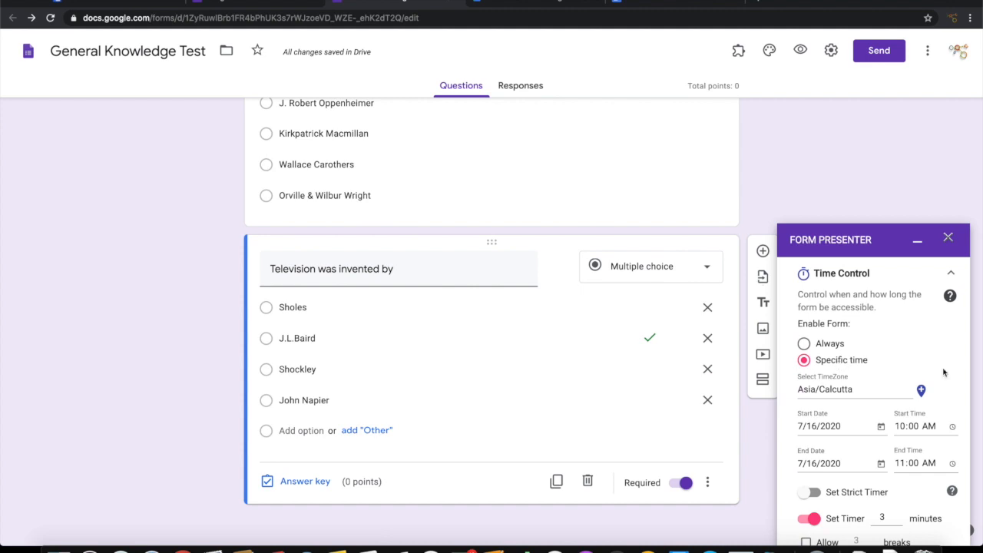
pyautogui.moveTo(907, 436)
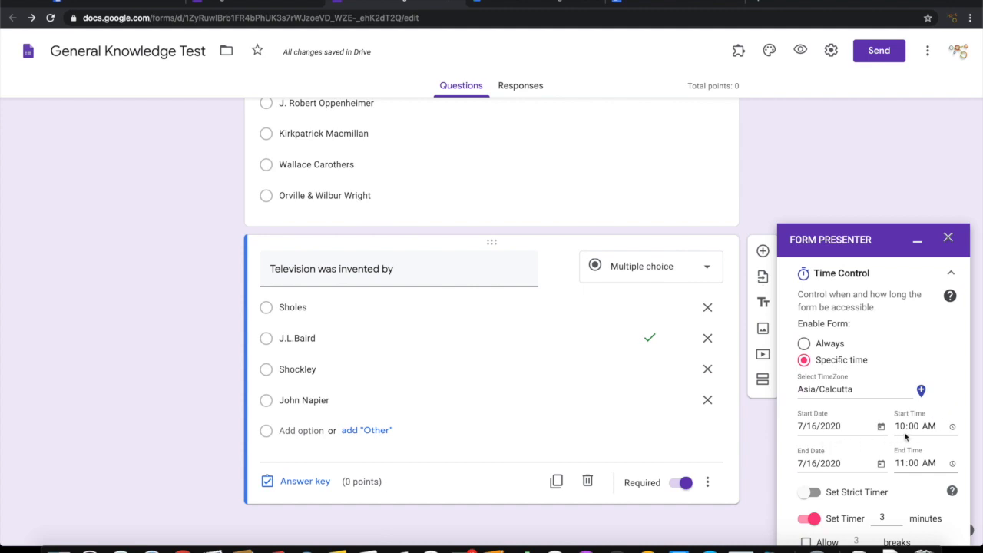
pyautogui.moveTo(914, 463)
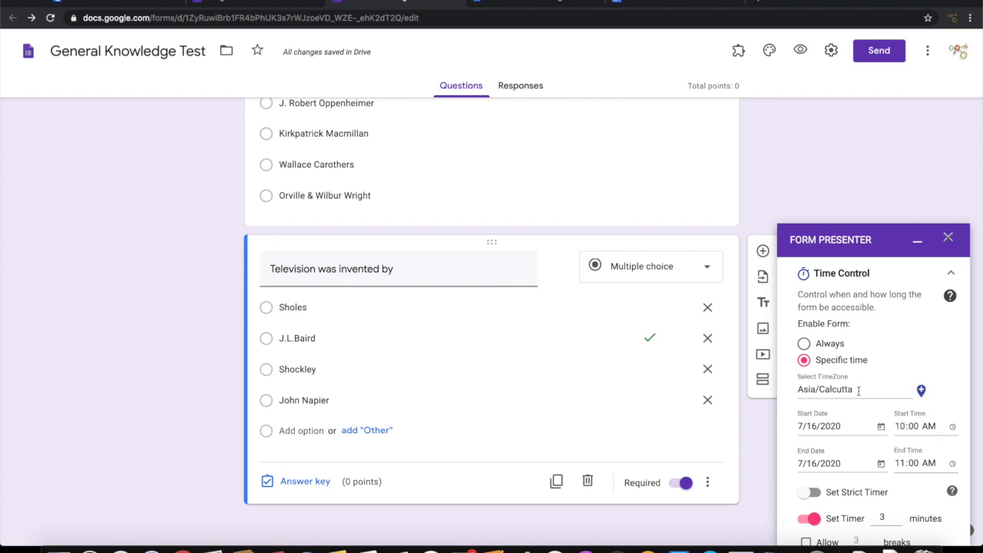
pyautogui.moveTo(921, 390)
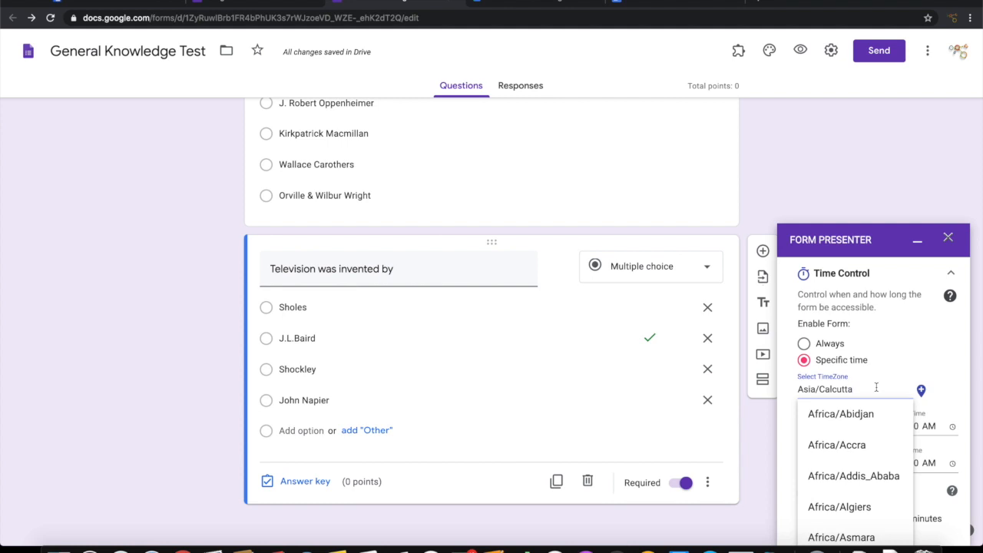
pyautogui.moveTo(919, 377)
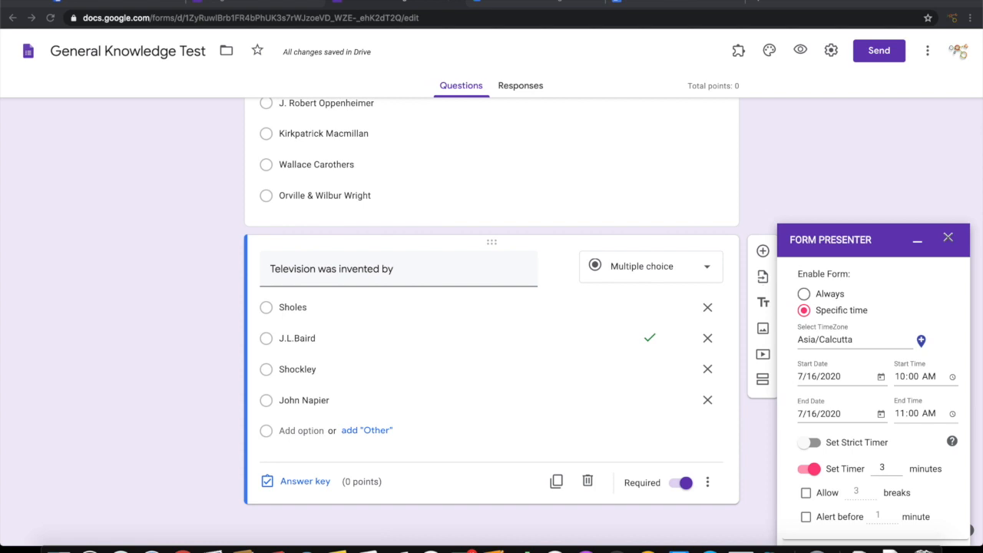
pyautogui.moveTo(870, 431)
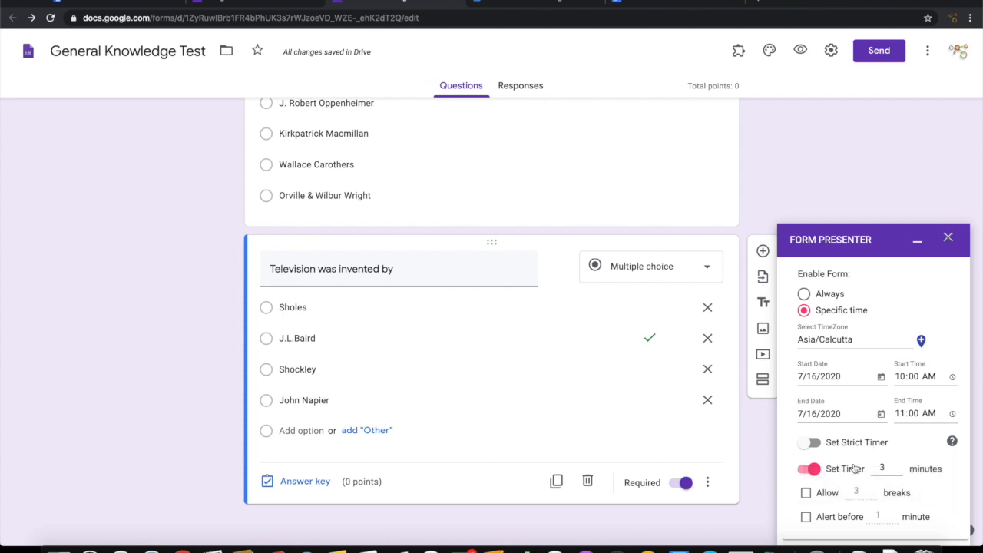
pyautogui.moveTo(874, 453)
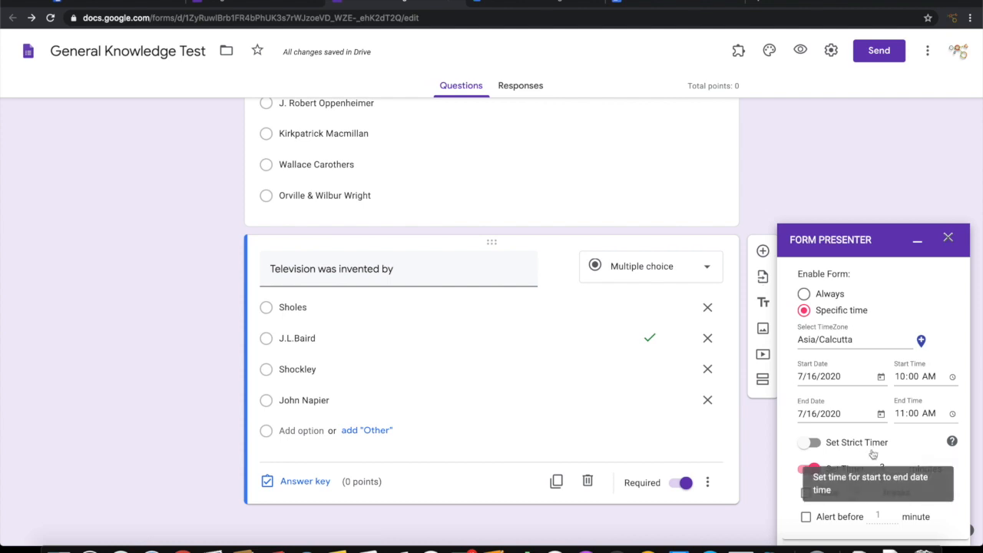
pyautogui.click(809, 443)
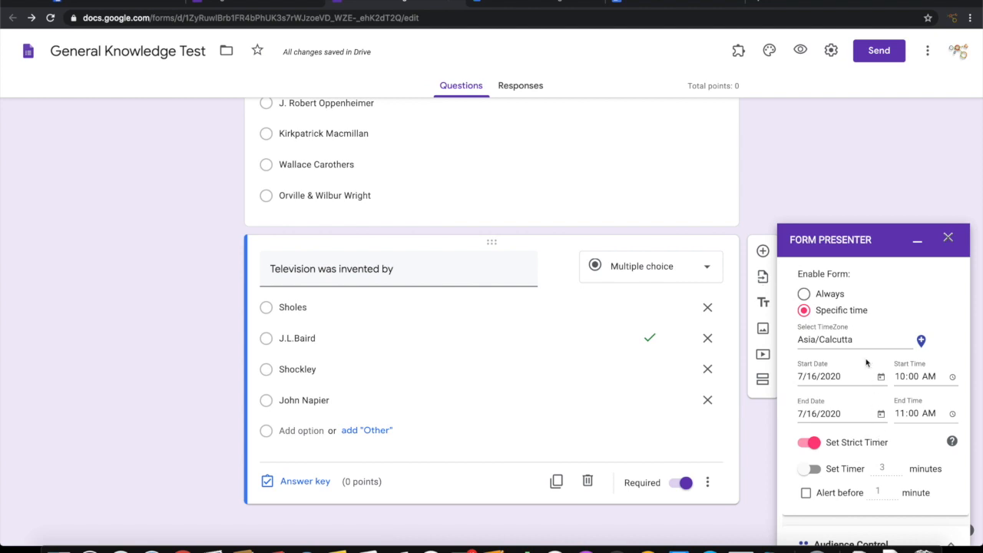
pyautogui.moveTo(882, 396)
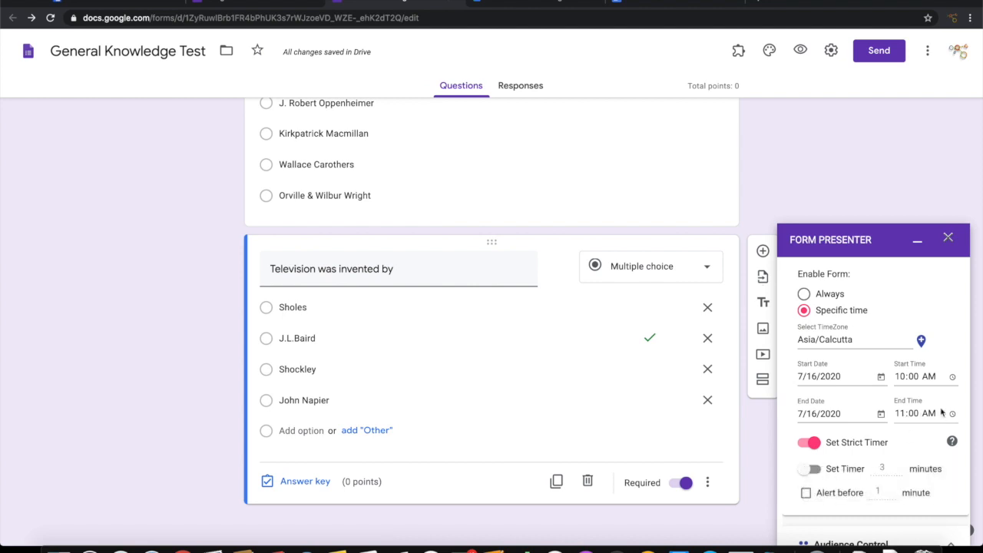
pyautogui.scroll(-3)
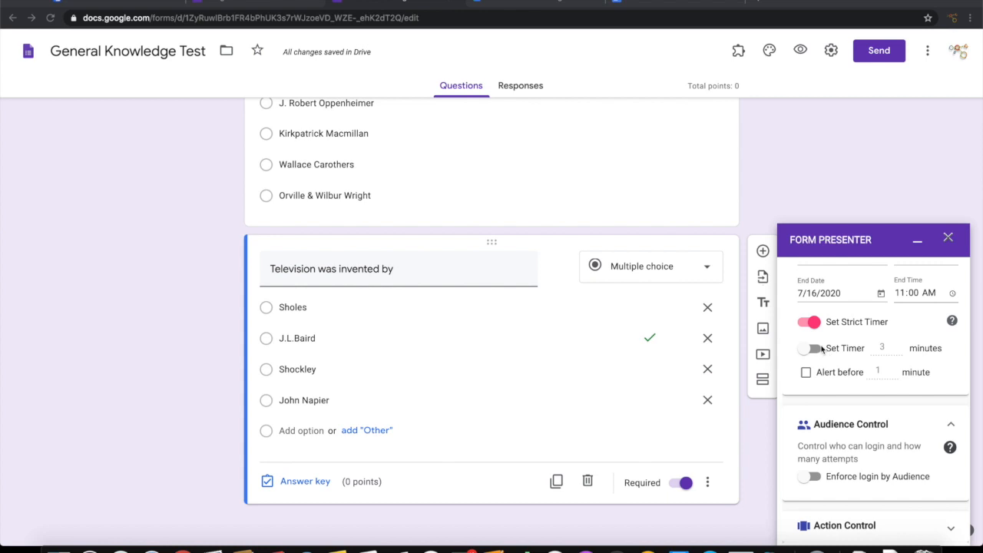
pyautogui.click(810, 322)
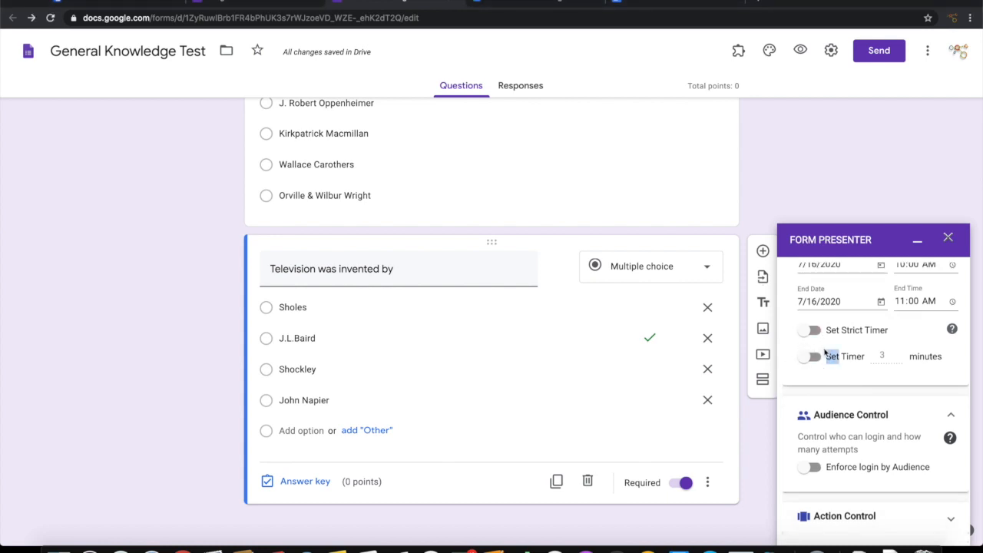
# Enable the 3-minute timer with 3 allowed breaks and a closing alert
pyautogui.click(809, 348)
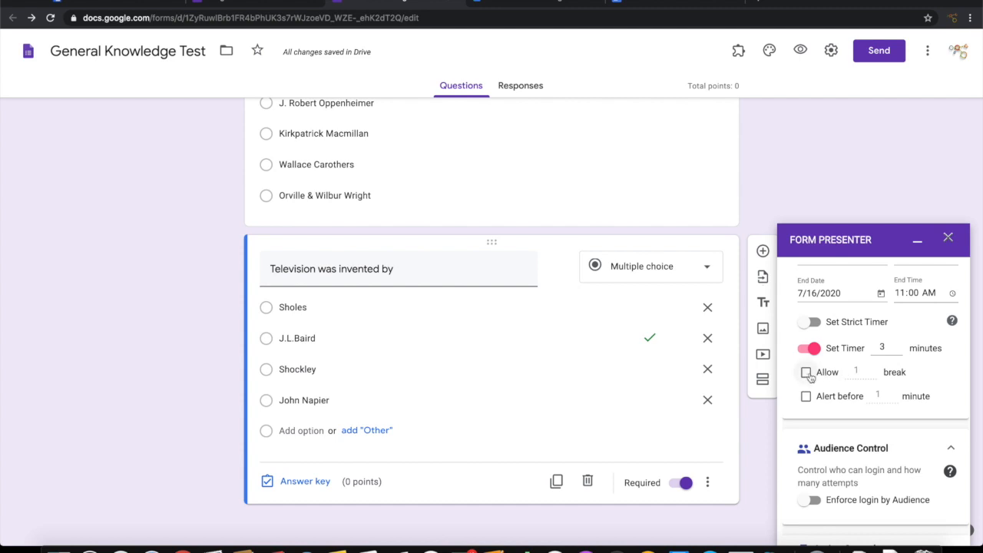
pyautogui.click(806, 372)
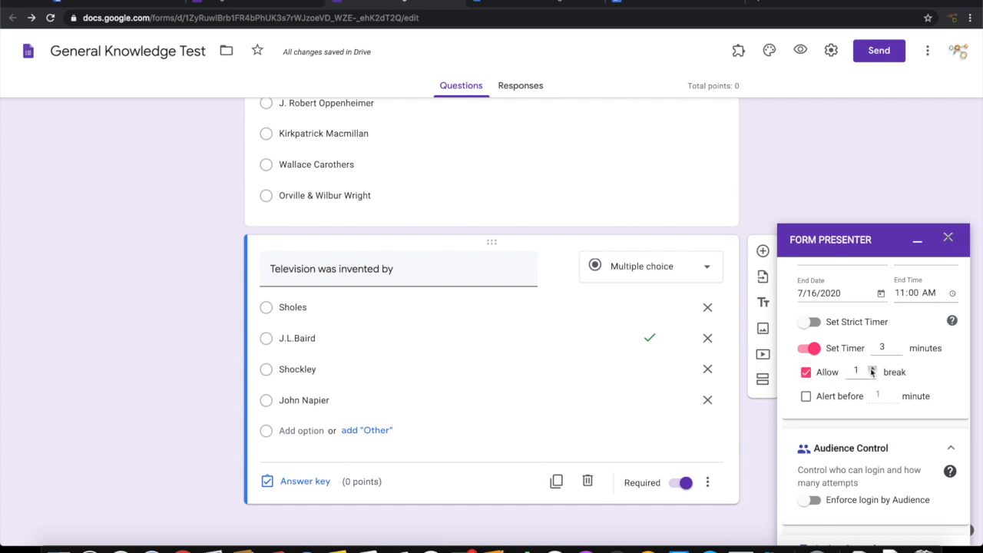
pyautogui.write('3')
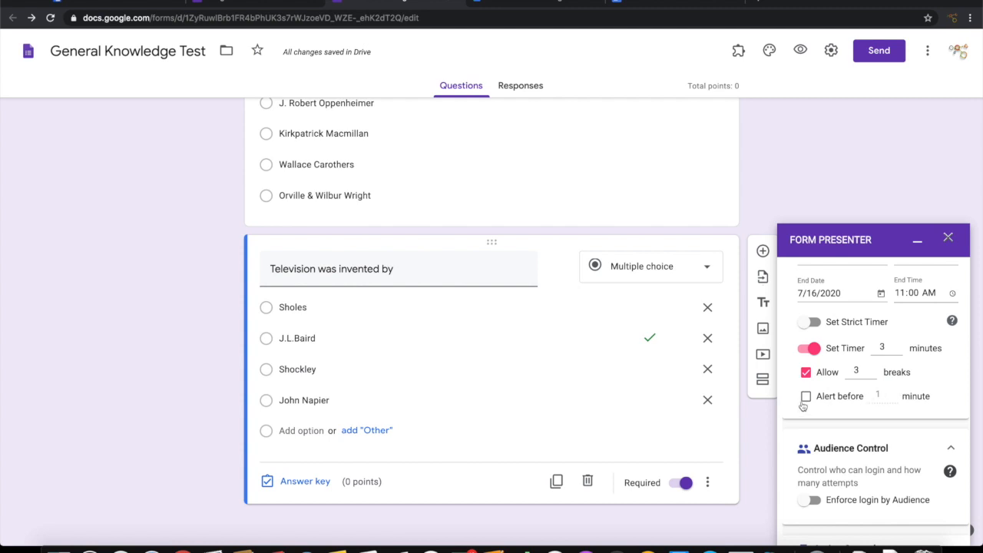
pyautogui.click(806, 395)
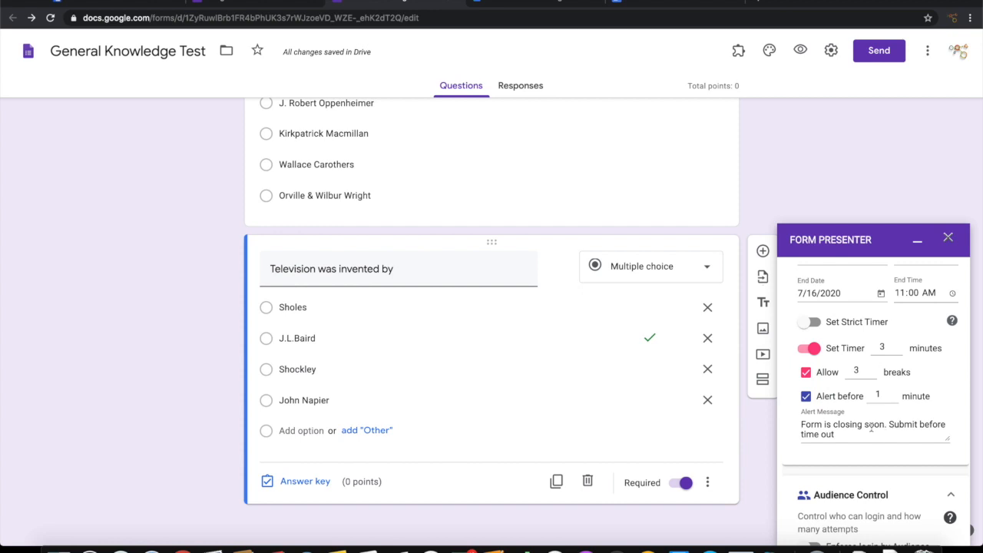
pyautogui.moveTo(677, 400)
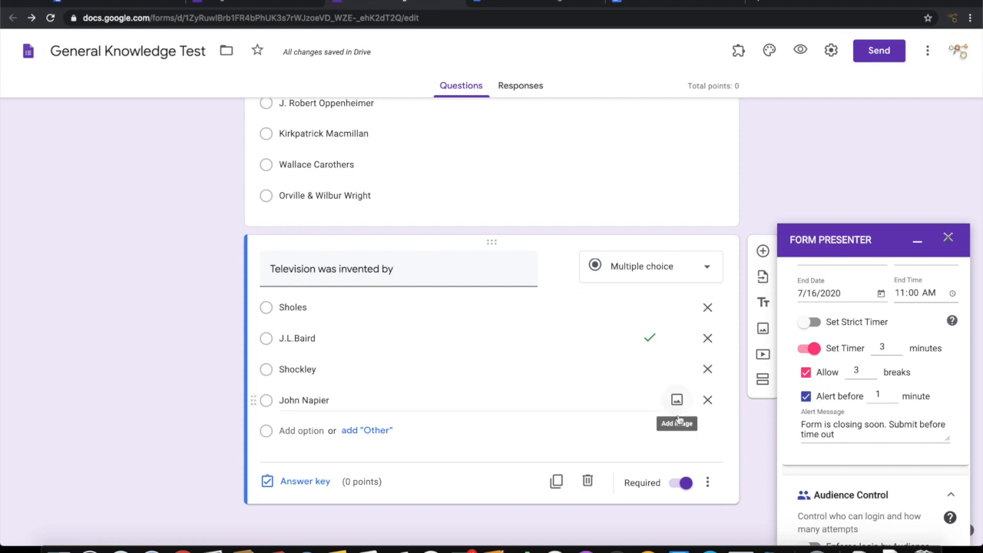
# Enforce audience login, restrict access by Domains, and allow a maximum of 3 attempts
pyautogui.scroll(-3)
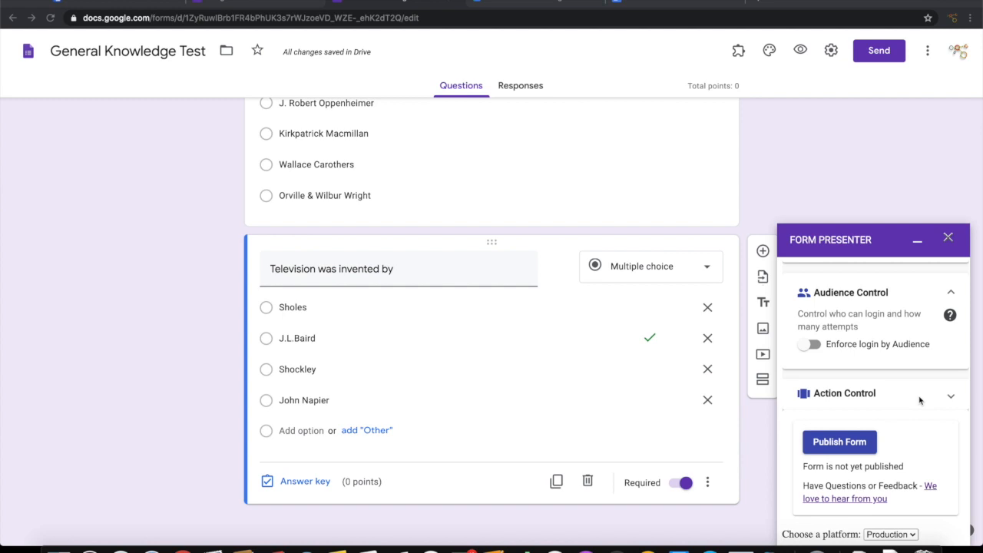
pyautogui.moveTo(939, 340)
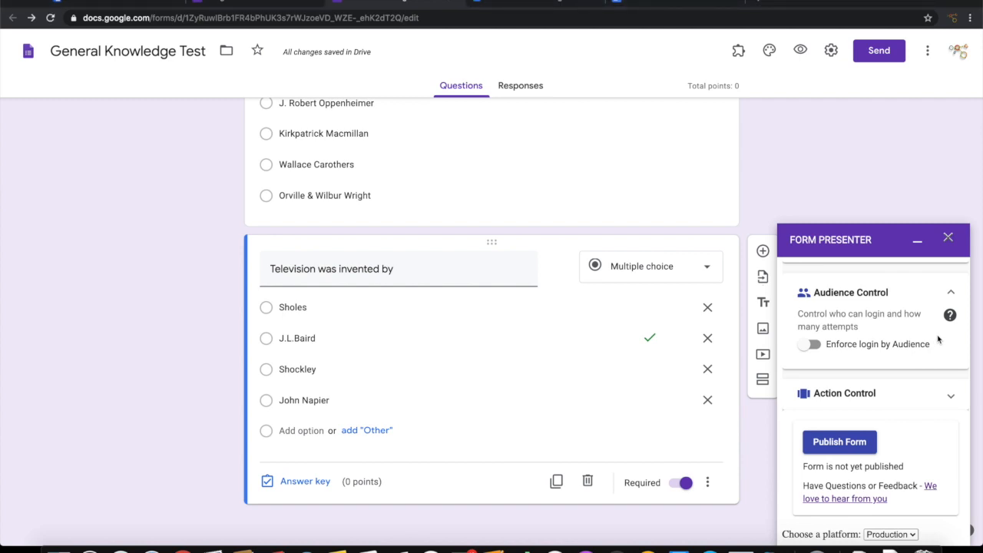
pyautogui.moveTo(868, 346)
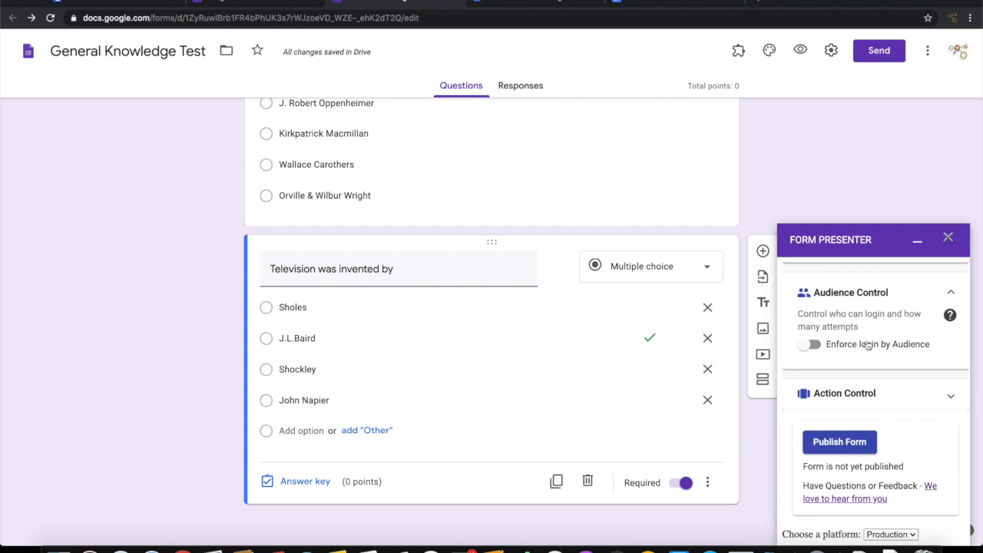
pyautogui.click(809, 343)
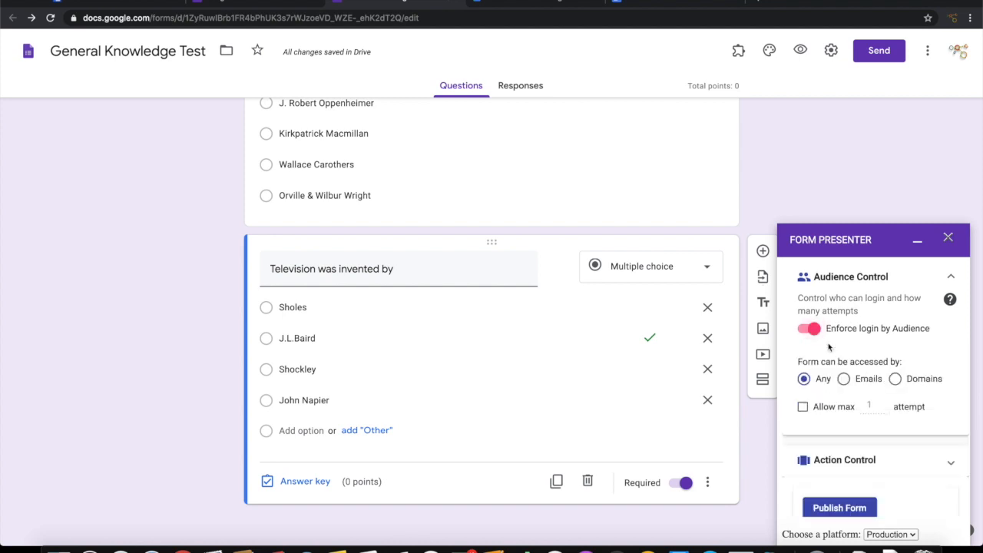
pyautogui.moveTo(928, 340)
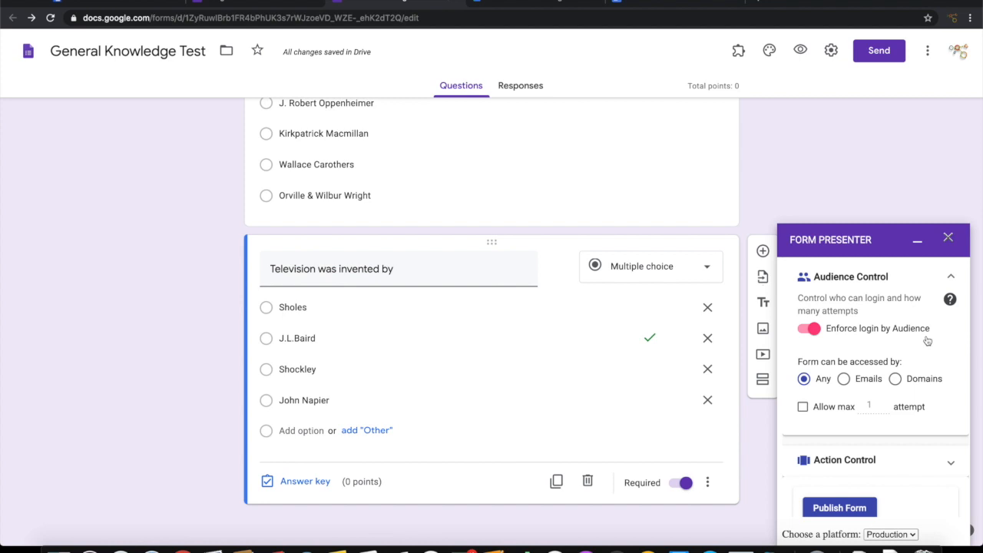
pyautogui.moveTo(830, 351)
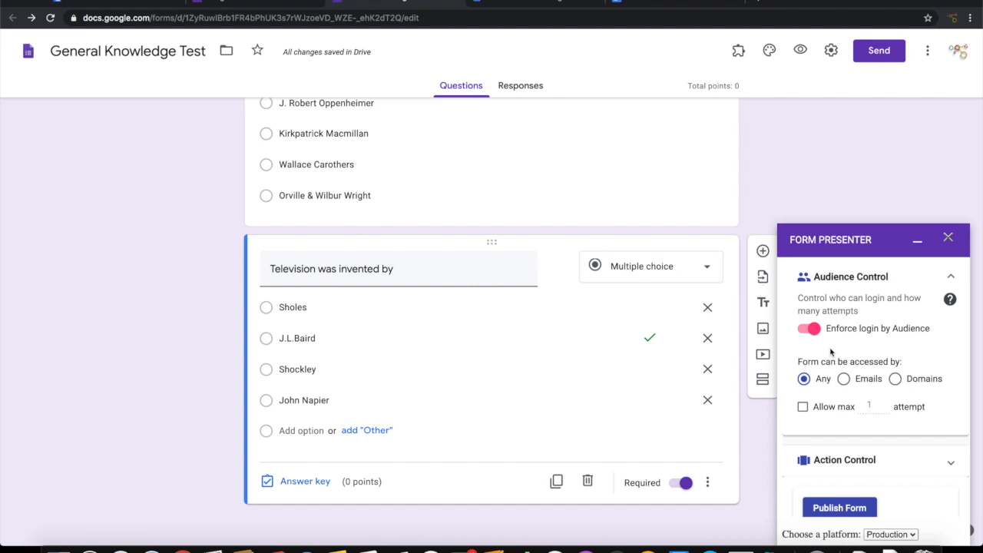
pyautogui.click(843, 378)
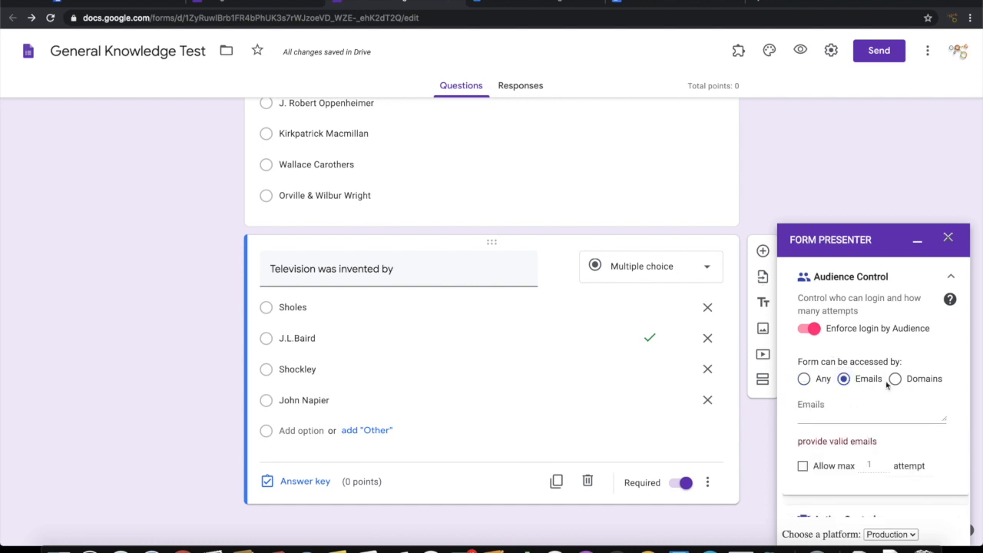
pyautogui.click(895, 379)
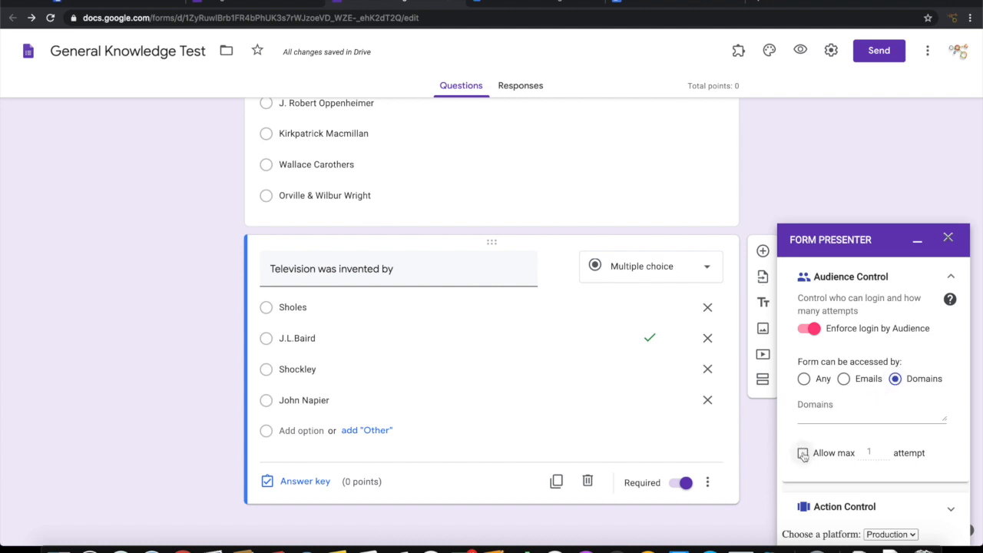
pyautogui.click(803, 453)
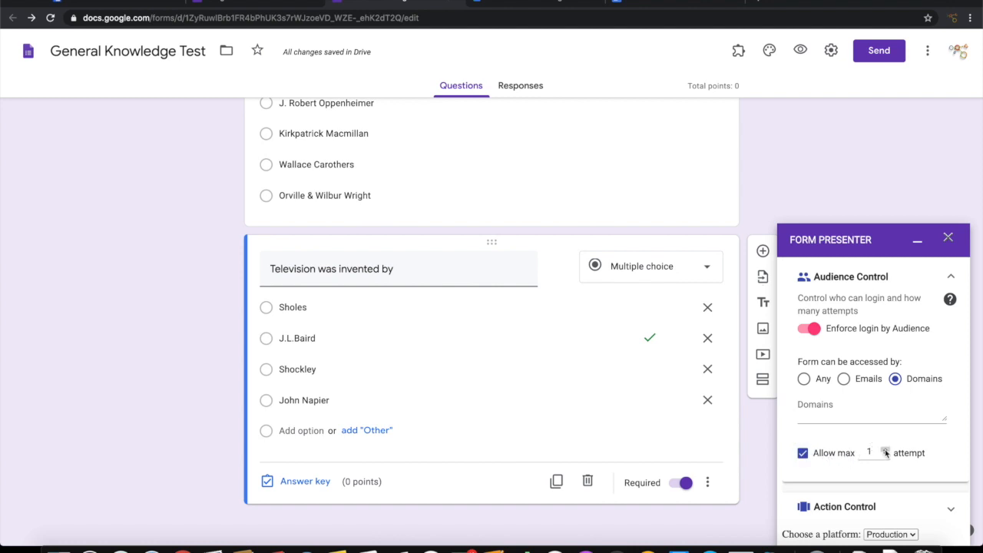
pyautogui.click(886, 451)
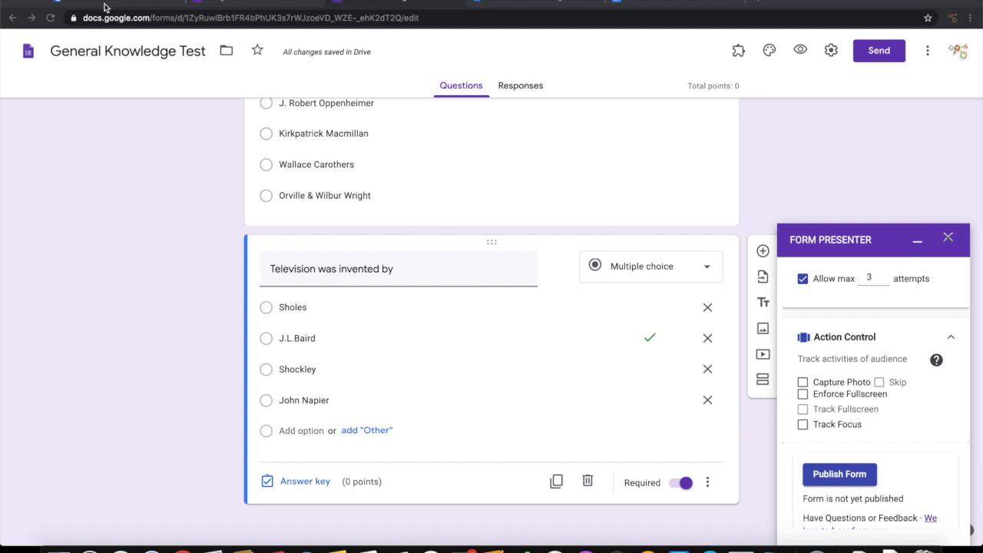
pyautogui.moveTo(743, 299)
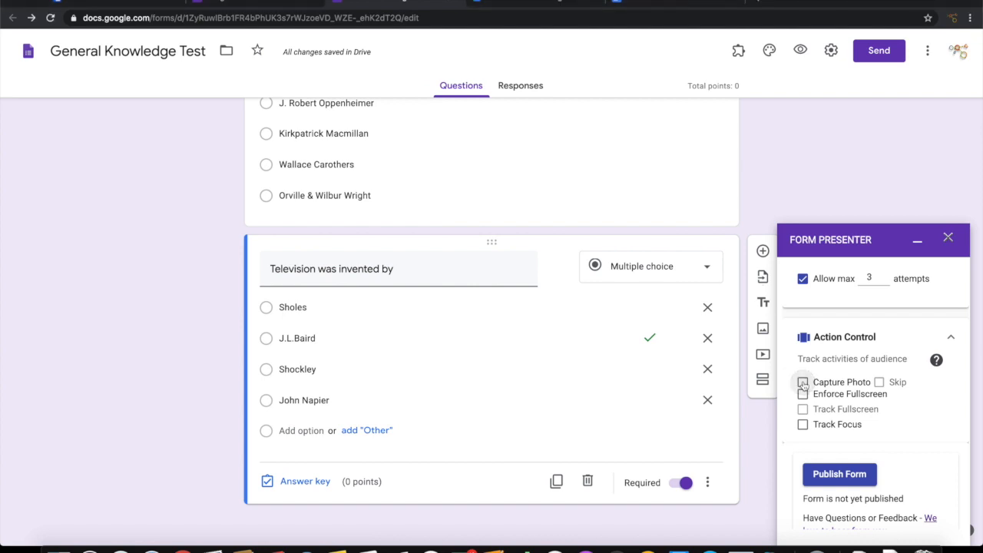
# Turn on photo capture with Skip, Enforce Fullscreen, Track Fullscreen and Track Focus
pyautogui.click(802, 382)
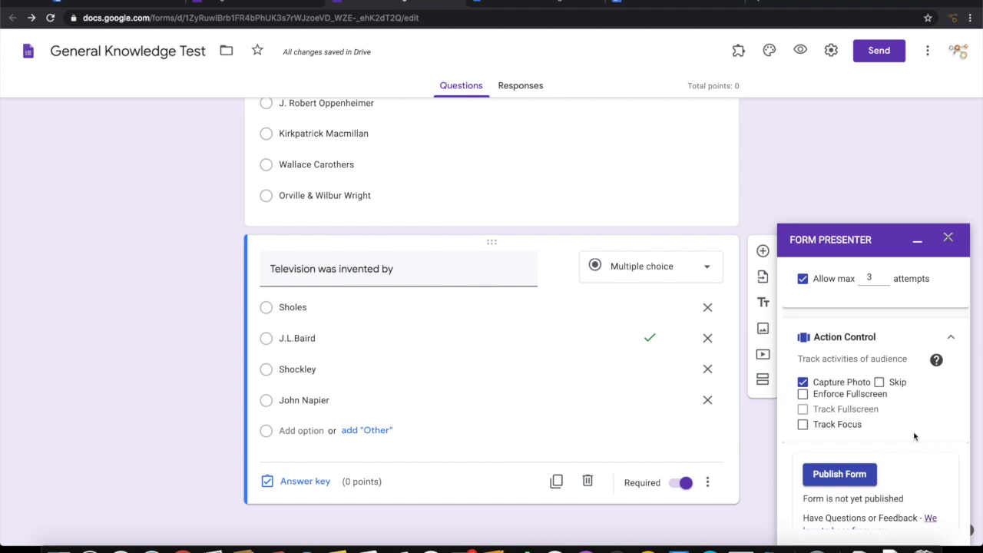
pyautogui.moveTo(879, 382)
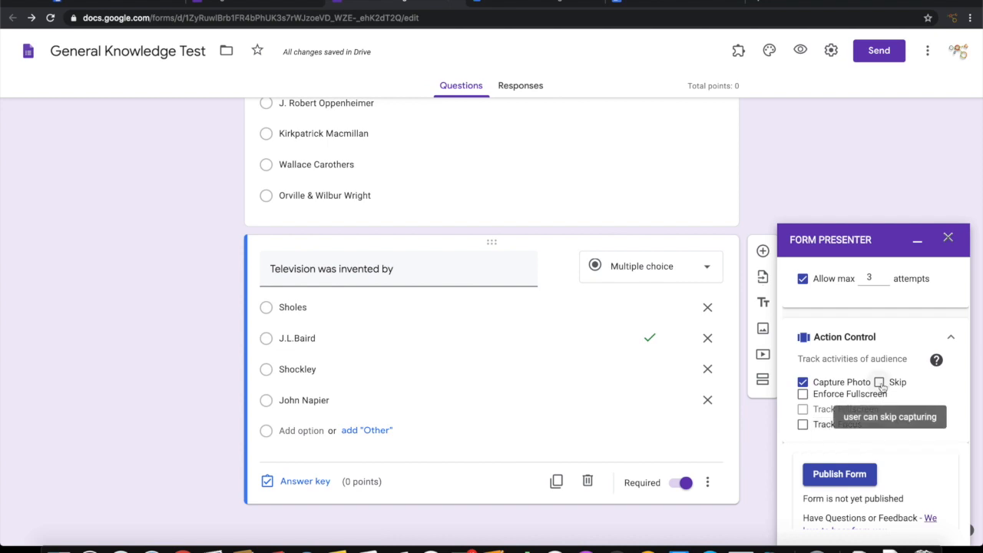
pyautogui.click(879, 381)
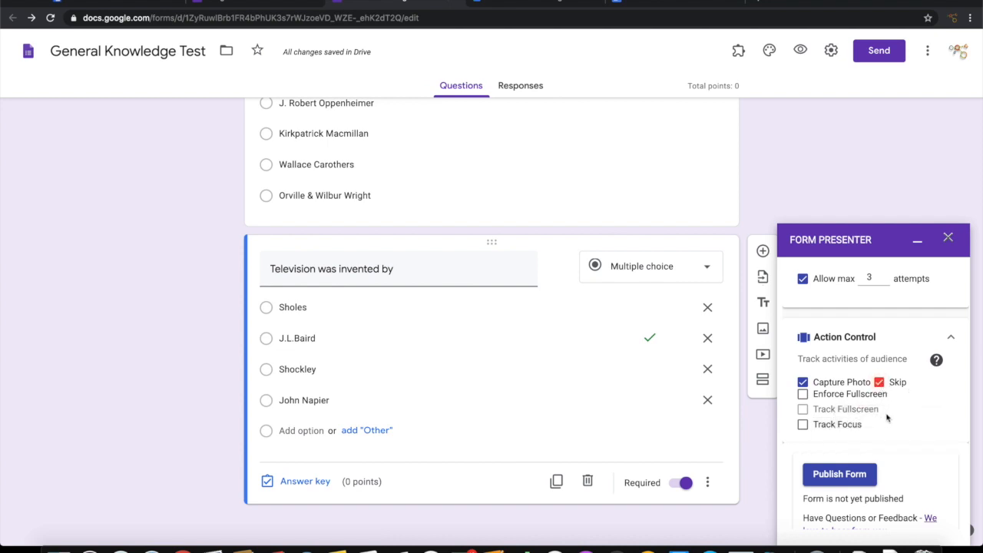
pyautogui.moveTo(803, 394)
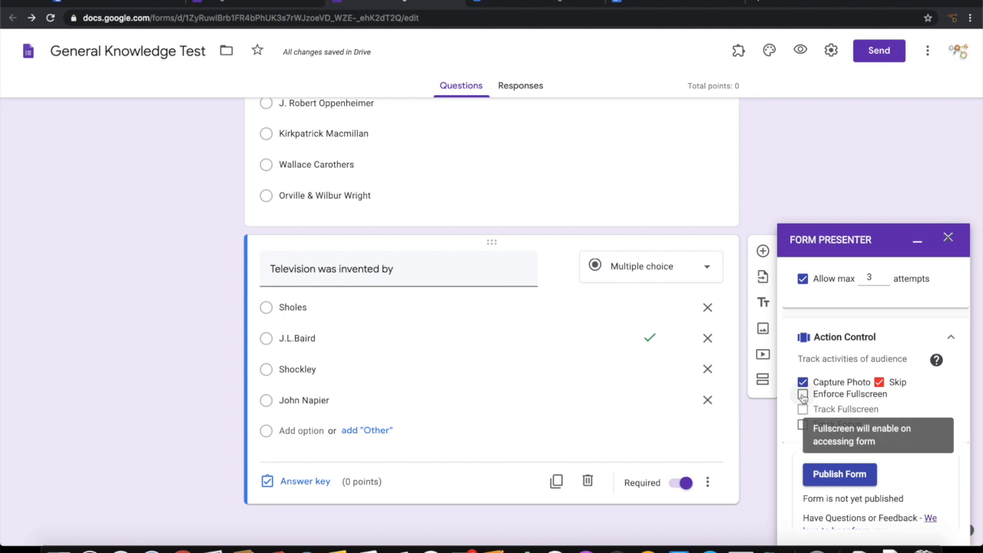
pyautogui.click(803, 394)
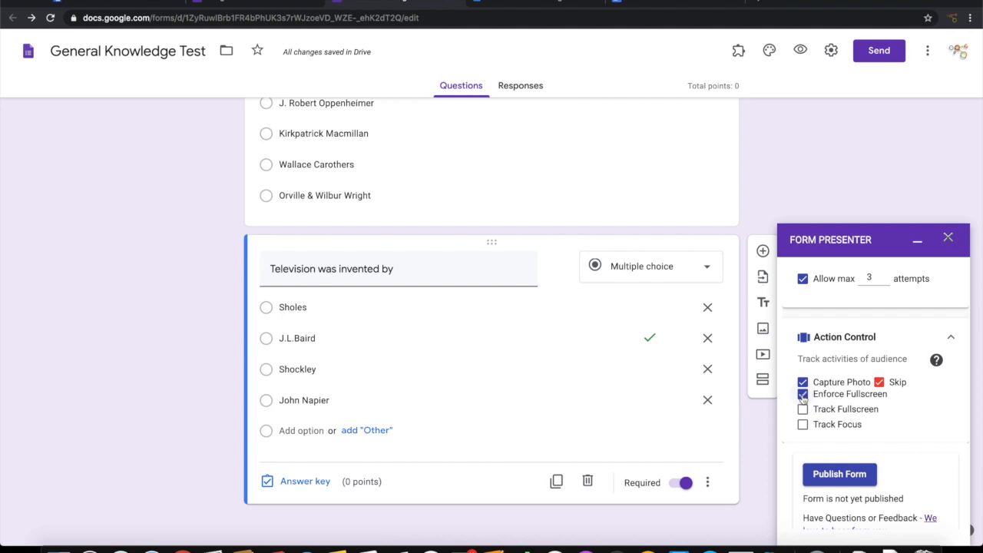
pyautogui.click(803, 408)
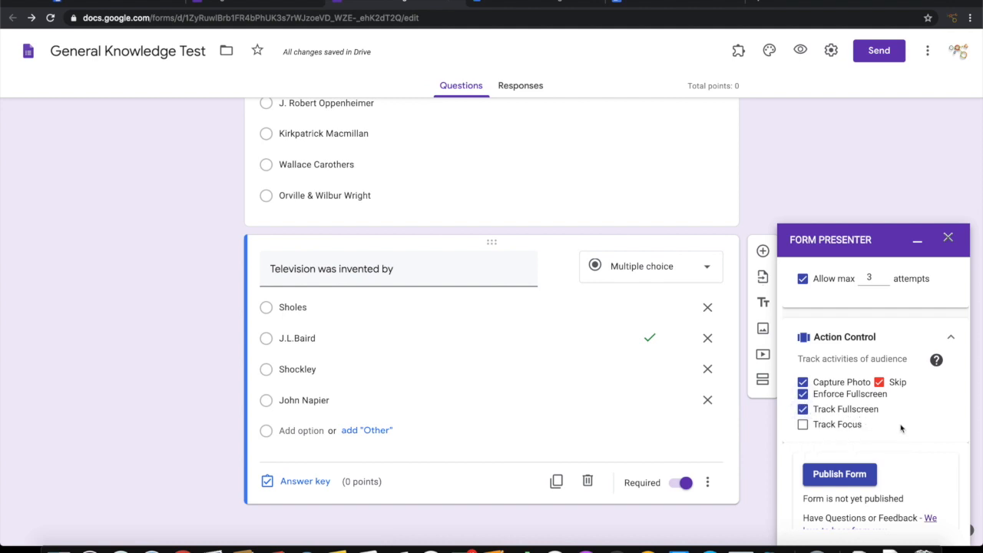
pyautogui.moveTo(847, 408)
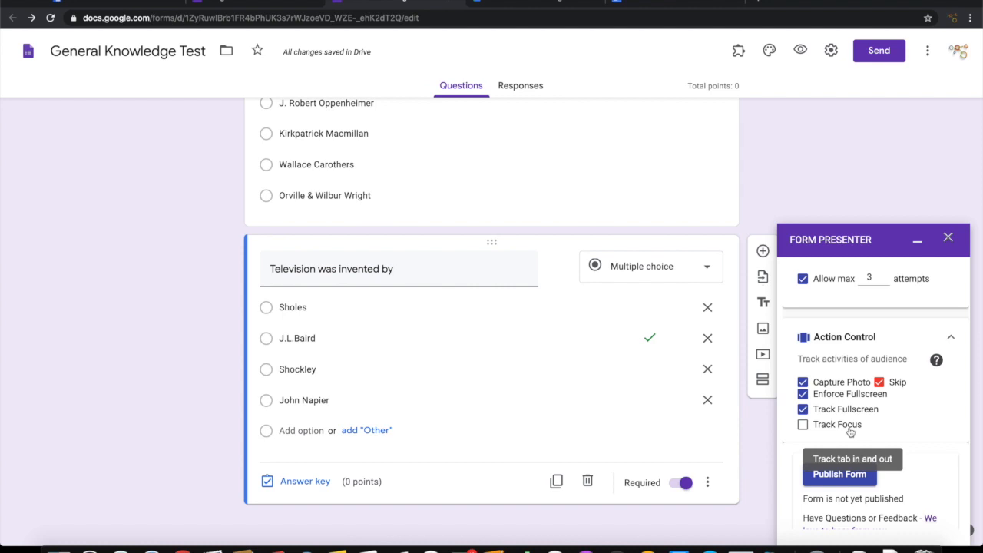
pyautogui.click(803, 424)
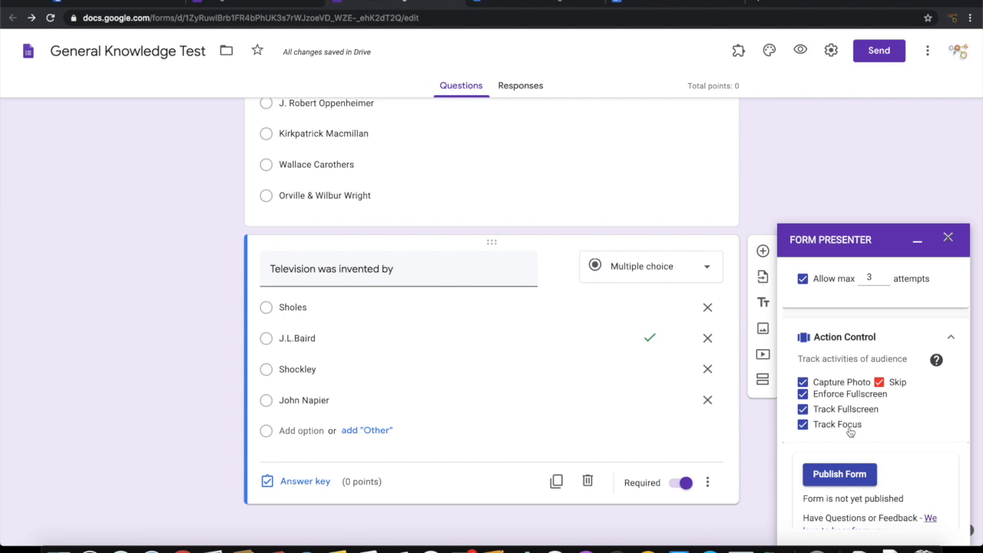
pyautogui.moveTo(892, 438)
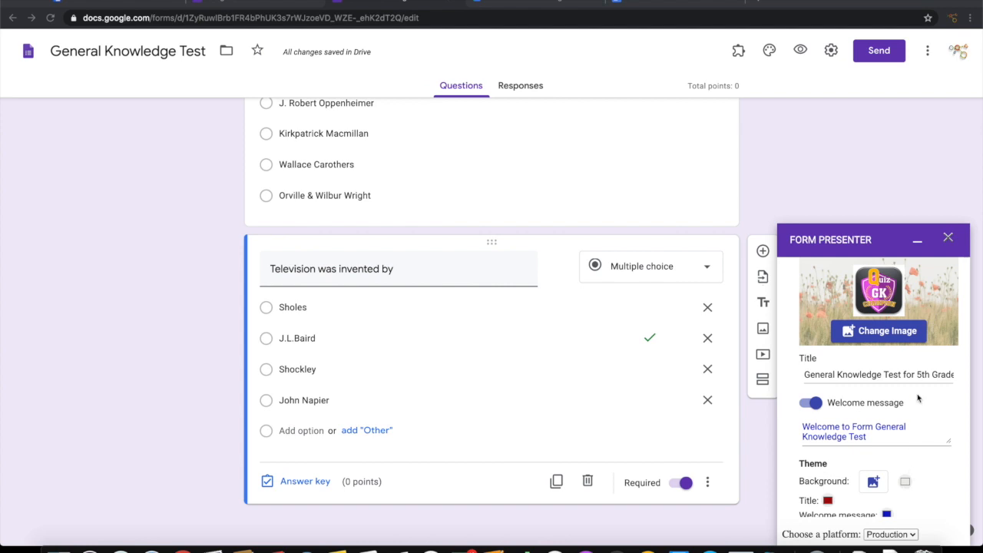
pyautogui.scroll(-3)
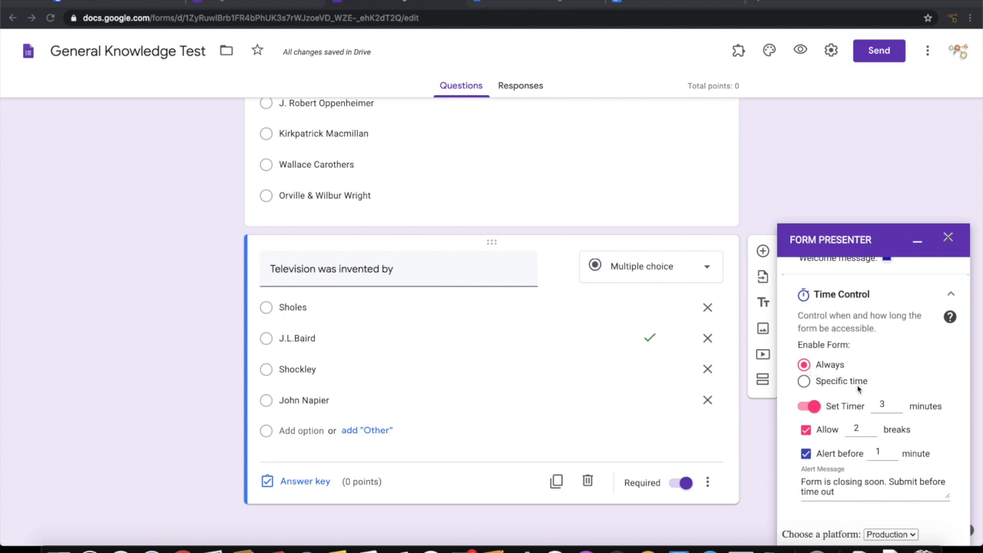
pyautogui.scroll(-3)
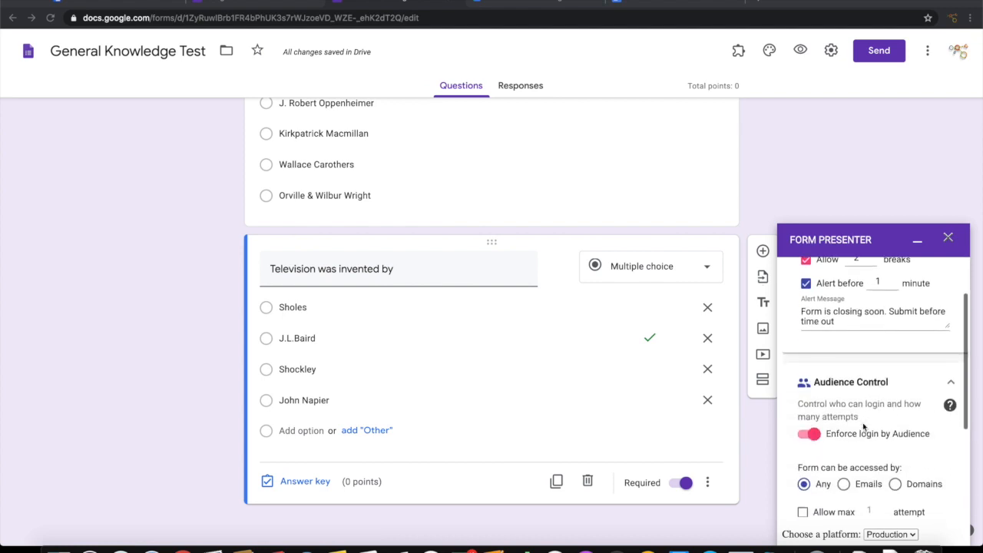
pyautogui.scroll(-3)
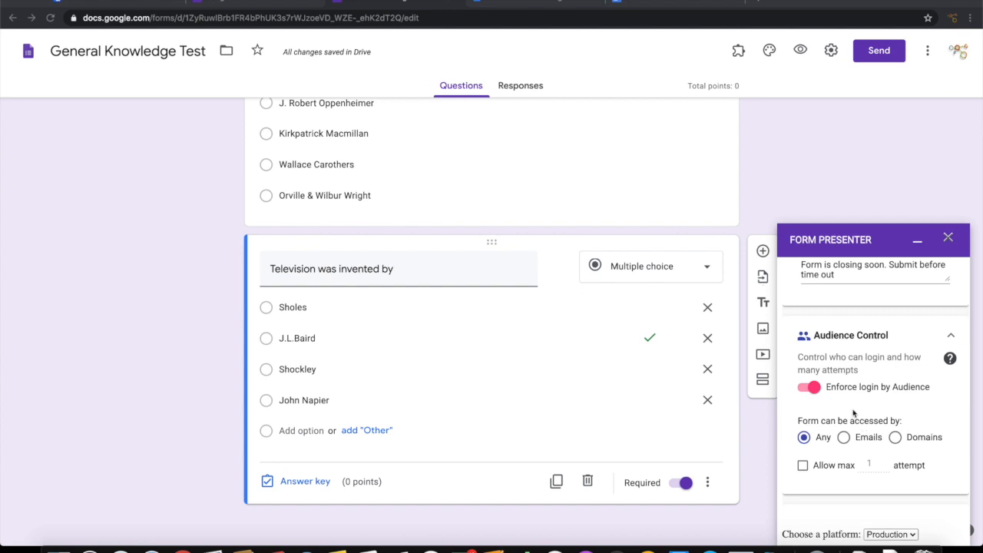
pyautogui.moveTo(872, 402)
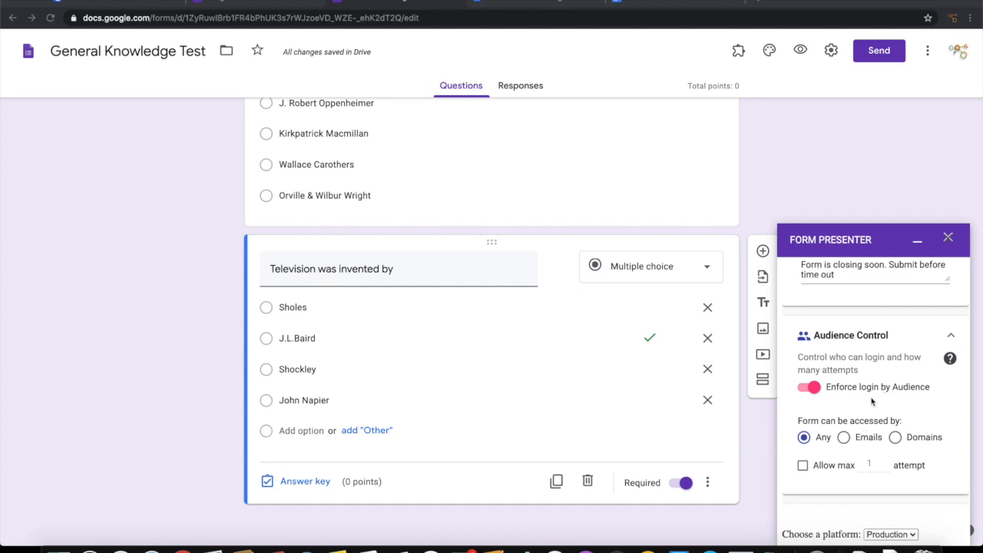
pyautogui.scroll(-3)
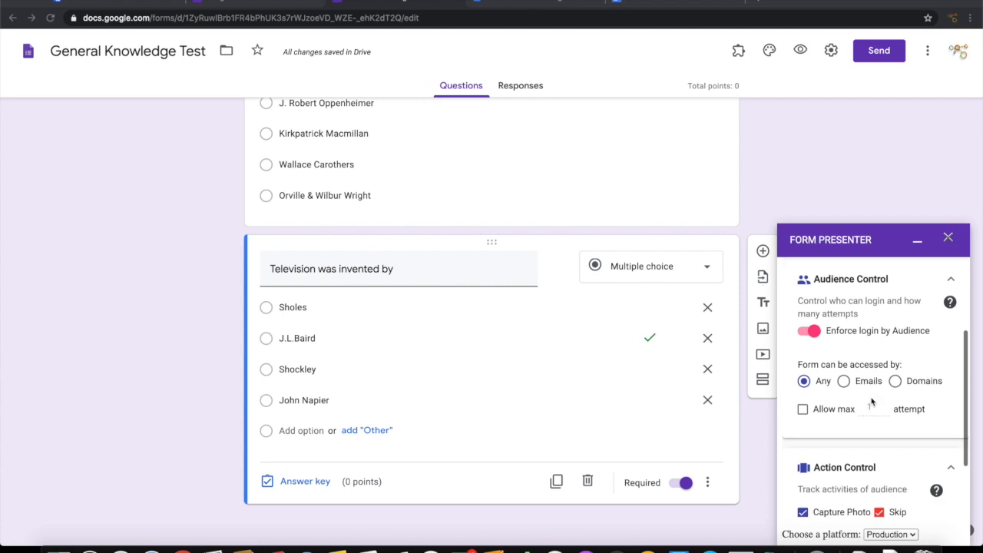
pyautogui.scroll(-3)
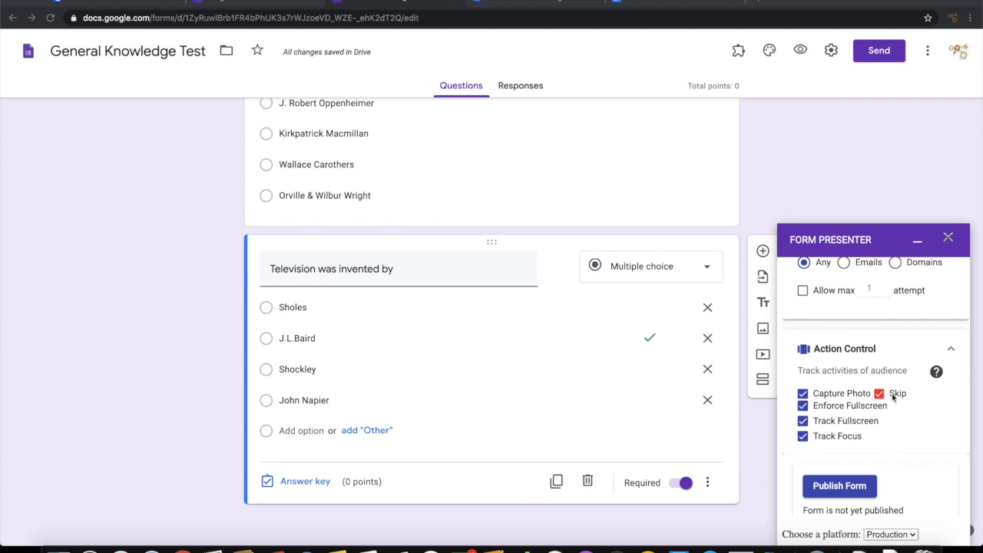
pyautogui.scroll(-3)
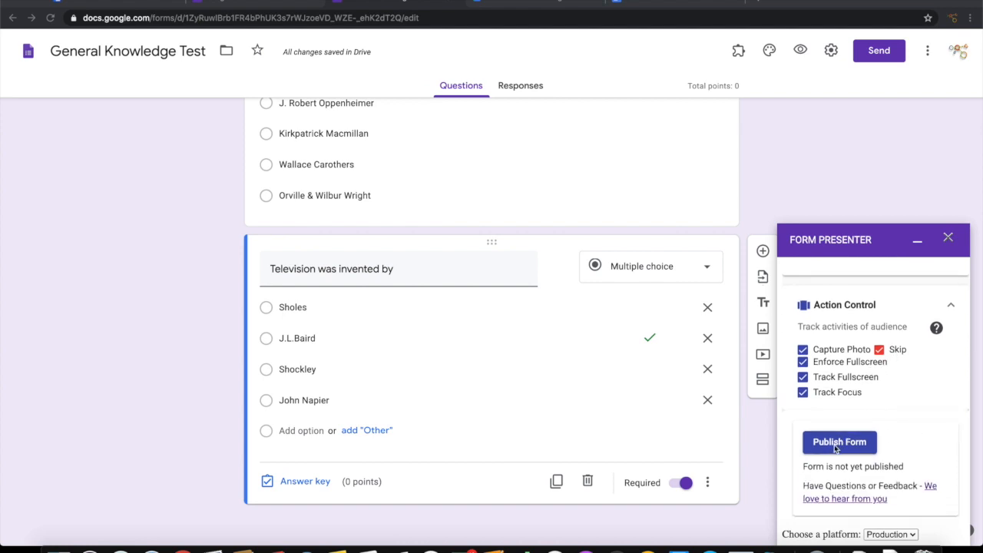
# Publish the General Knowledge Test through Form Presenter until 'Form is published' appears
pyautogui.click(840, 441)
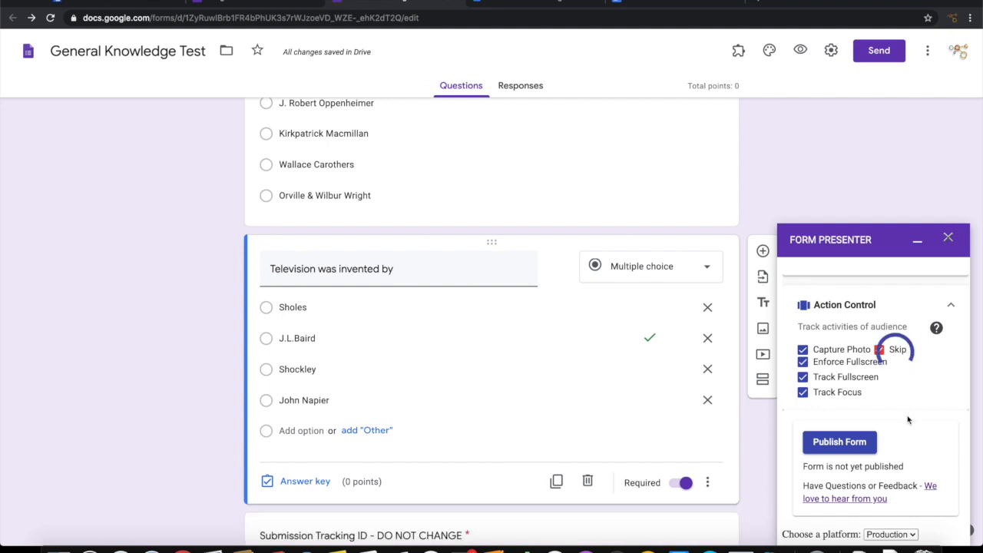
pyautogui.click(839, 441)
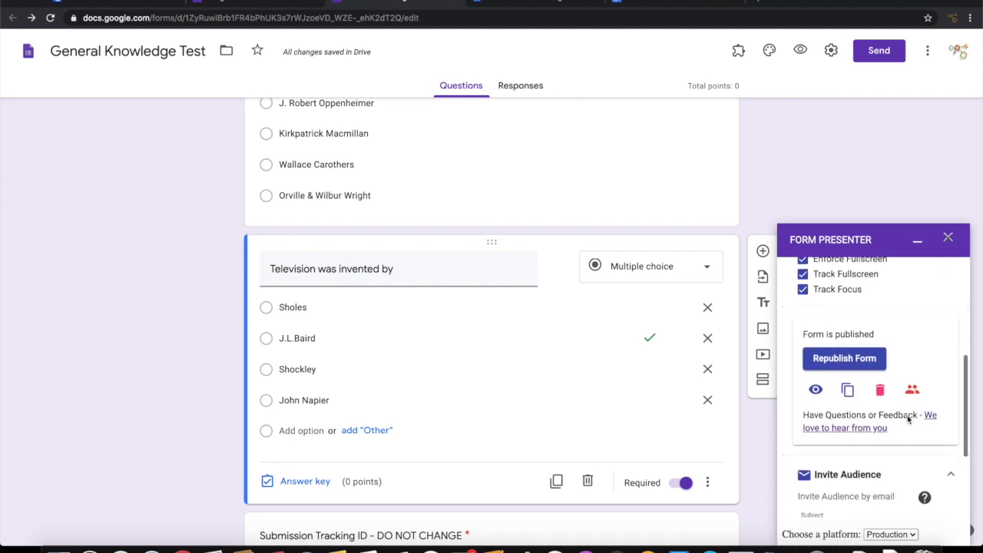
pyautogui.moveTo(815, 390)
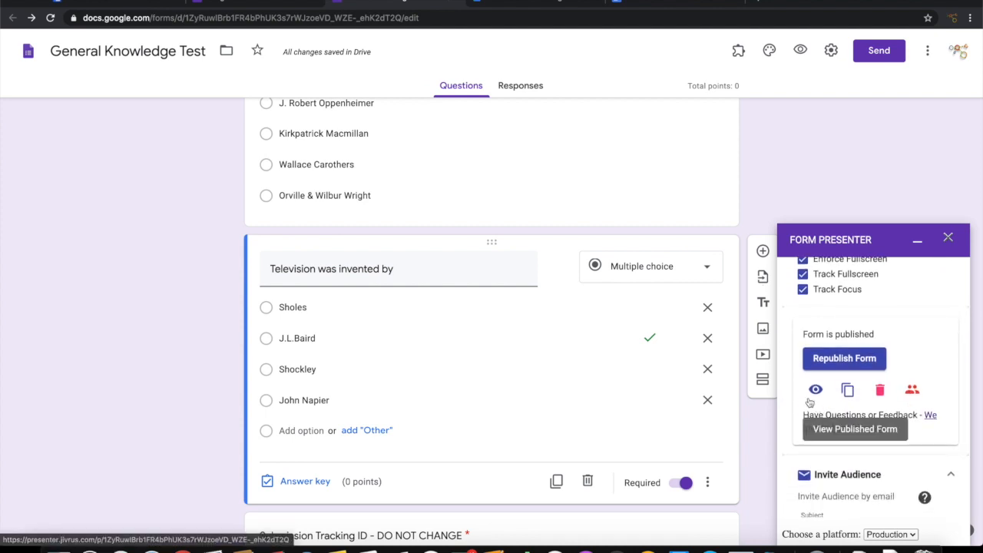
pyautogui.moveTo(944, 388)
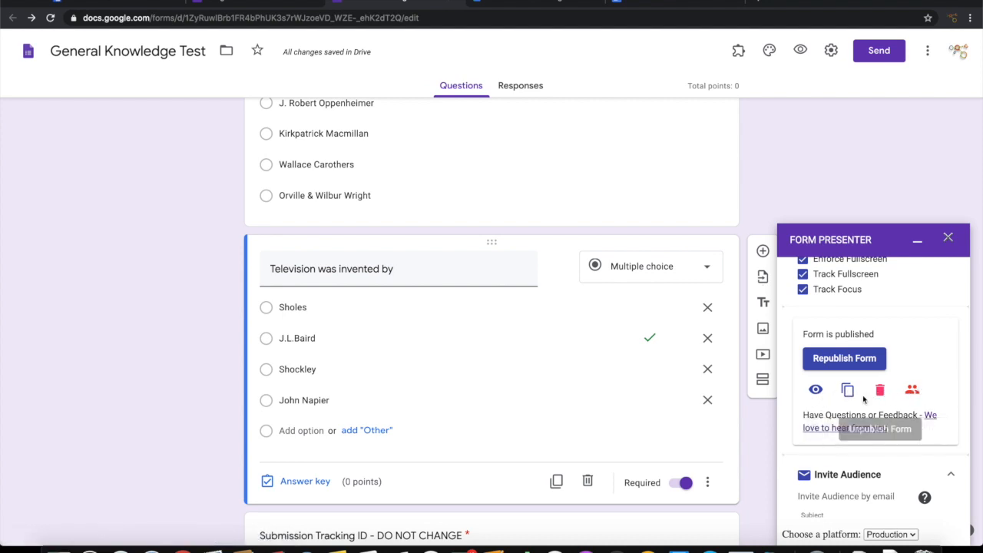
pyautogui.moveTo(816, 390)
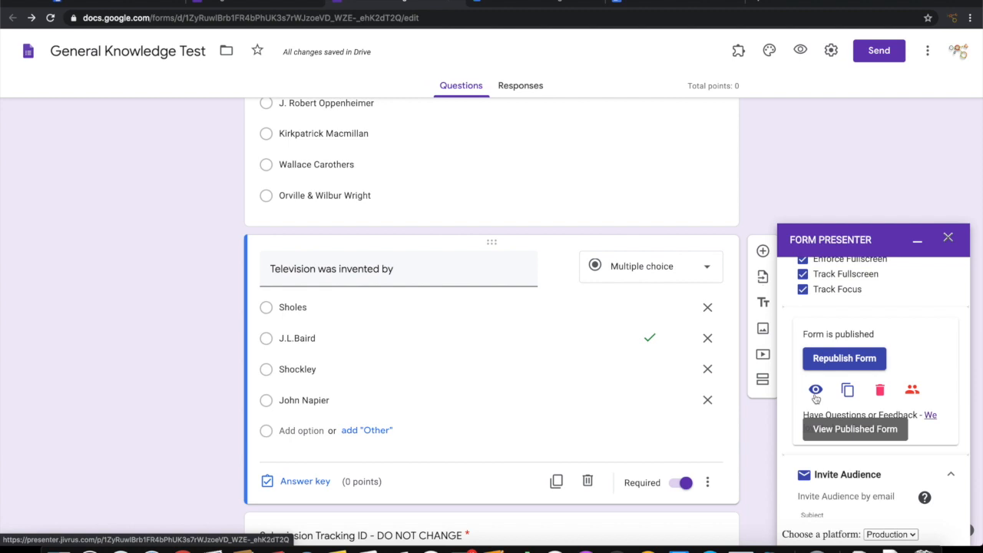
pyautogui.moveTo(848, 390)
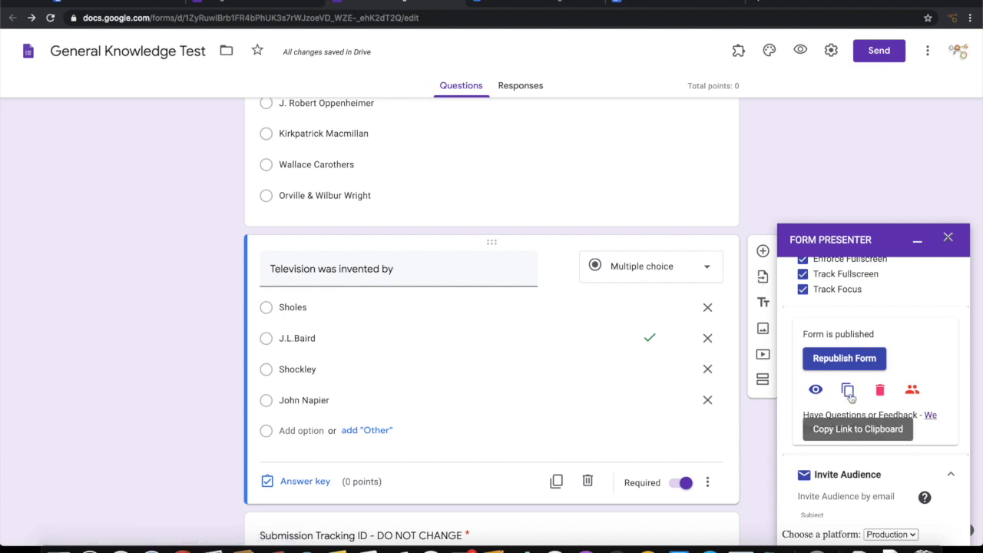
pyautogui.moveTo(881, 389)
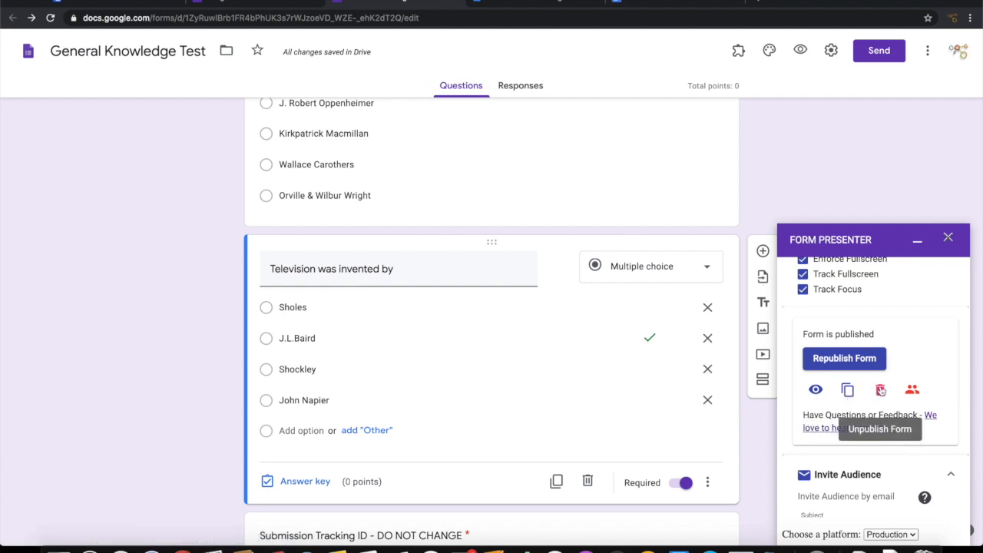
pyautogui.moveTo(913, 390)
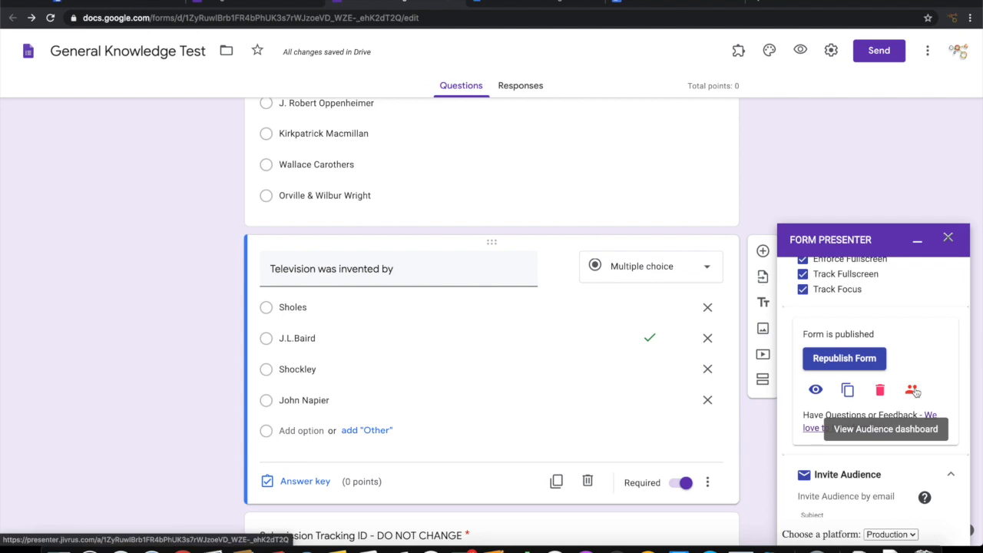
pyautogui.moveTo(815, 390)
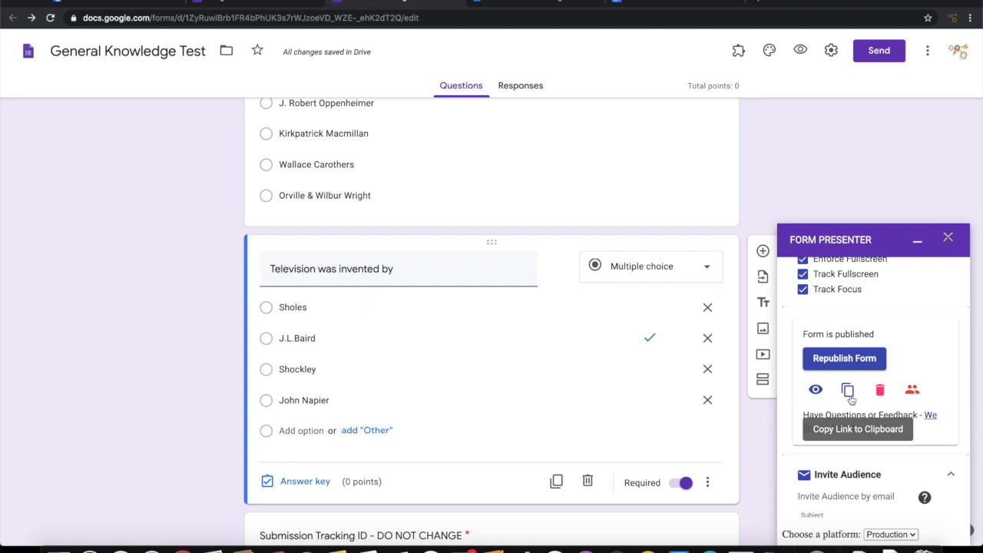
pyautogui.moveTo(880, 390)
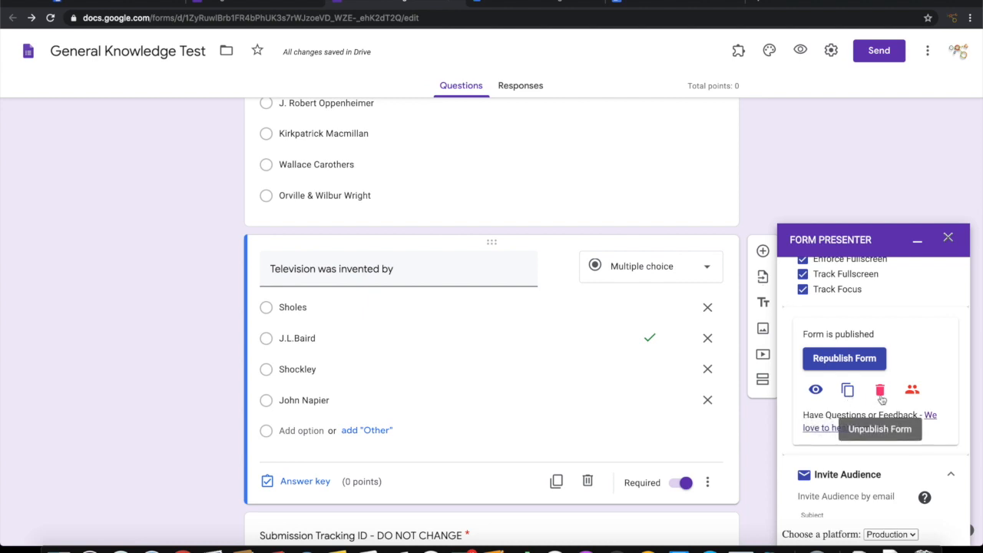
pyautogui.moveTo(913, 391)
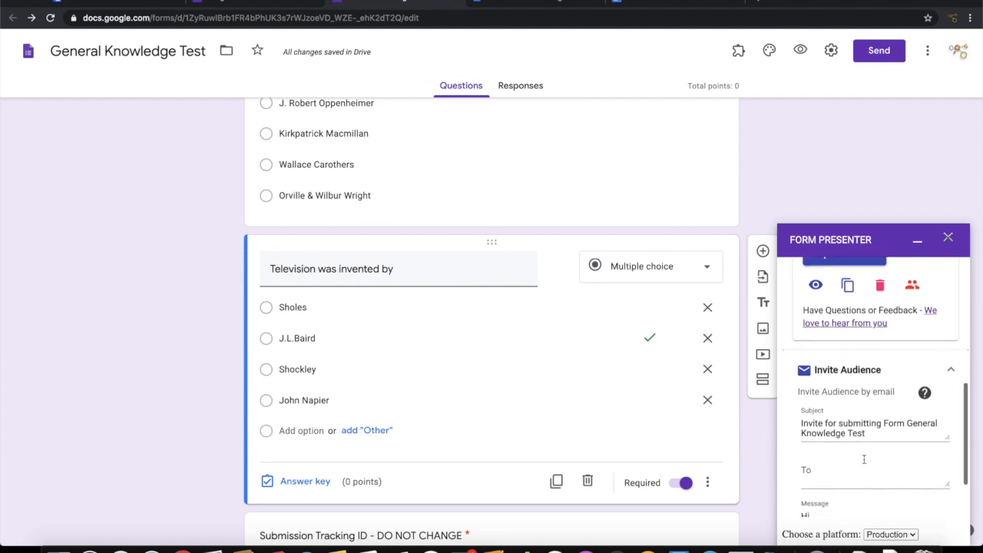
# Enter the recipient's email address and send the General Knowledge Test invites
pyautogui.scroll(-3)
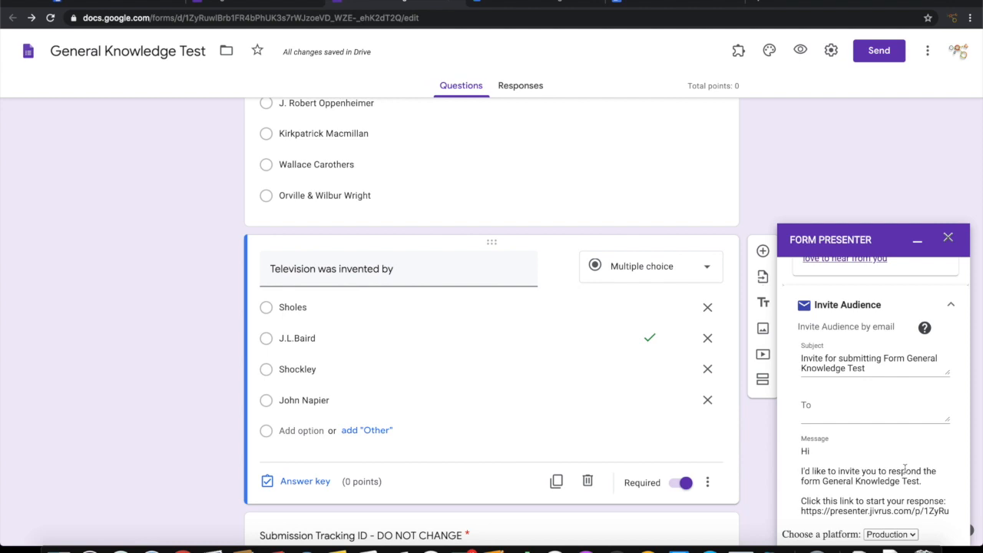
pyautogui.click(874, 415)
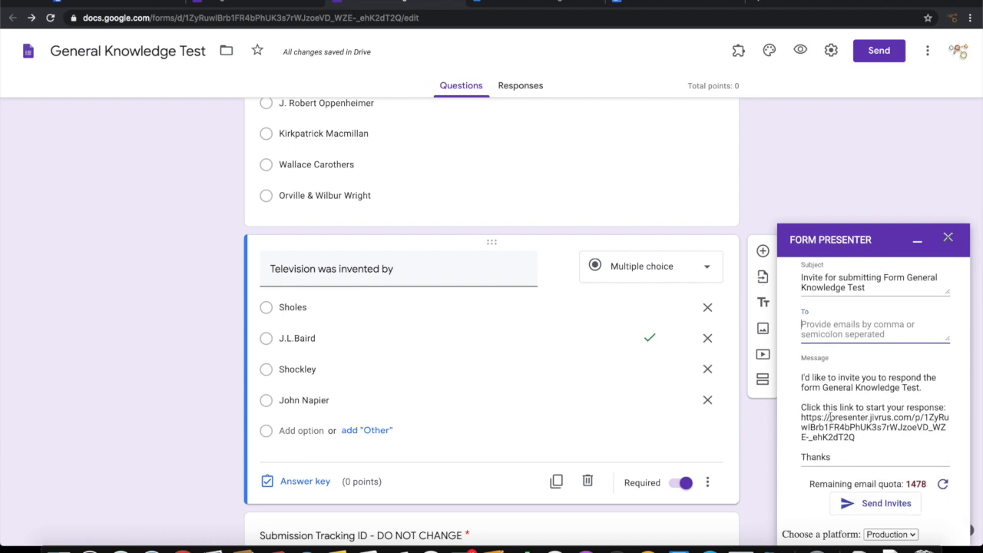
pyautogui.moveTo(875, 503)
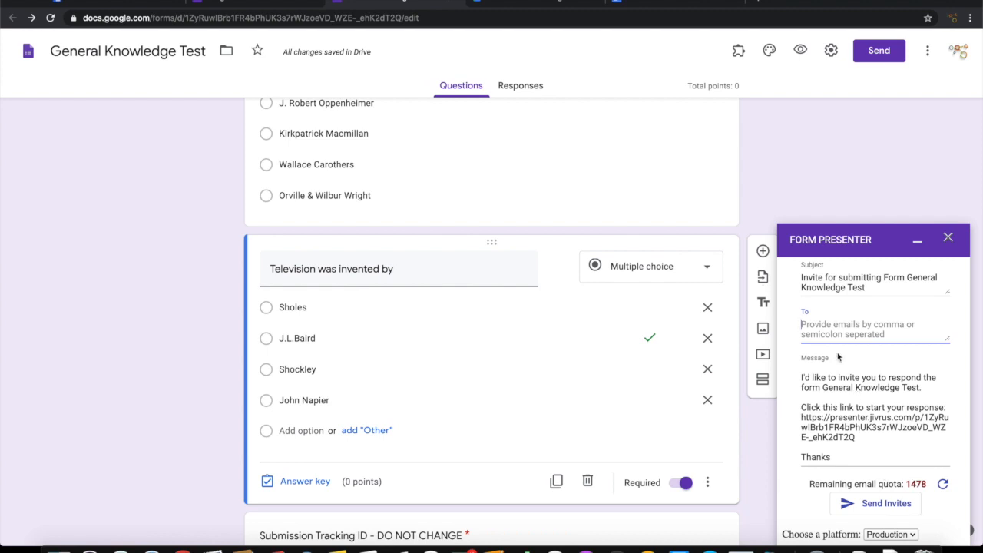
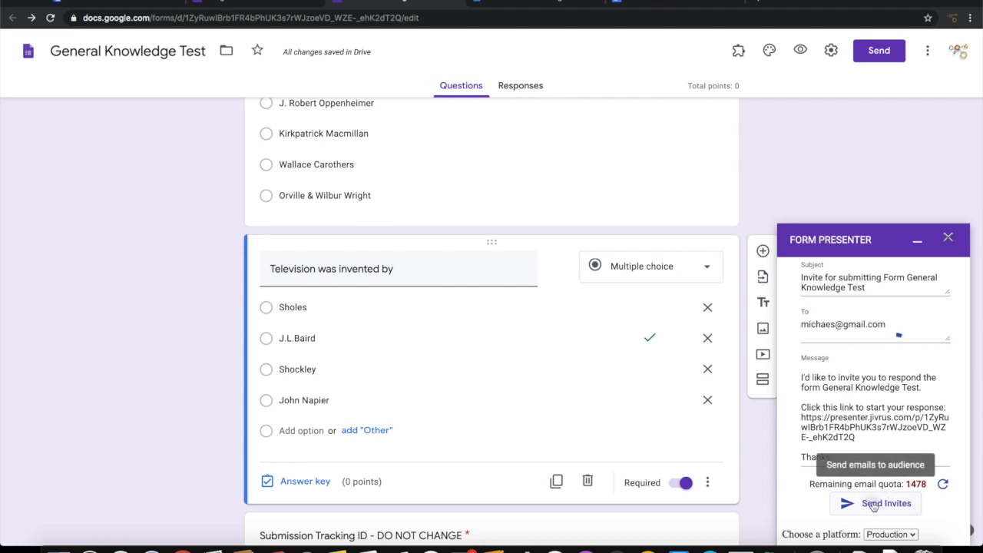
pyautogui.click(886, 504)
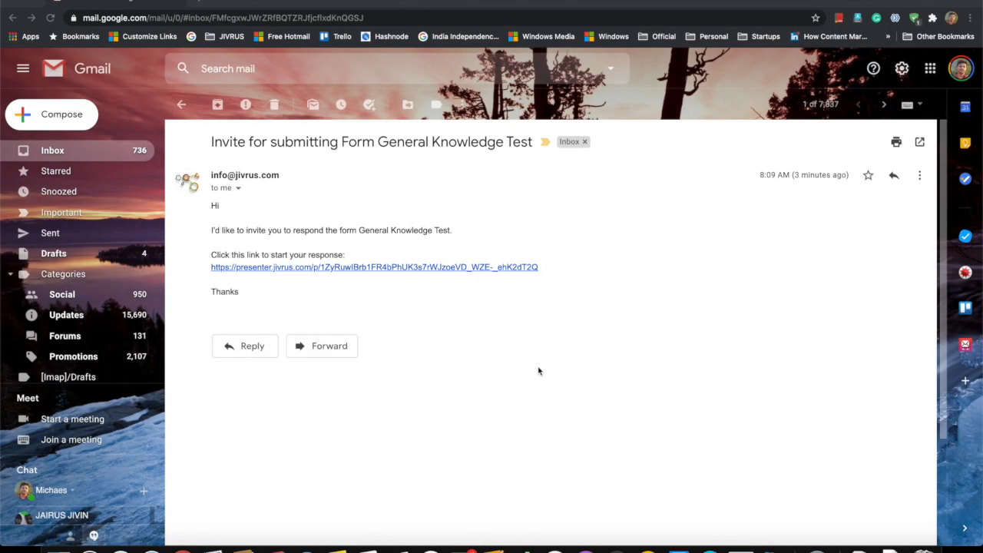
pyautogui.moveTo(413, 299)
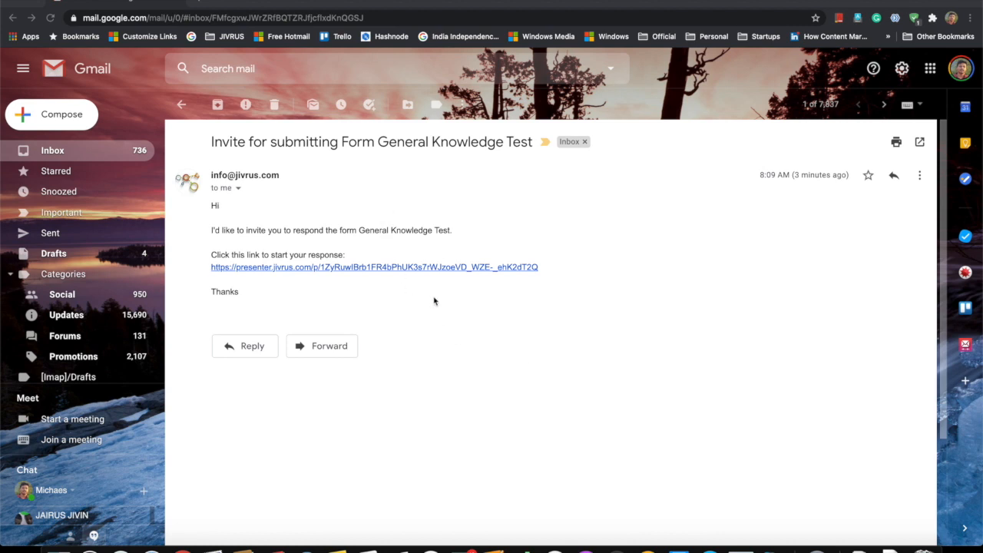
pyautogui.moveTo(381, 271)
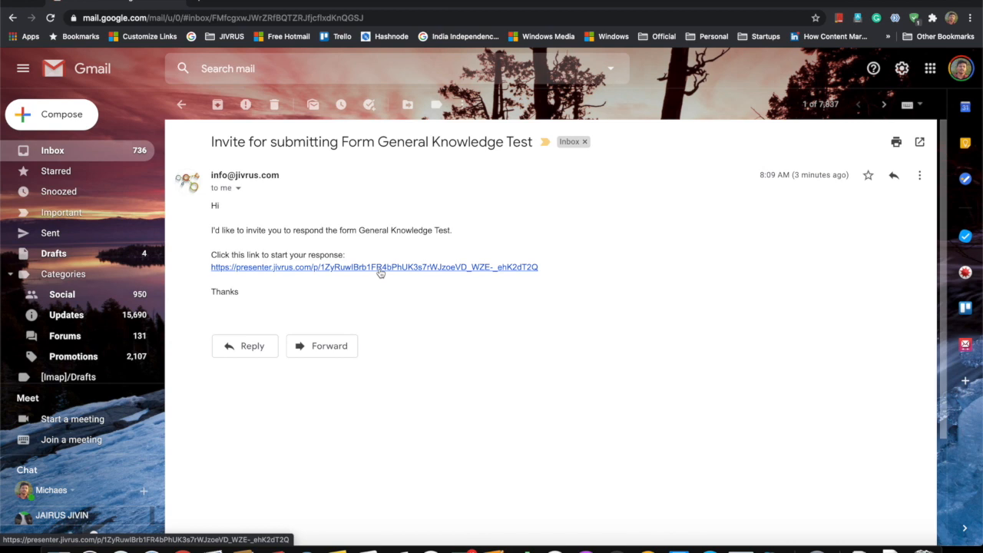
# Follow the presenter.jivrus.com response link in the General Knowledge Test invitation email
pyautogui.click(375, 266)
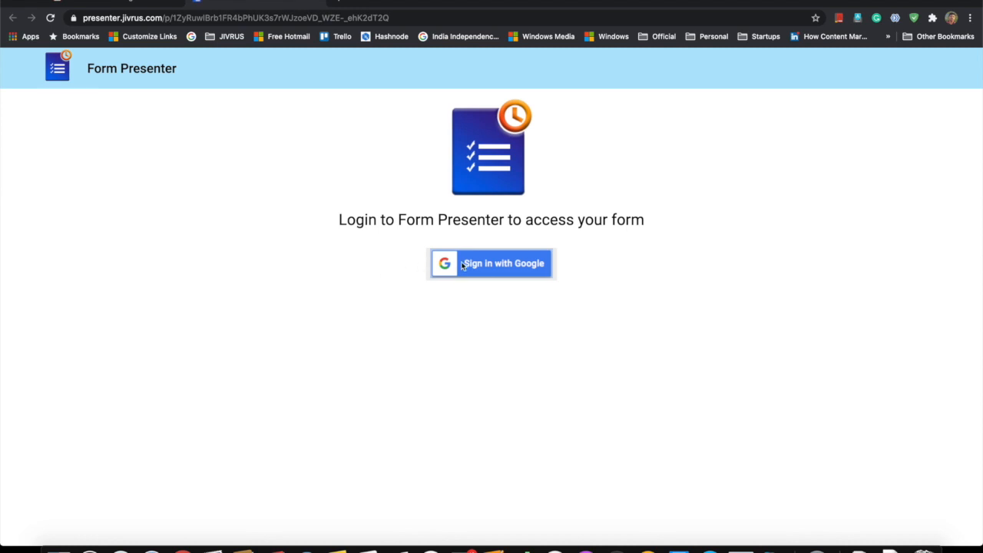
# Sign in to Form Presenter with Google, choosing the account to use
pyautogui.click(491, 262)
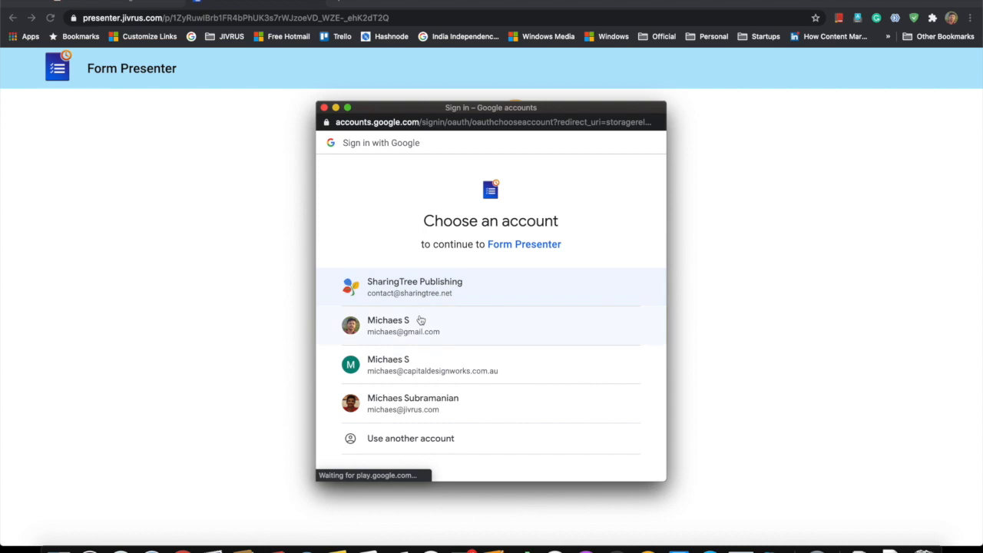
pyautogui.click(403, 325)
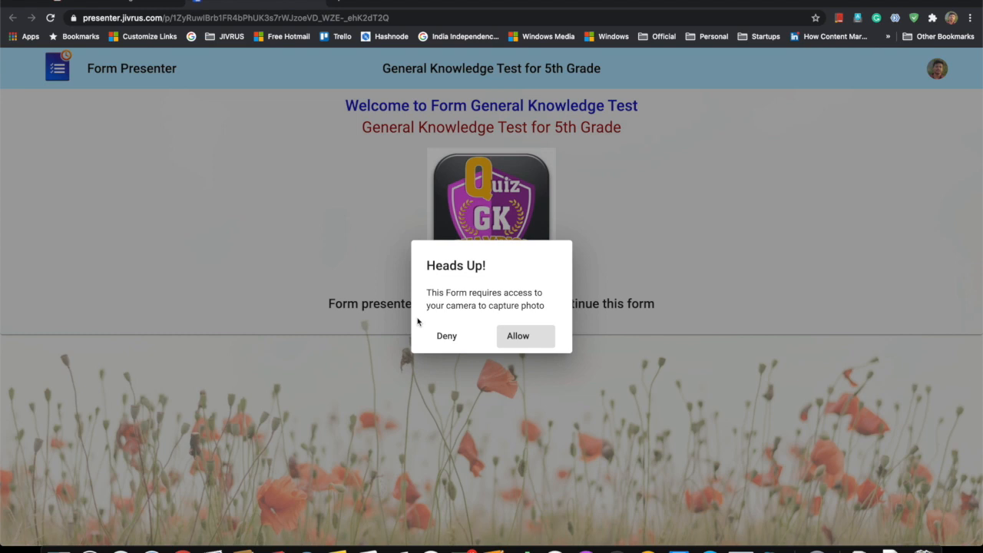
pyautogui.moveTo(461, 298)
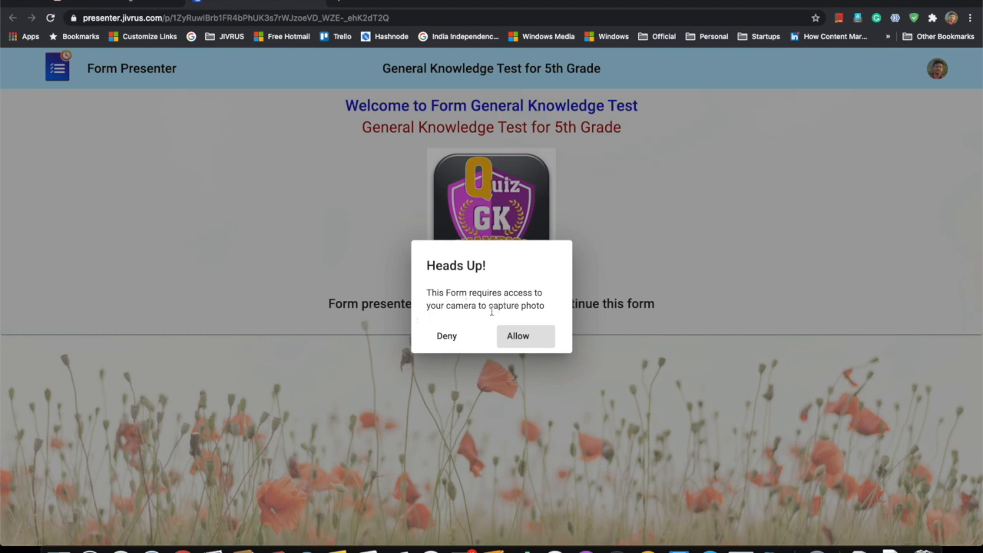
pyautogui.moveTo(477, 324)
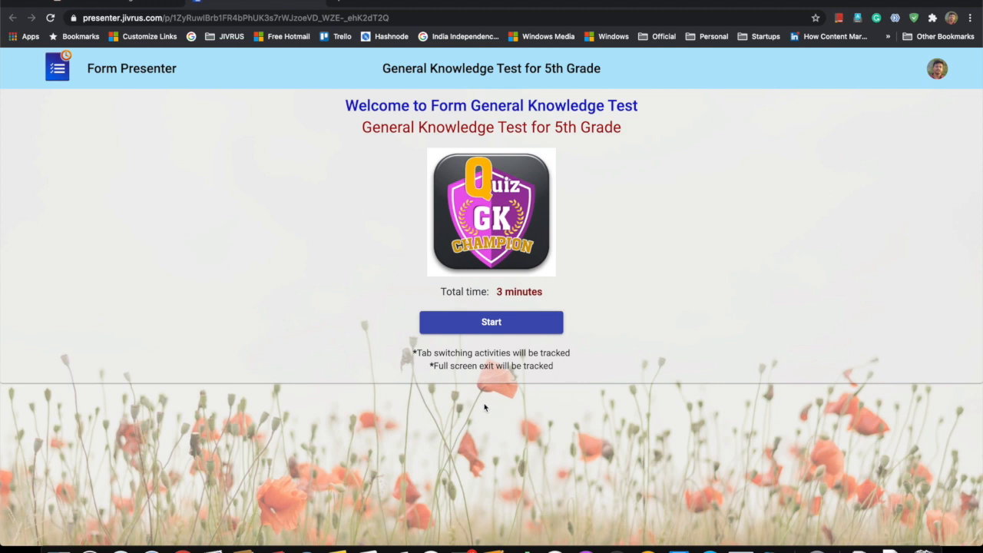
pyautogui.moveTo(344, 113)
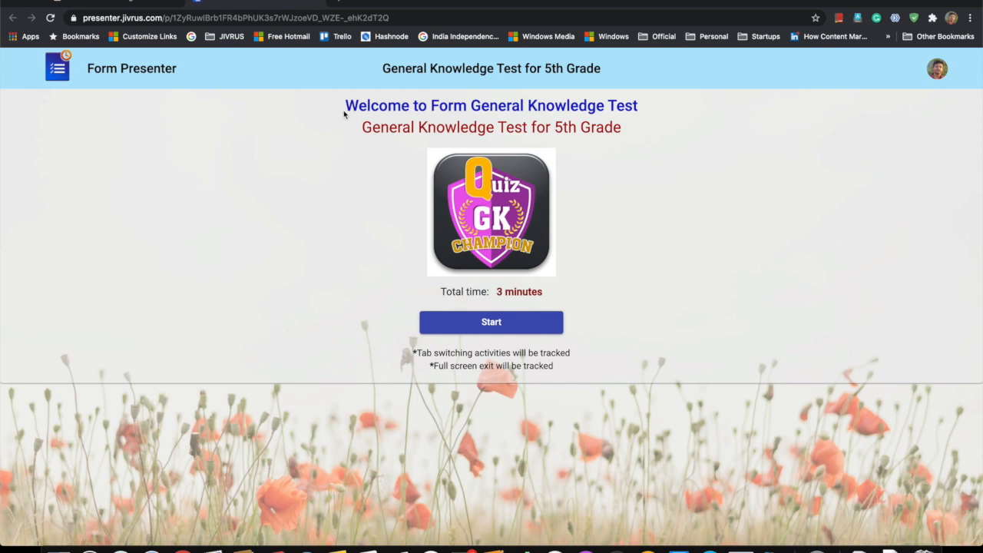
pyautogui.moveTo(424, 144)
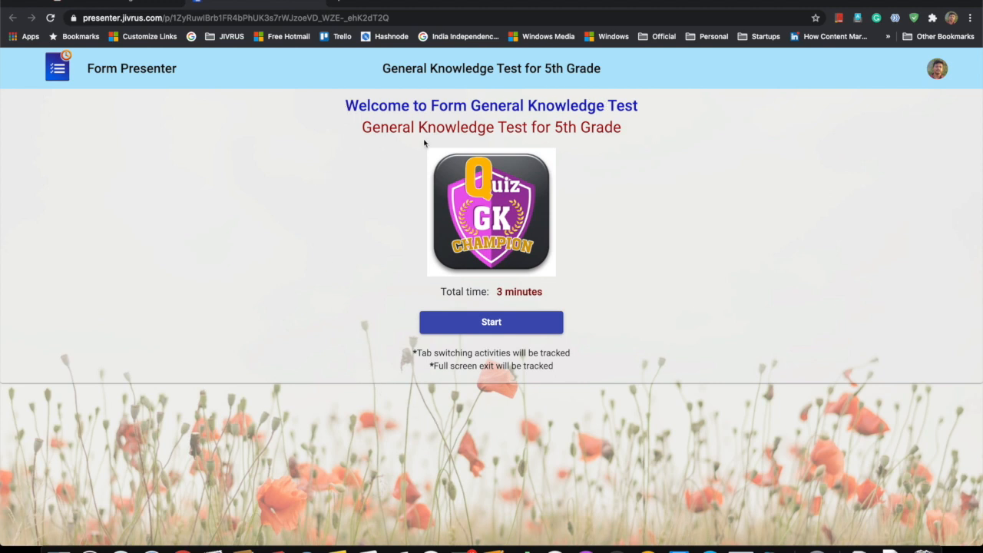
pyautogui.moveTo(548, 195)
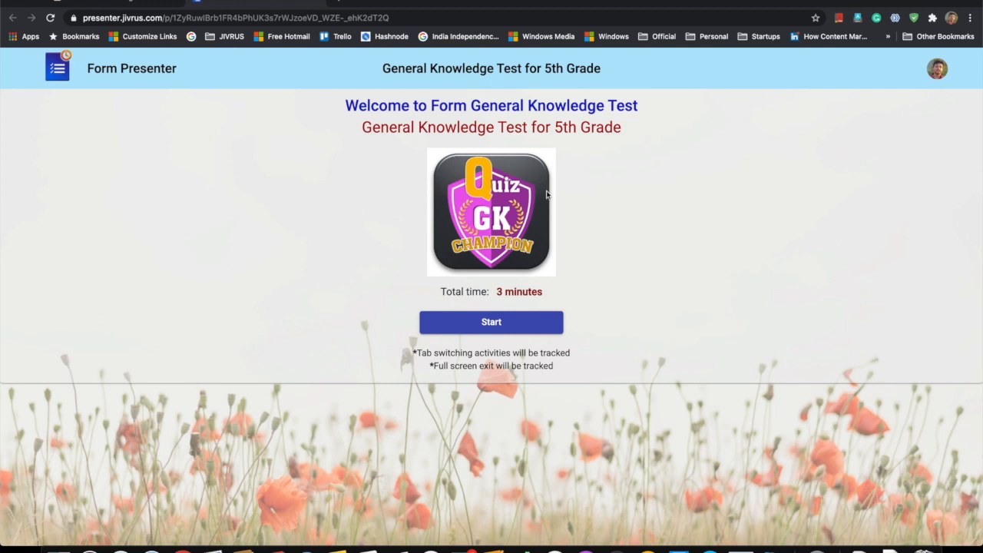
pyautogui.moveTo(240, 413)
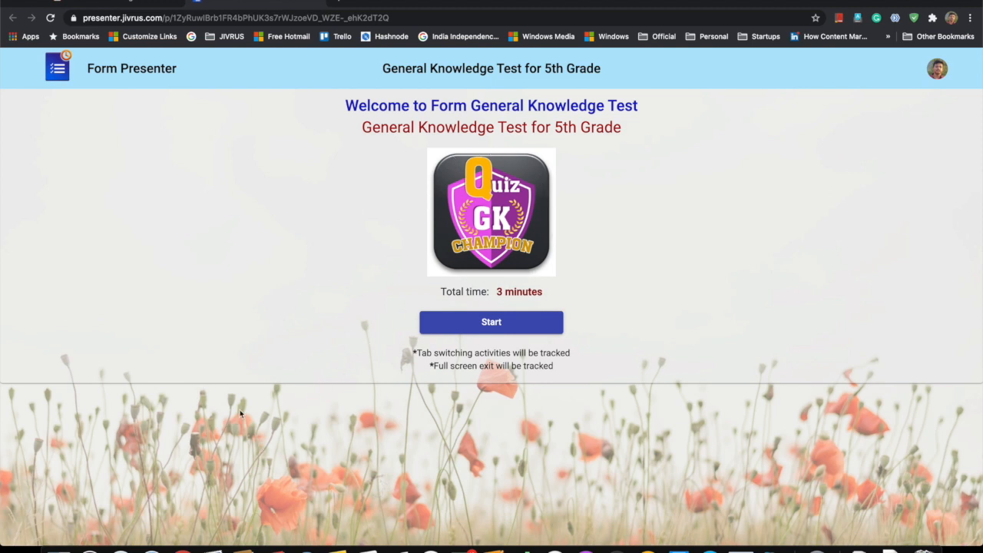
pyautogui.moveTo(856, 193)
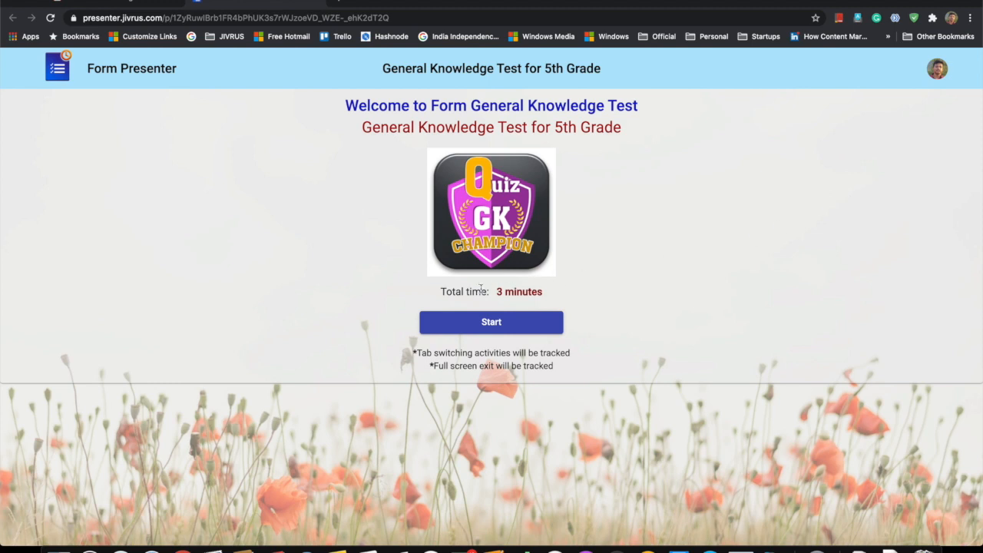
pyautogui.moveTo(503, 291)
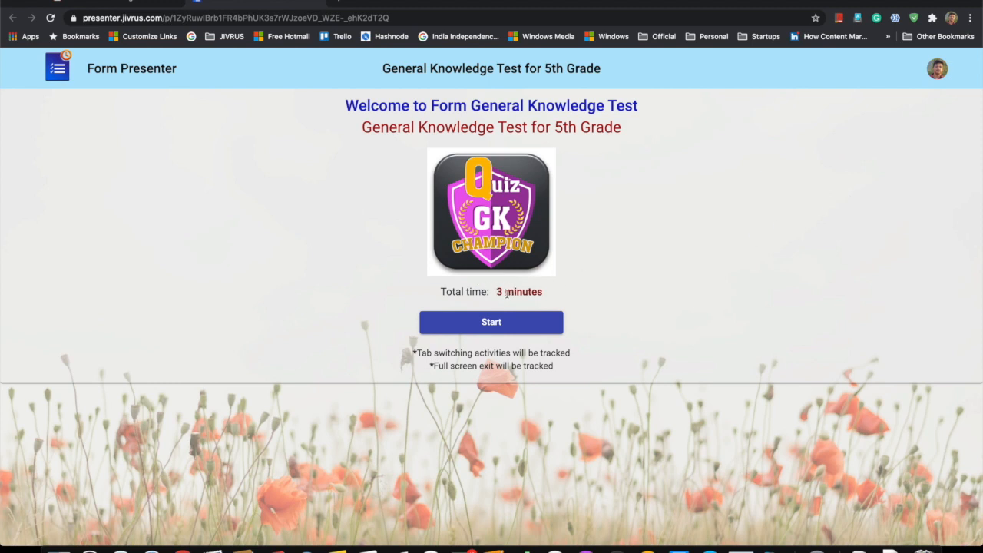
pyautogui.moveTo(579, 291)
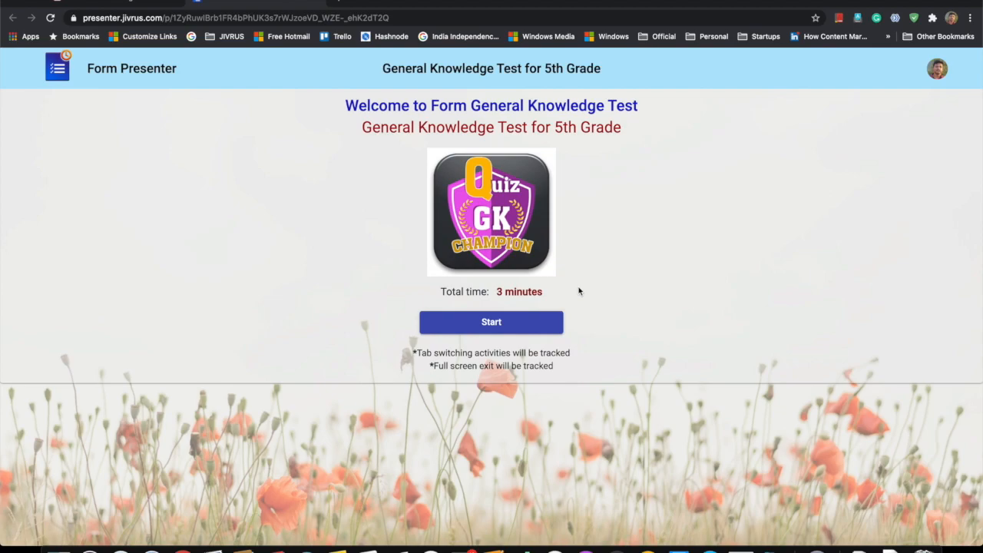
# Start the 3-minute General Knowledge Test from its welcome page
pyautogui.click(491, 322)
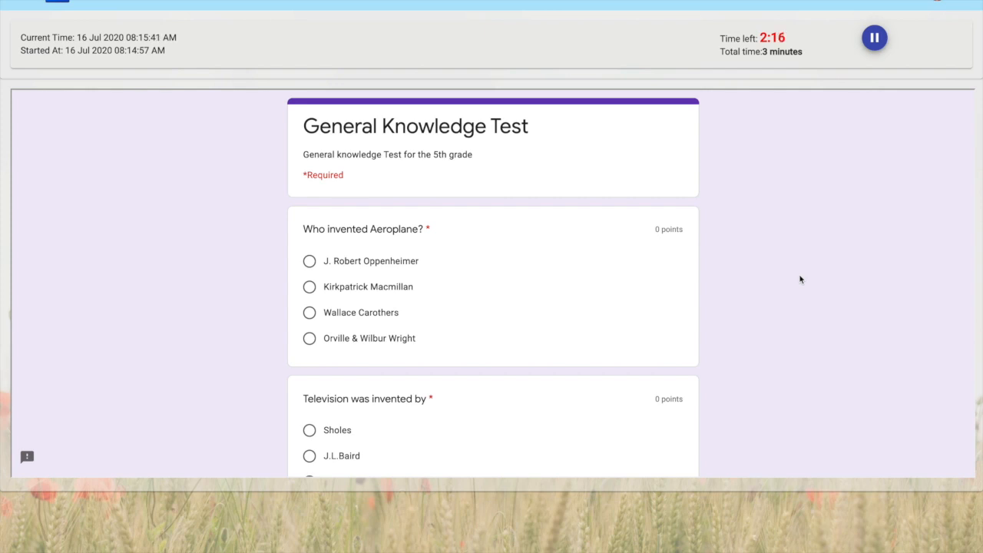
pyautogui.moveTo(765, 74)
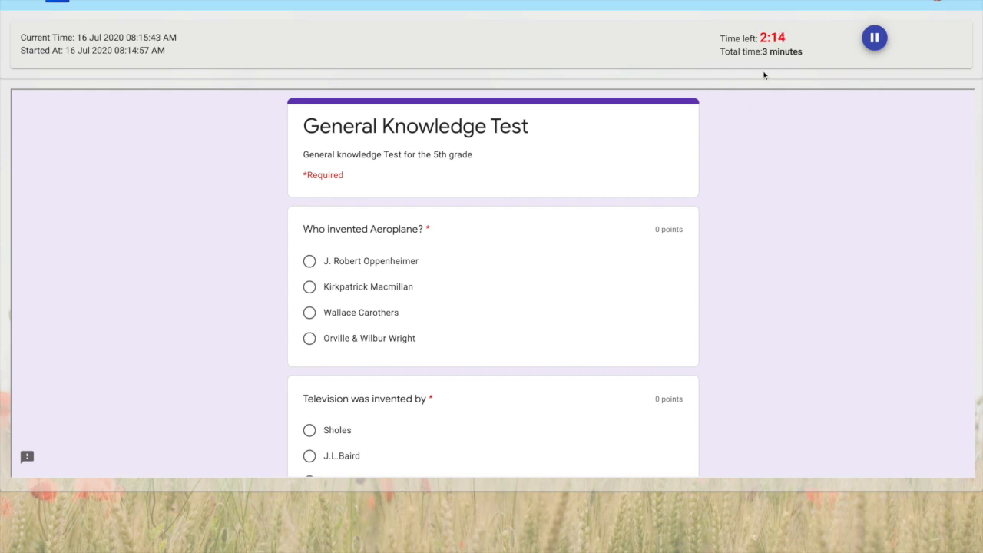
pyautogui.moveTo(772, 23)
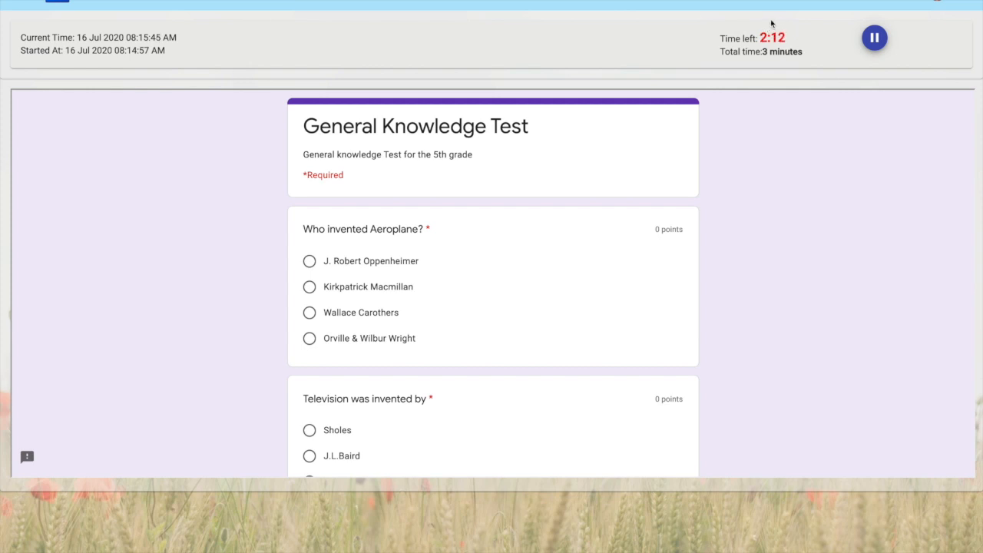
pyautogui.moveTo(640, 215)
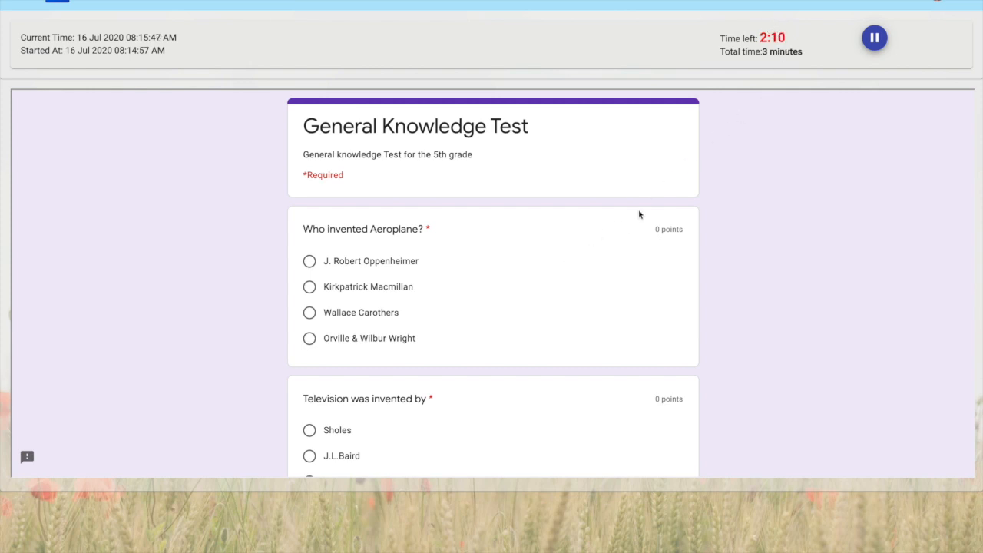
pyautogui.moveTo(764, 147)
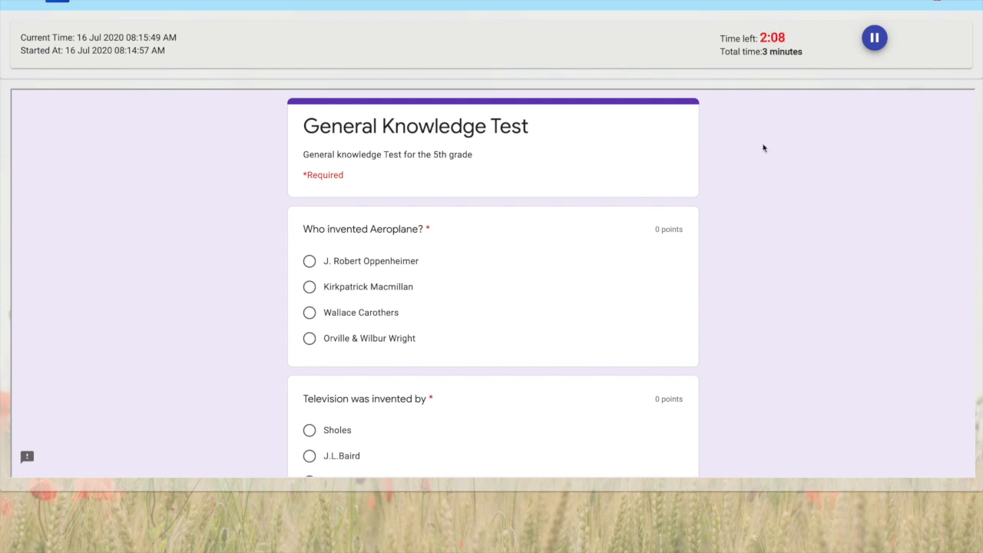
pyautogui.scroll(-3)
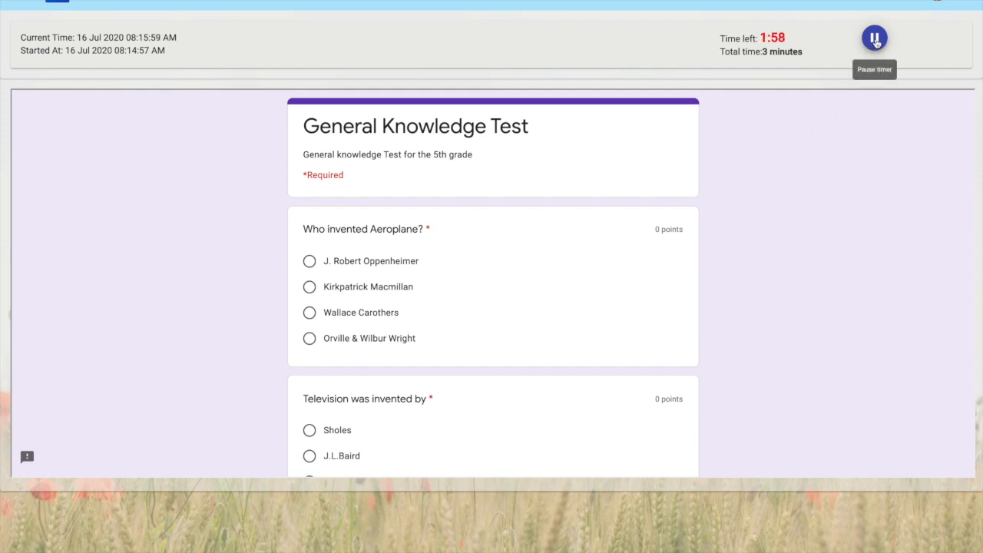
# Pause the countdown at 1:56 for one break, then resume it
pyautogui.click(874, 38)
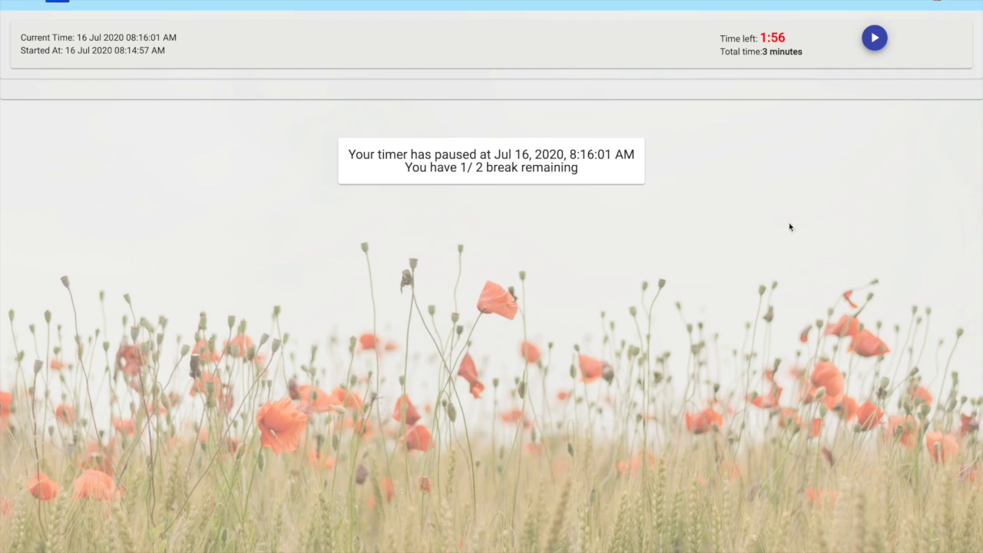
pyautogui.moveTo(874, 37)
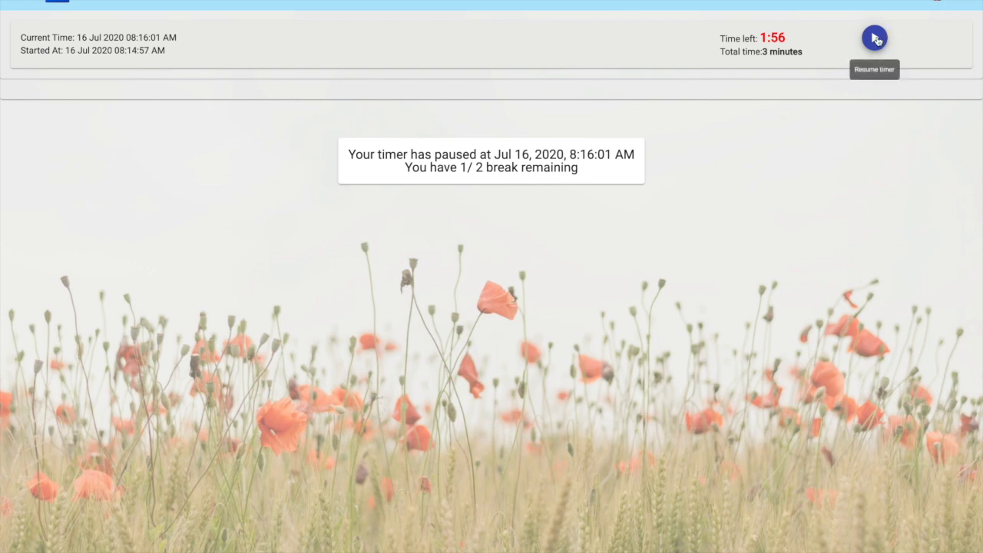
pyautogui.moveTo(854, 38)
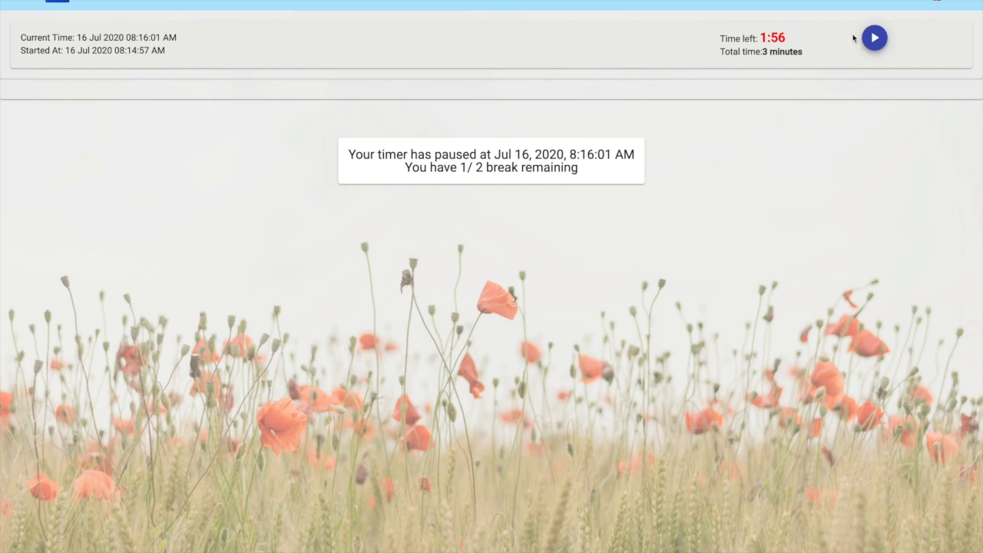
pyautogui.moveTo(874, 37)
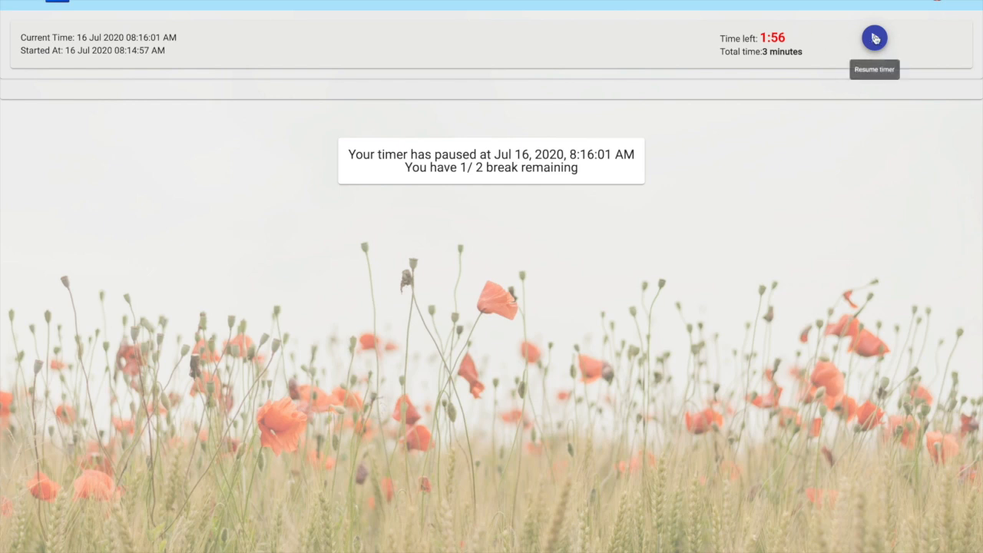
pyautogui.click(875, 38)
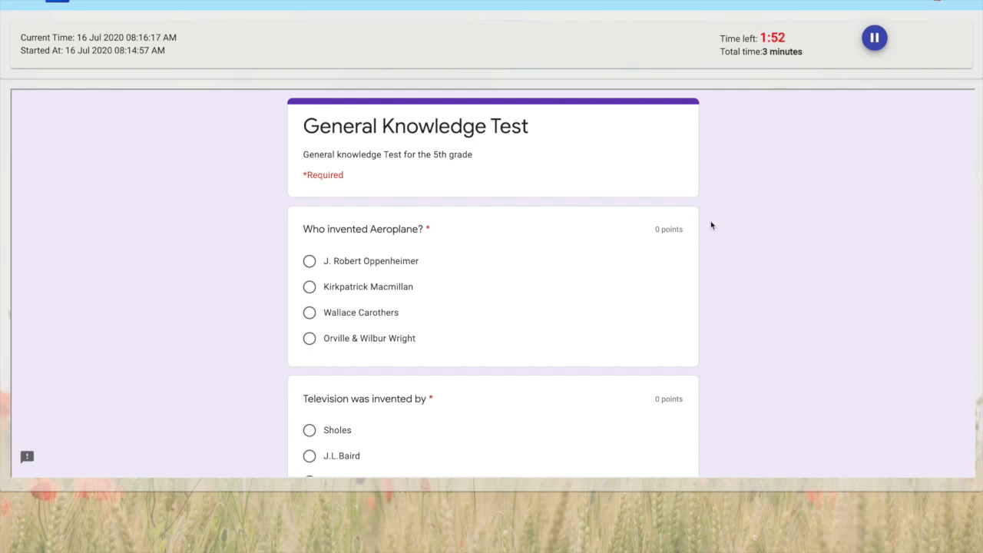
# Answer Aeroplane with Orville & Wilbur Wright and Television with J.L.Baird, then submit
pyautogui.scroll(-3)
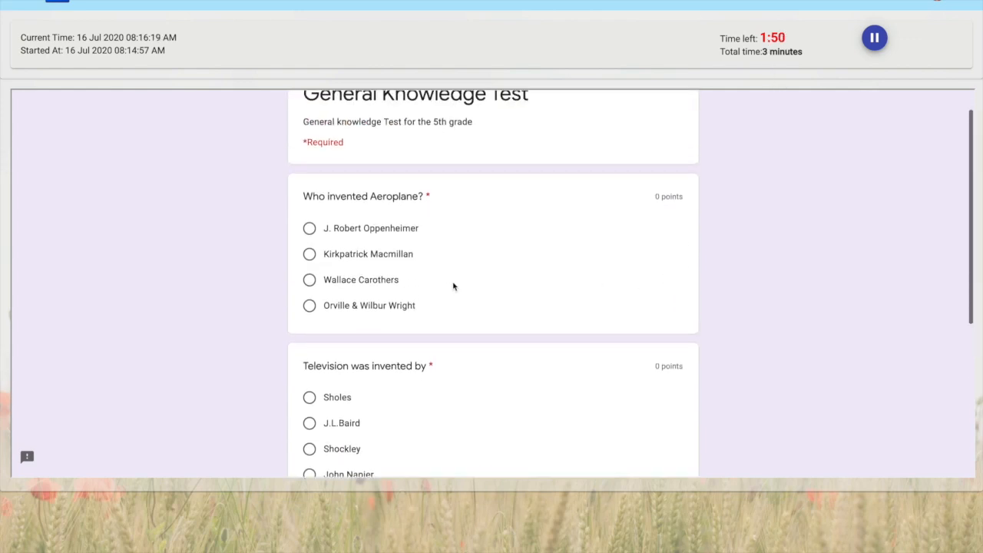
pyautogui.click(309, 305)
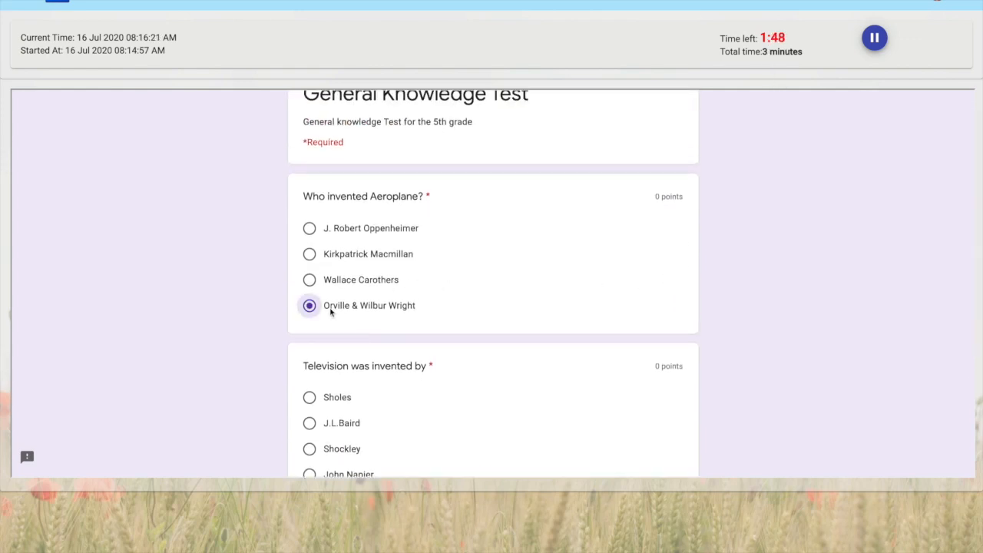
pyautogui.scroll(-3)
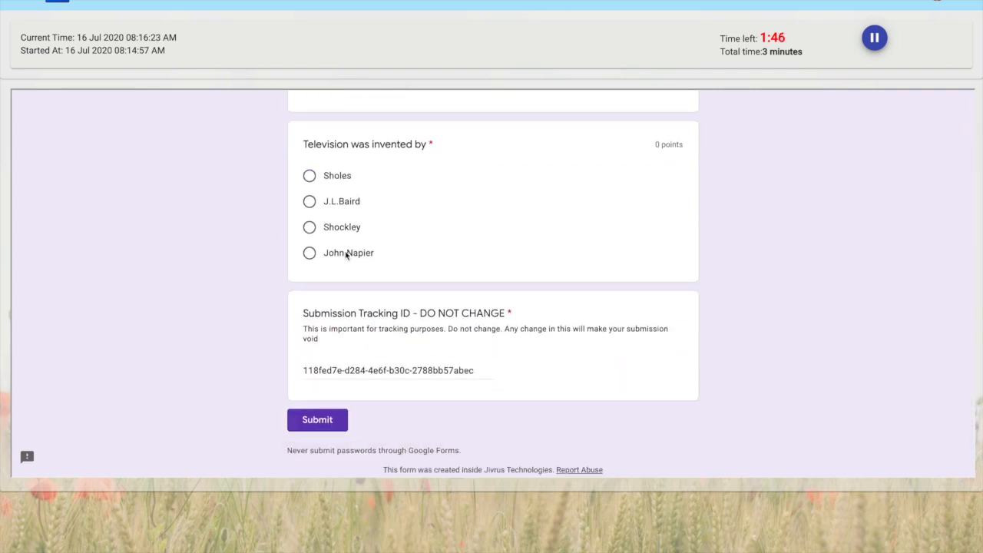
pyautogui.click(309, 200)
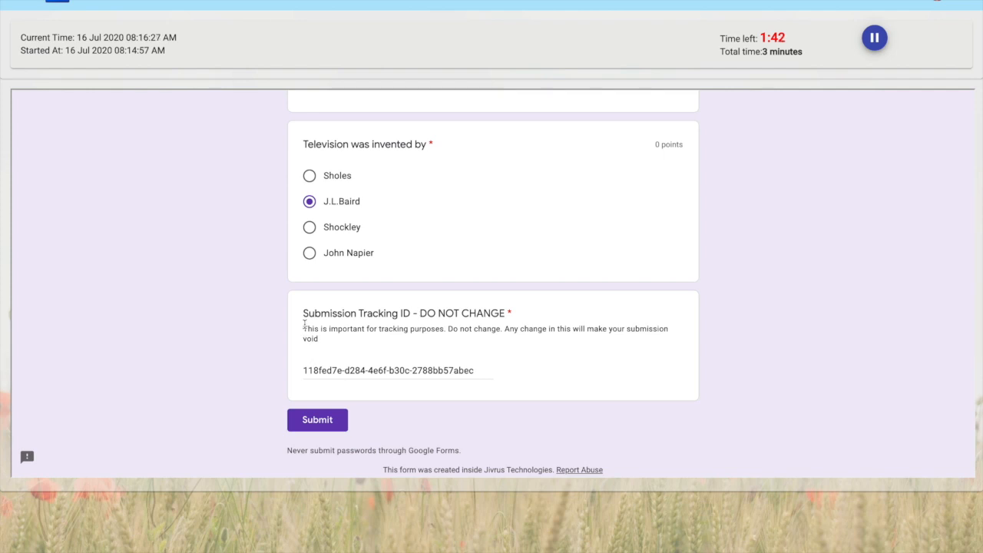
pyautogui.moveTo(477, 397)
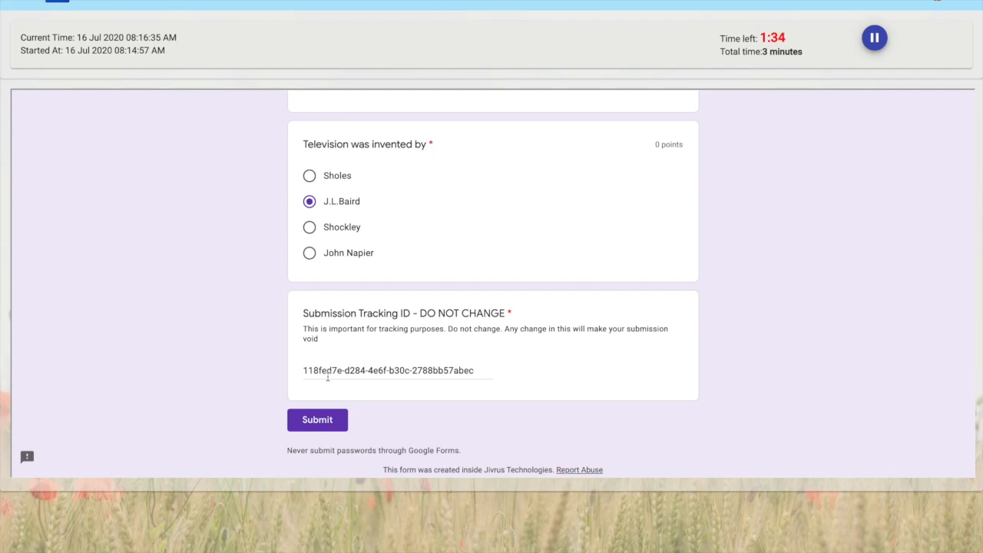
pyautogui.moveTo(300, 315)
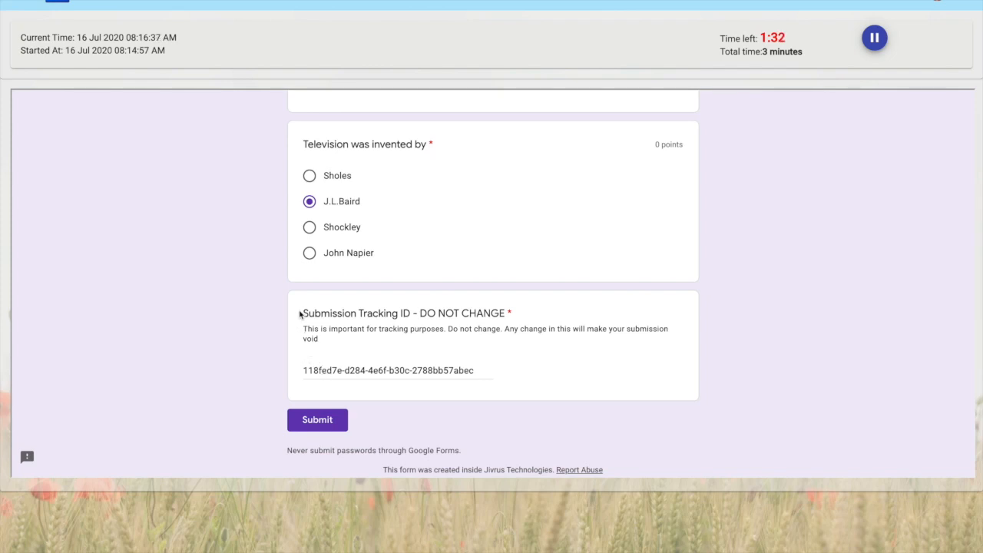
pyautogui.moveTo(549, 363)
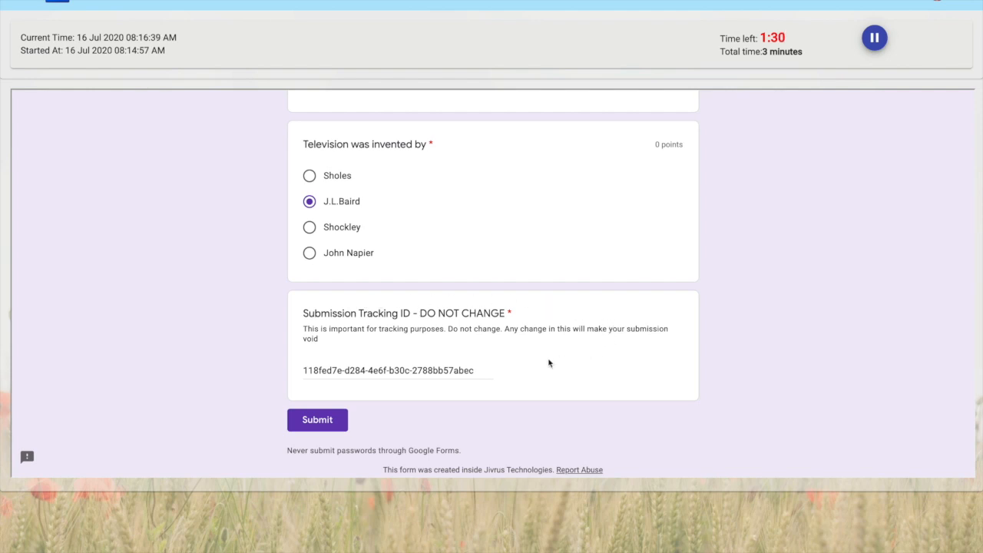
pyautogui.moveTo(300, 402)
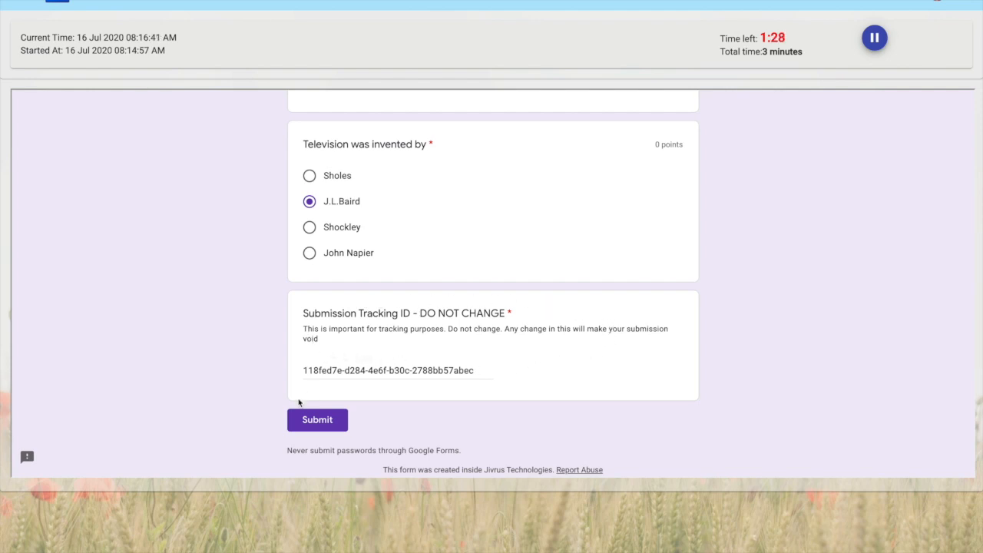
pyautogui.click(317, 419)
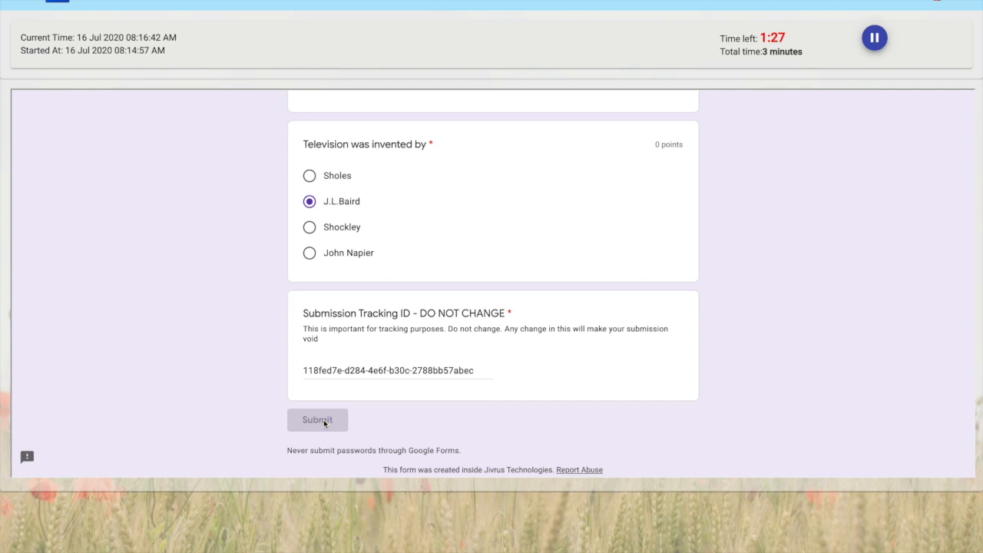
pyautogui.click(317, 420)
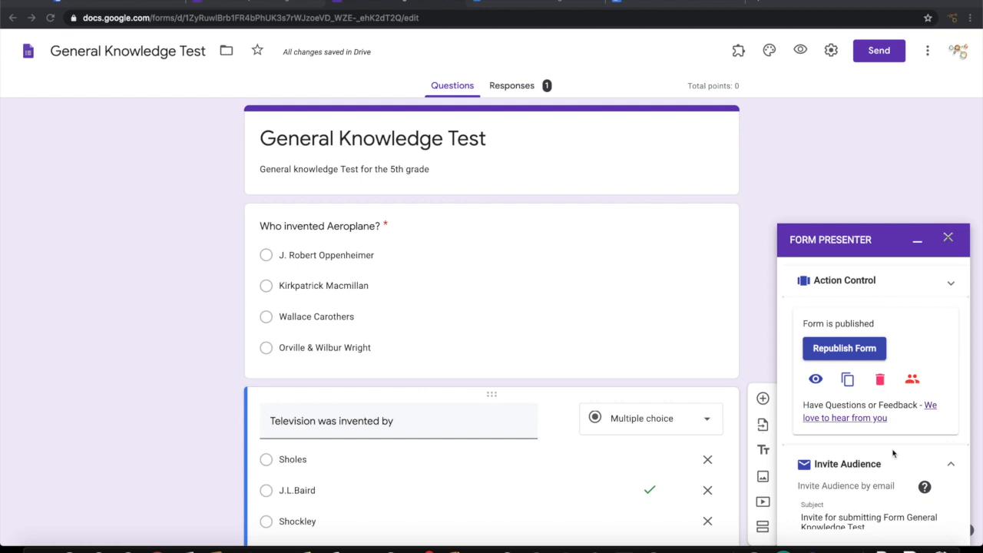
pyautogui.moveTo(922, 373)
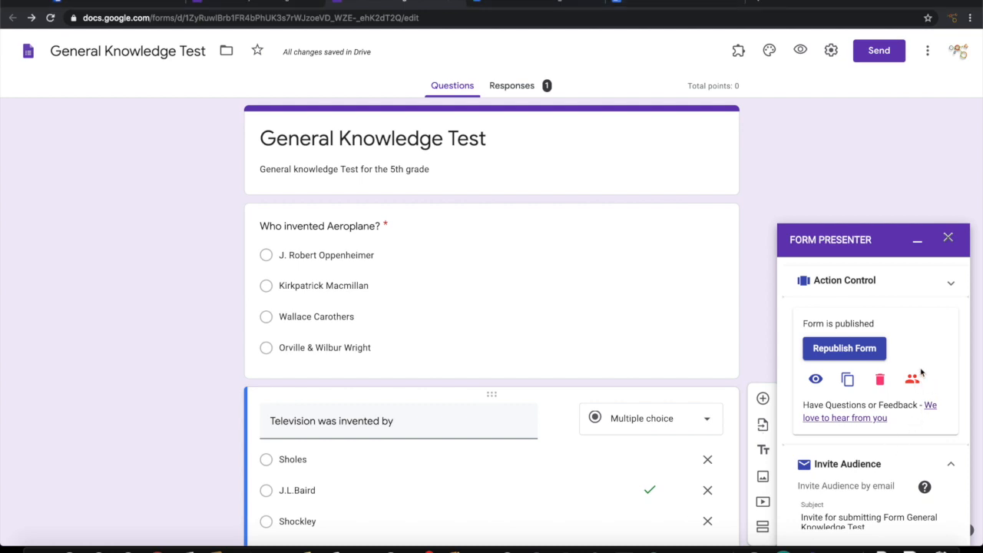
pyautogui.moveTo(913, 378)
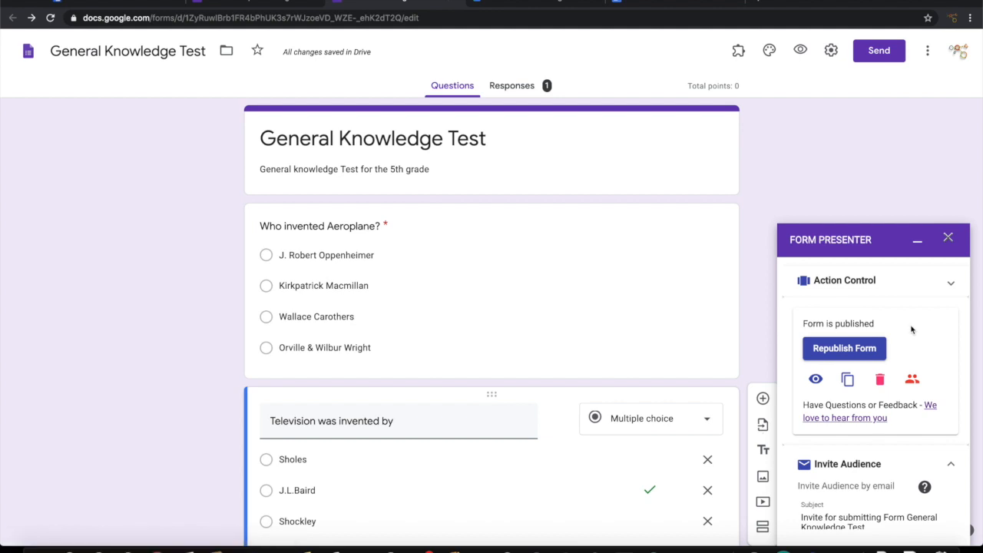
pyautogui.moveTo(913, 380)
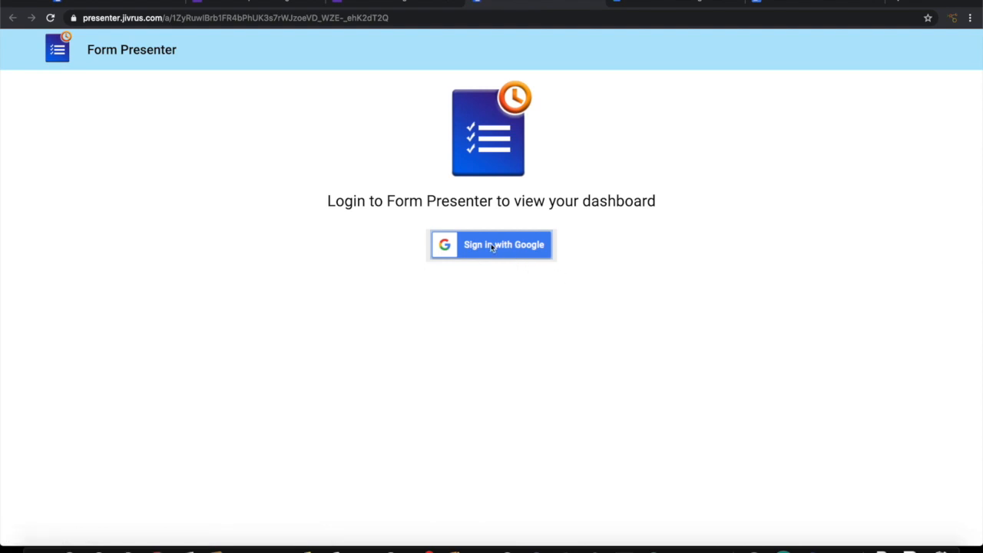
# Sign in with Google to reach the audience table listing one submitted respondent
pyautogui.click(491, 244)
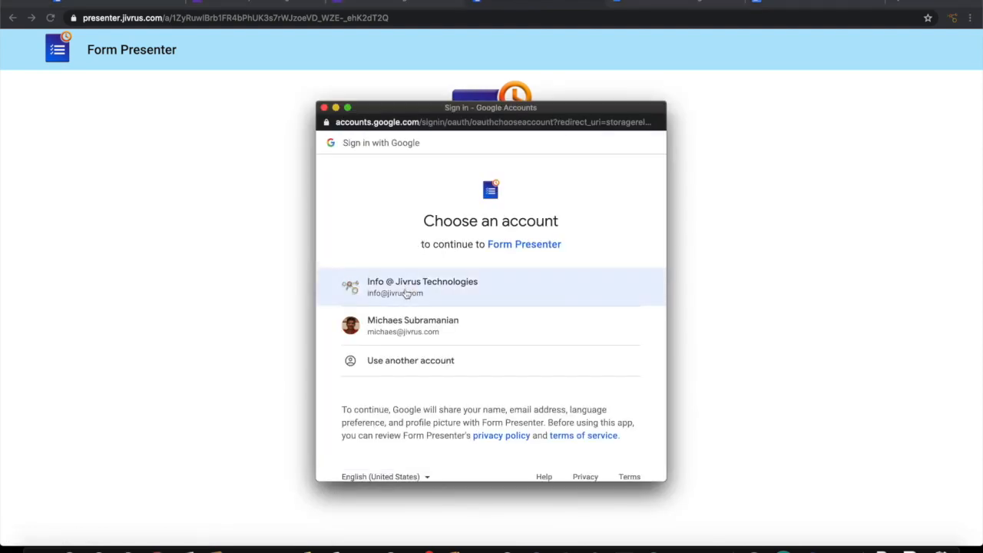
pyautogui.click(422, 287)
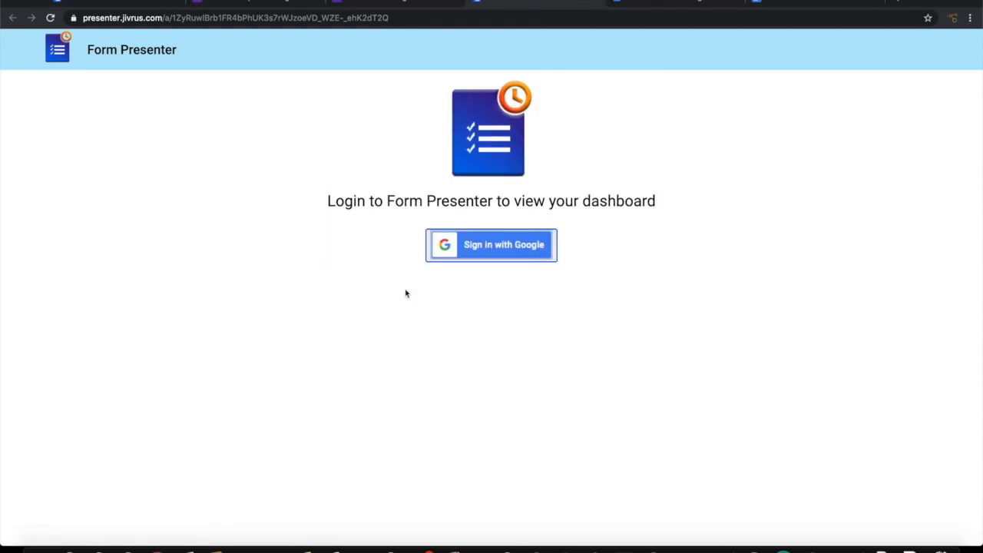
pyautogui.click(491, 244)
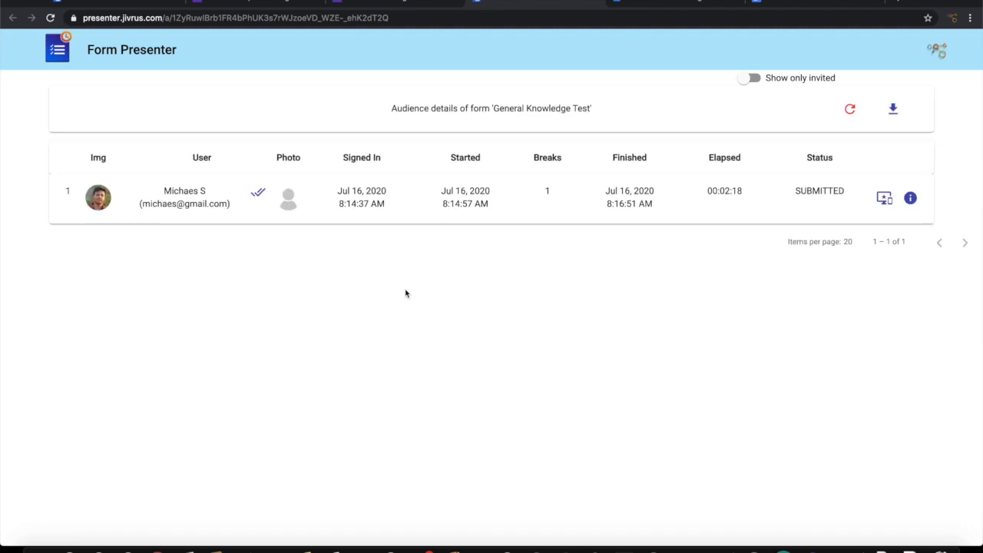
pyautogui.moveTo(458, 379)
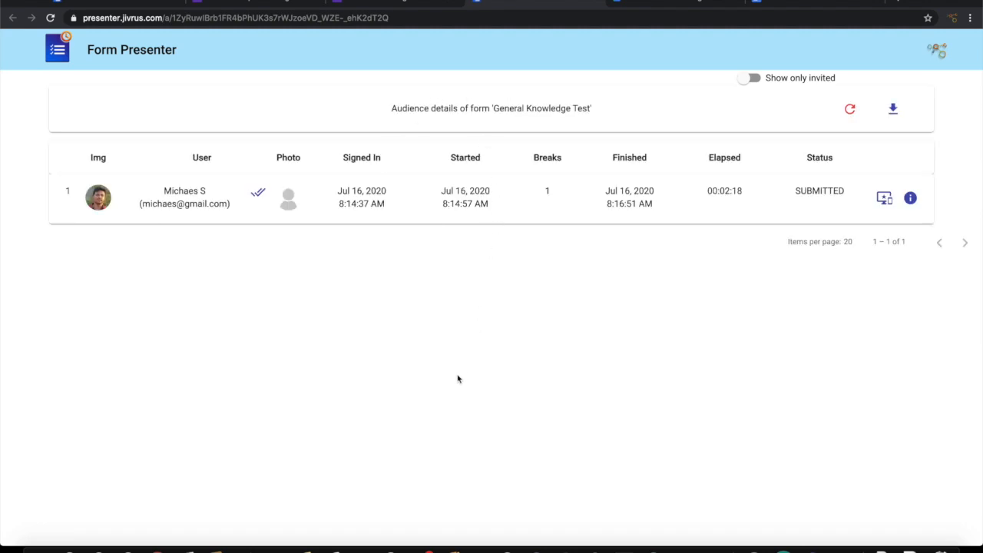
pyautogui.moveTo(432, 405)
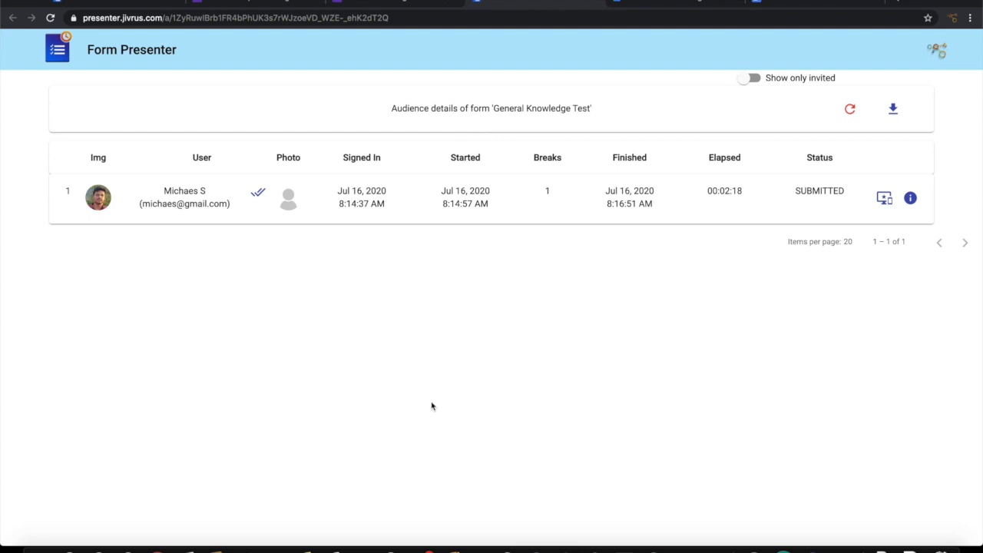
pyautogui.moveTo(432, 418)
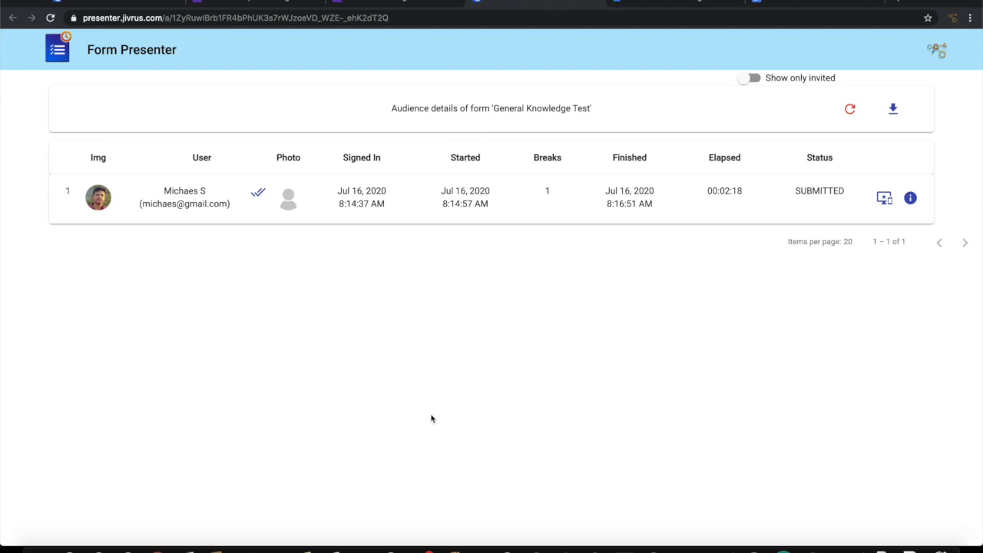
pyautogui.moveTo(888, 55)
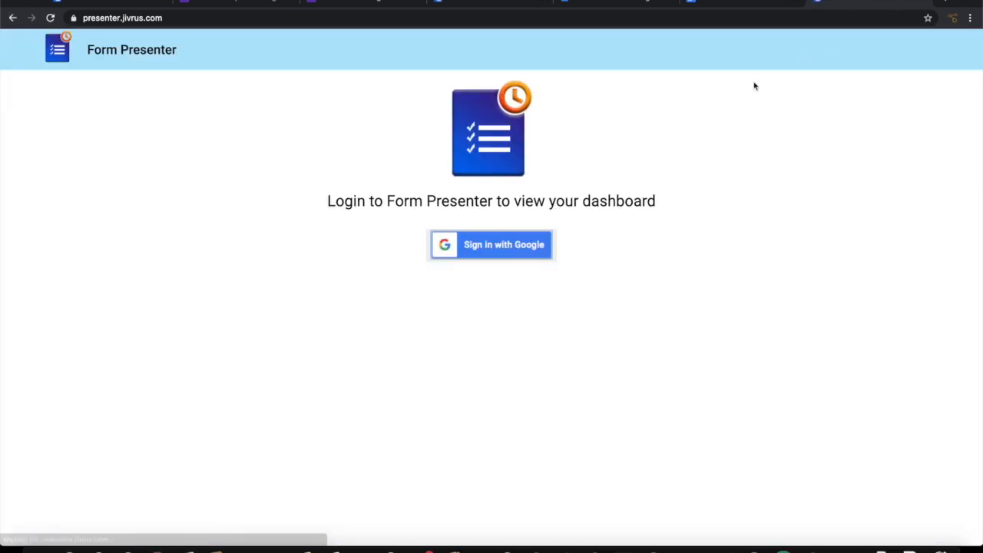
# Sign in again to see the Callback Request and General Knowledge Test forms
pyautogui.click(491, 244)
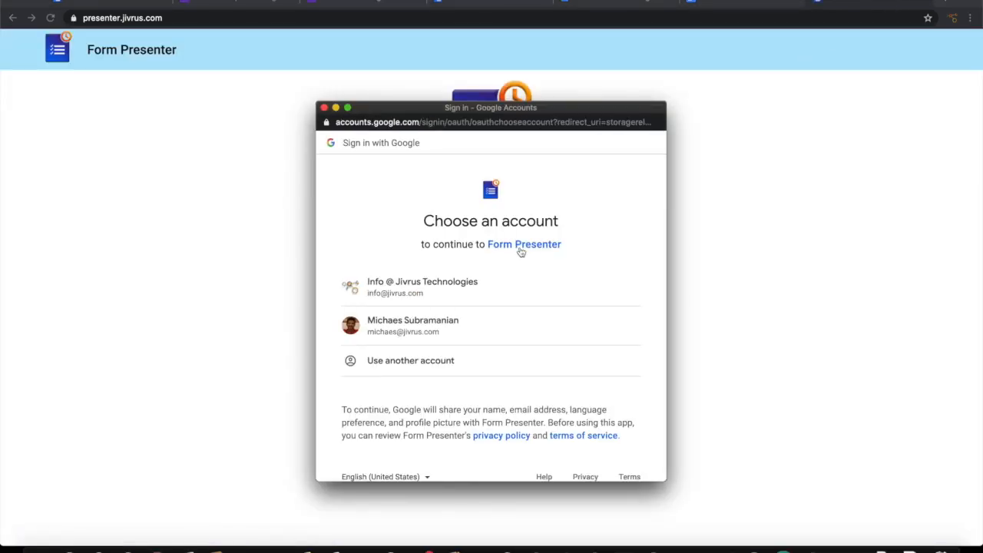
pyautogui.click(422, 287)
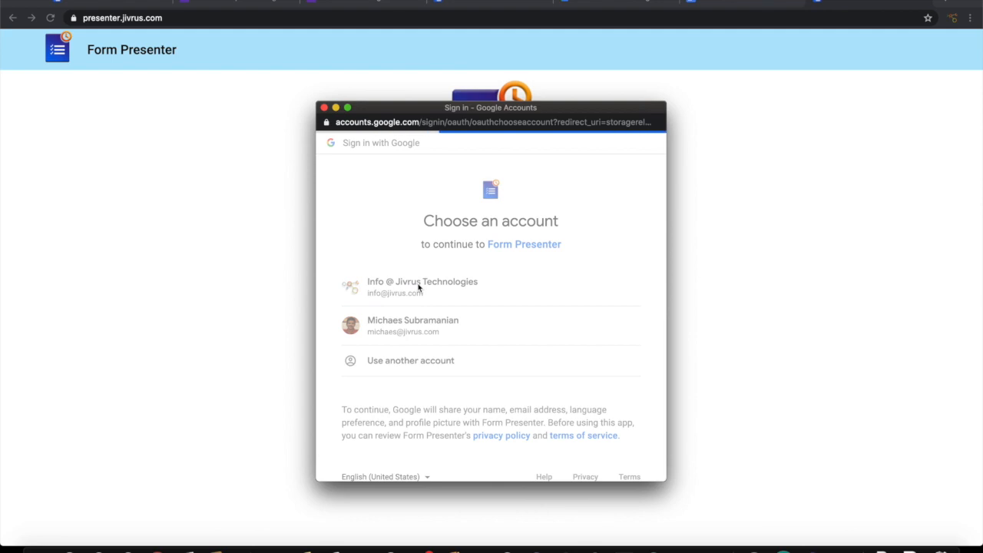
pyautogui.click(422, 287)
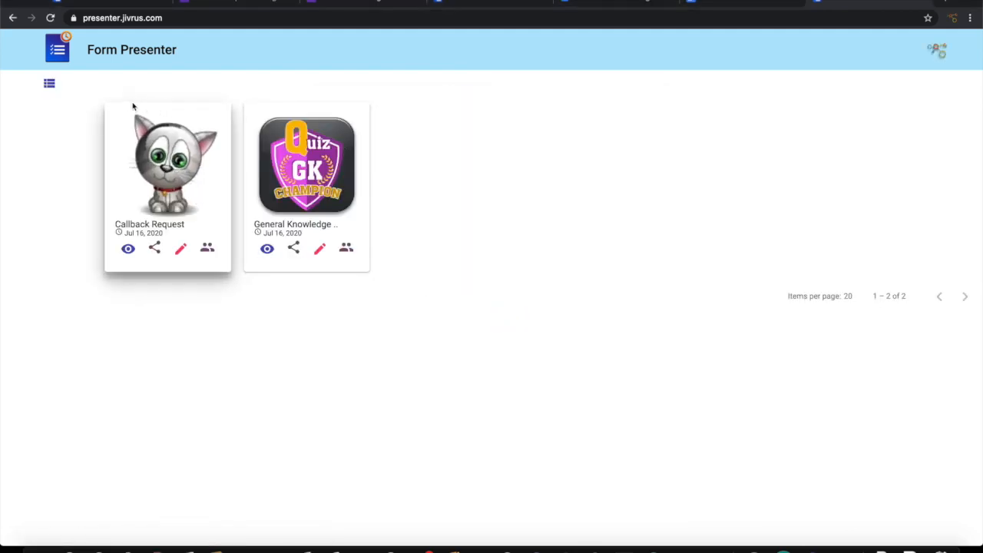
pyautogui.moveTo(472, 317)
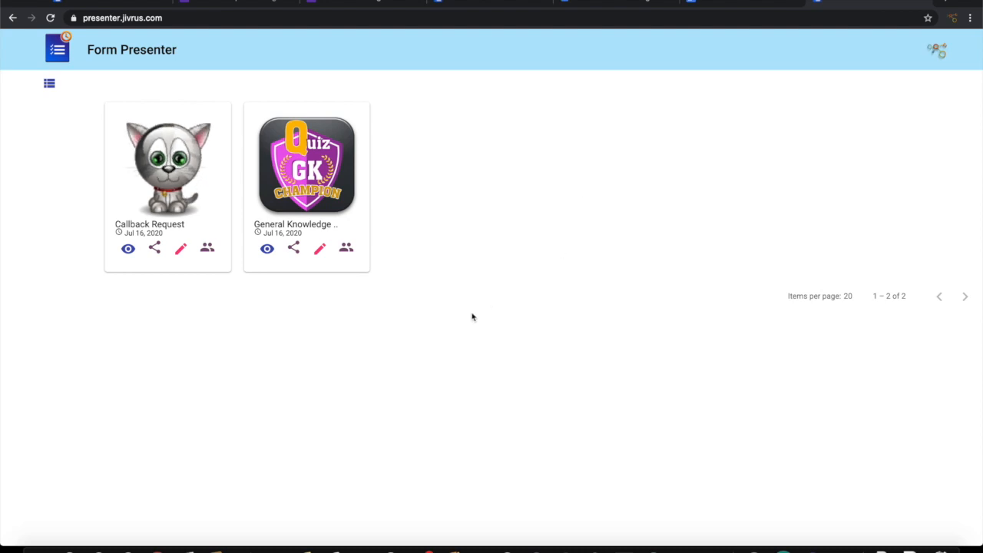
pyautogui.moveTo(427, 242)
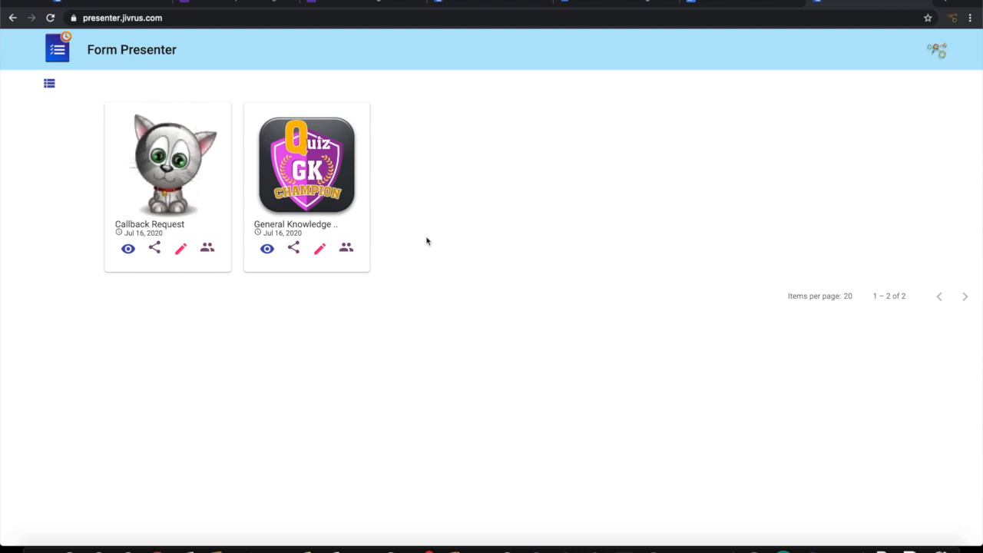
pyautogui.moveTo(320, 248)
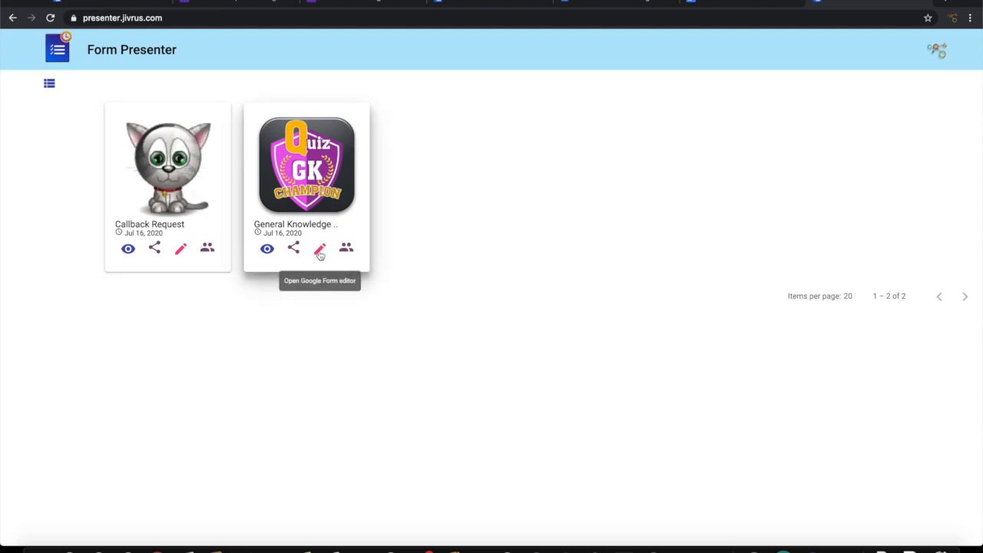
pyautogui.moveTo(293, 248)
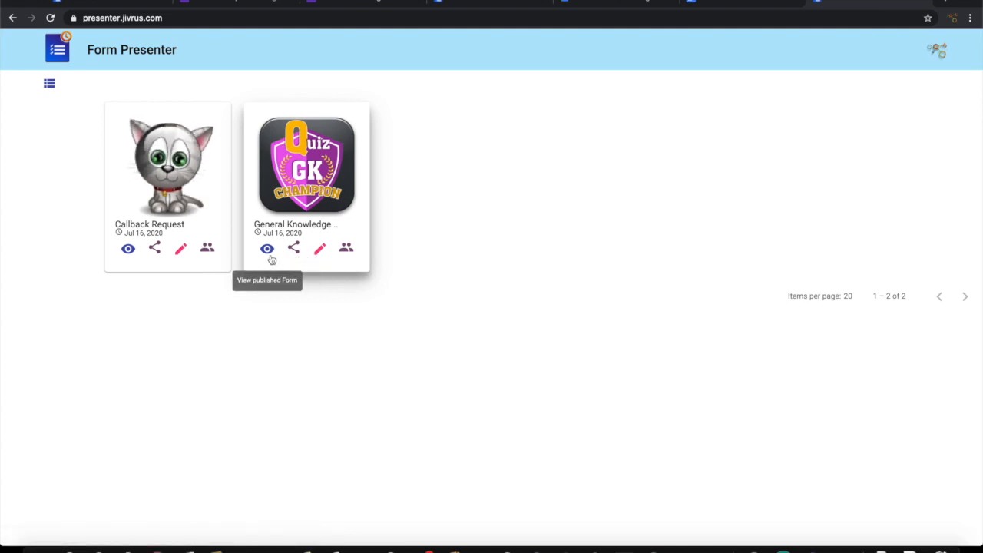
pyautogui.moveTo(362, 218)
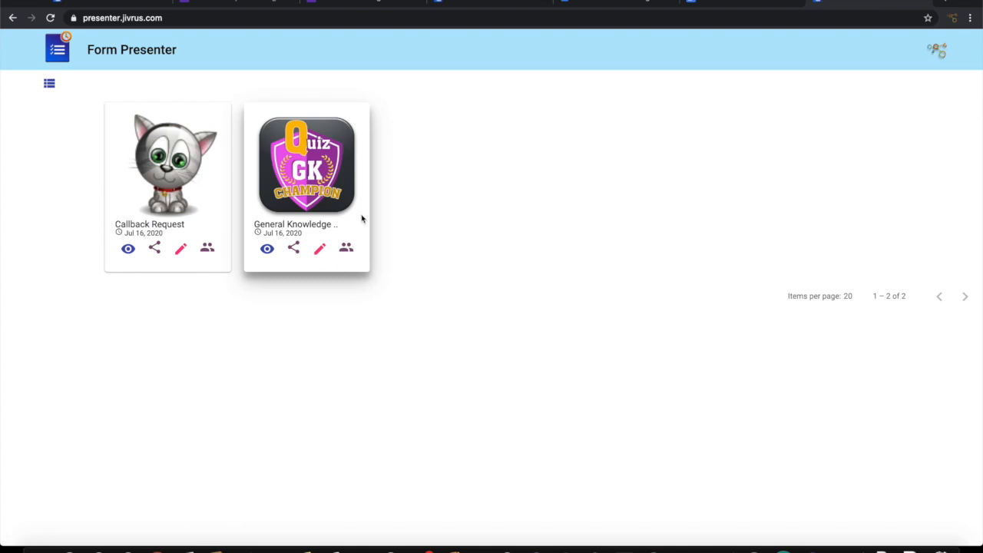
pyautogui.moveTo(346, 248)
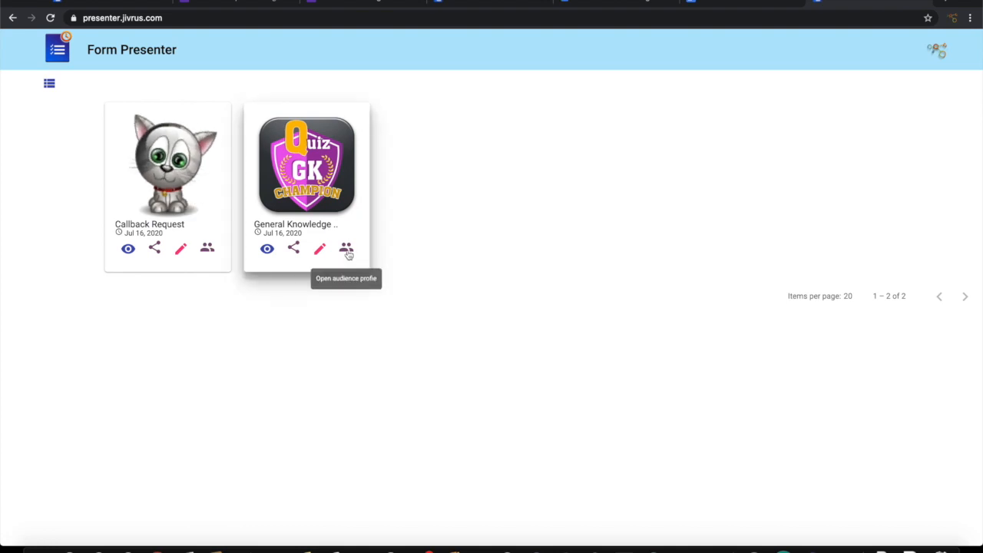
pyautogui.click(346, 248)
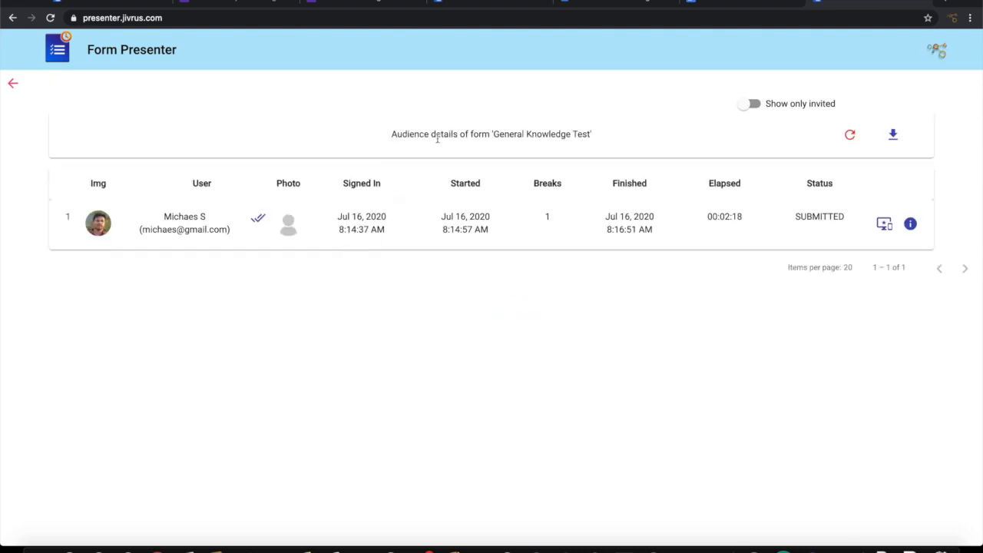
pyautogui.moveTo(513, 92)
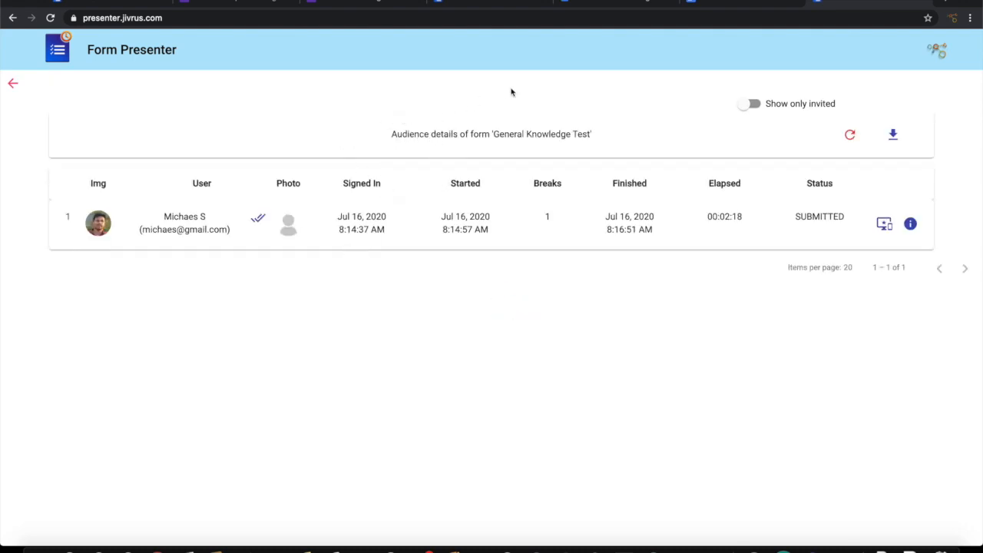
pyautogui.moveTo(494, 293)
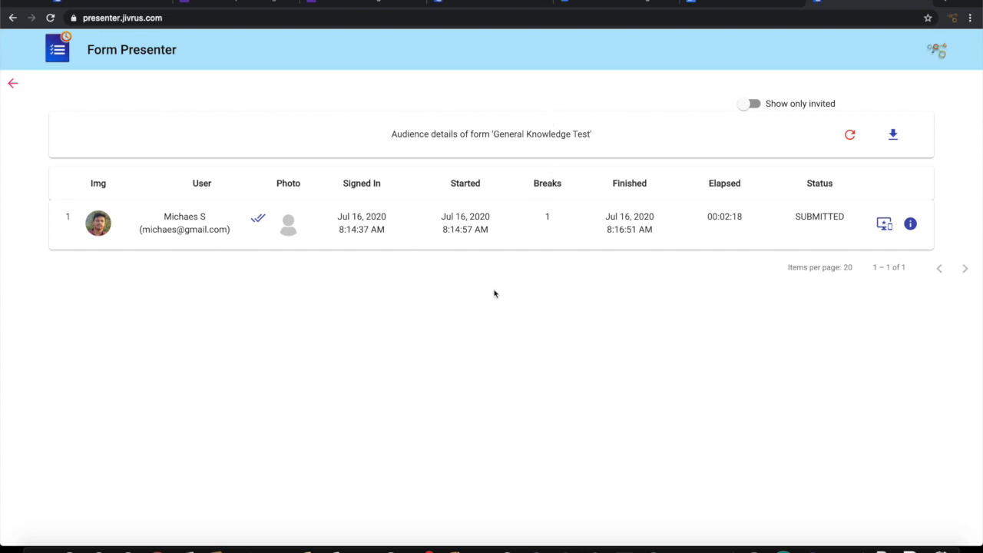
pyautogui.moveTo(483, 321)
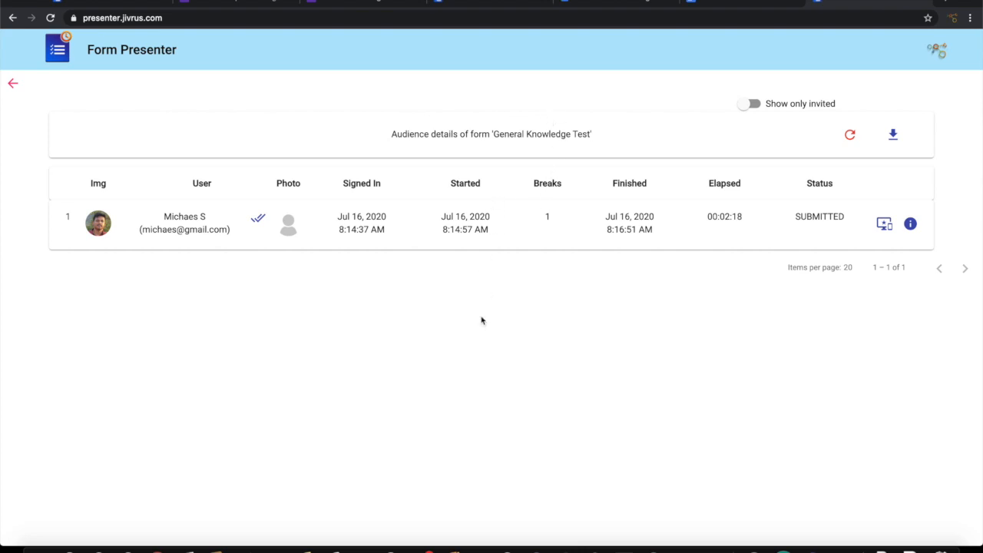
pyautogui.moveTo(451, 405)
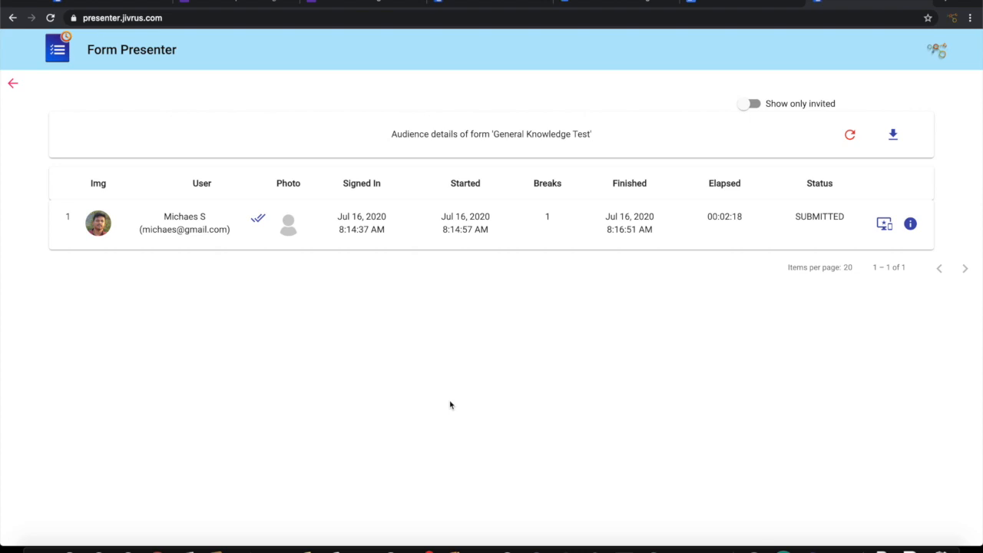
pyautogui.moveTo(309, 325)
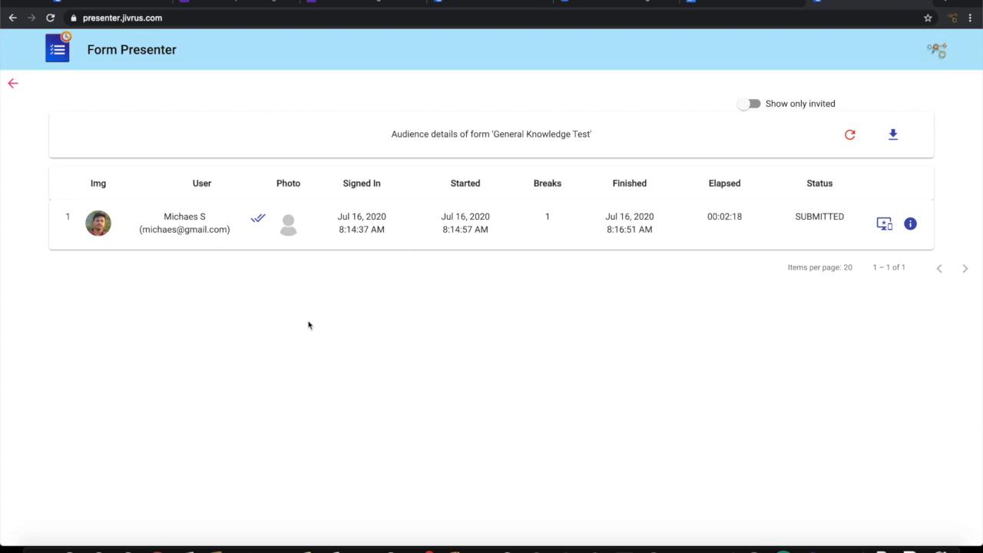
pyautogui.moveTo(419, 359)
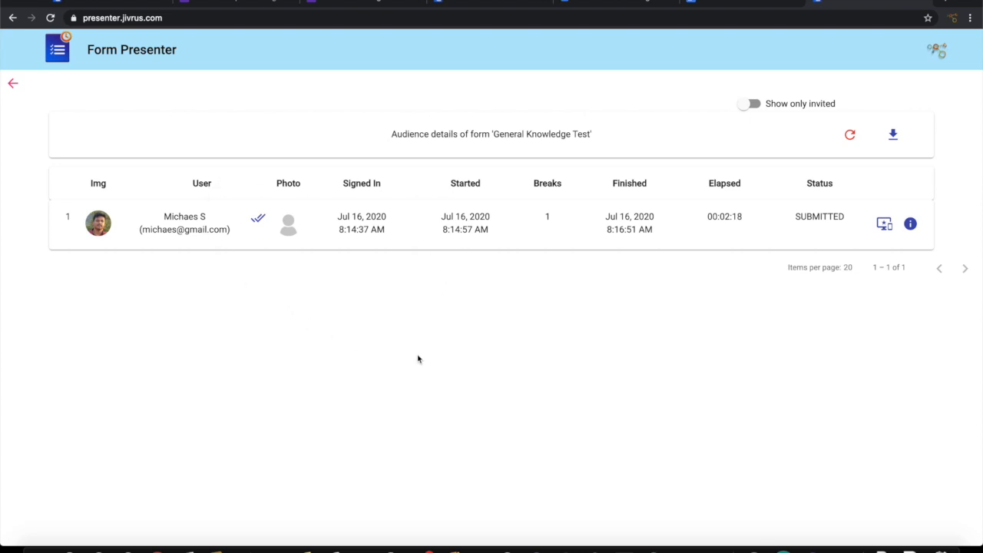
pyautogui.moveTo(242, 182)
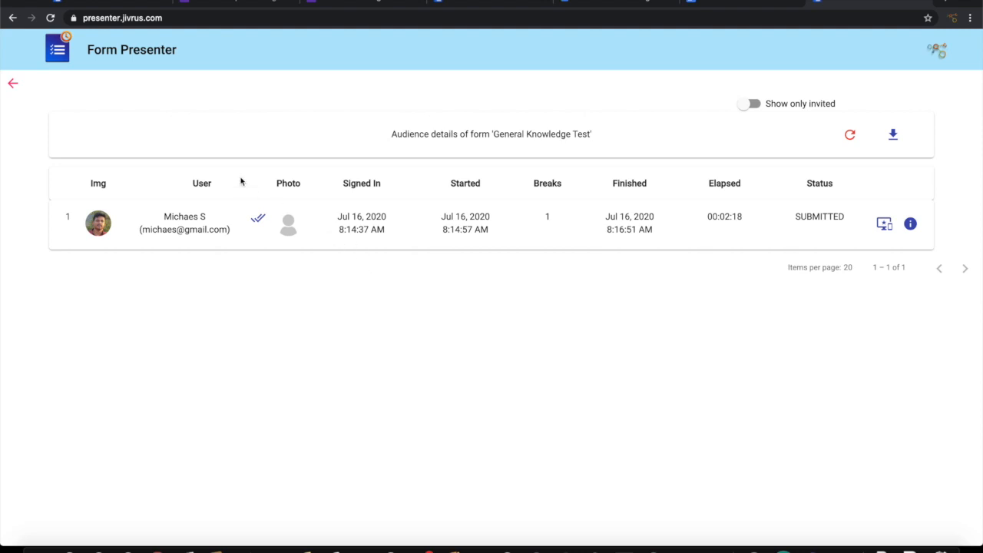
pyautogui.moveTo(244, 188)
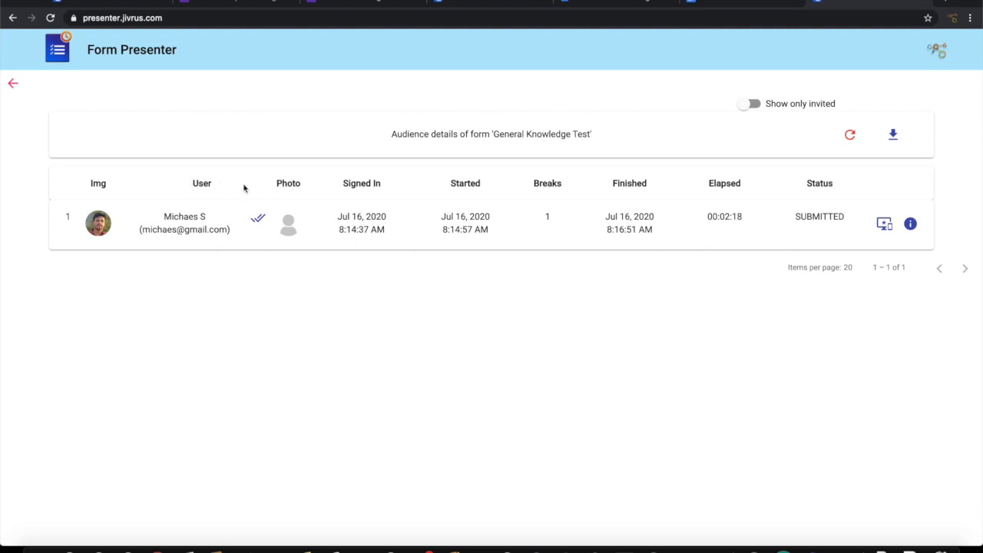
pyautogui.moveTo(138, 209)
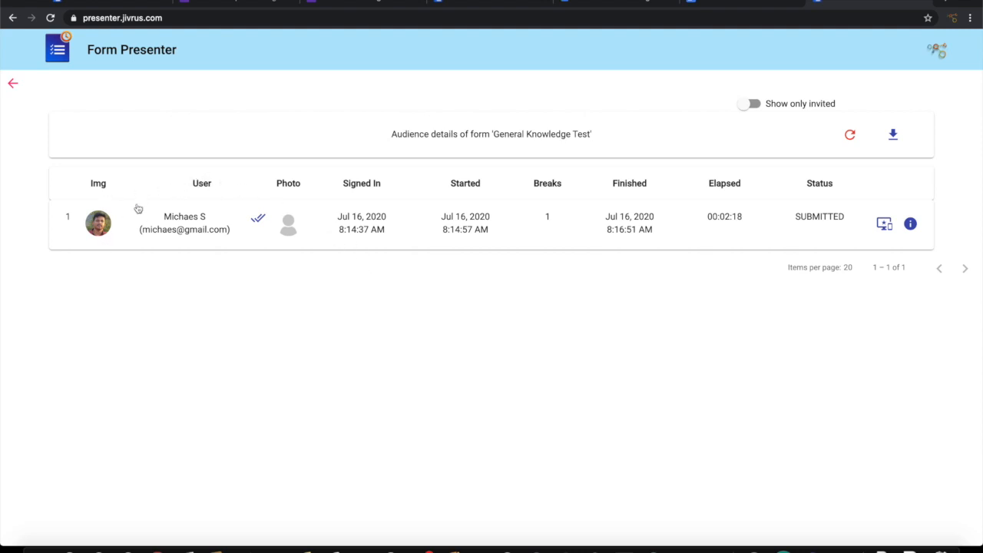
pyautogui.moveTo(304, 181)
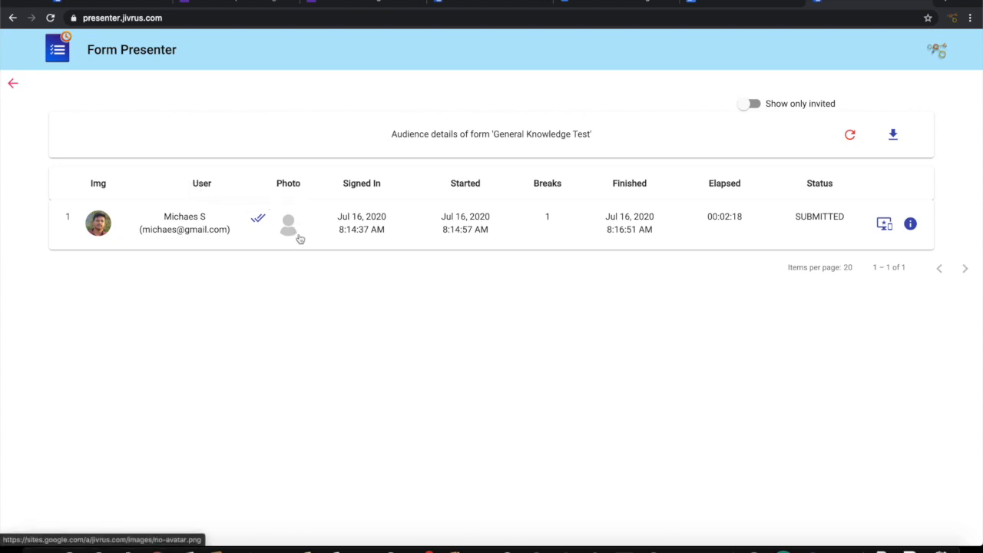
pyautogui.moveTo(318, 232)
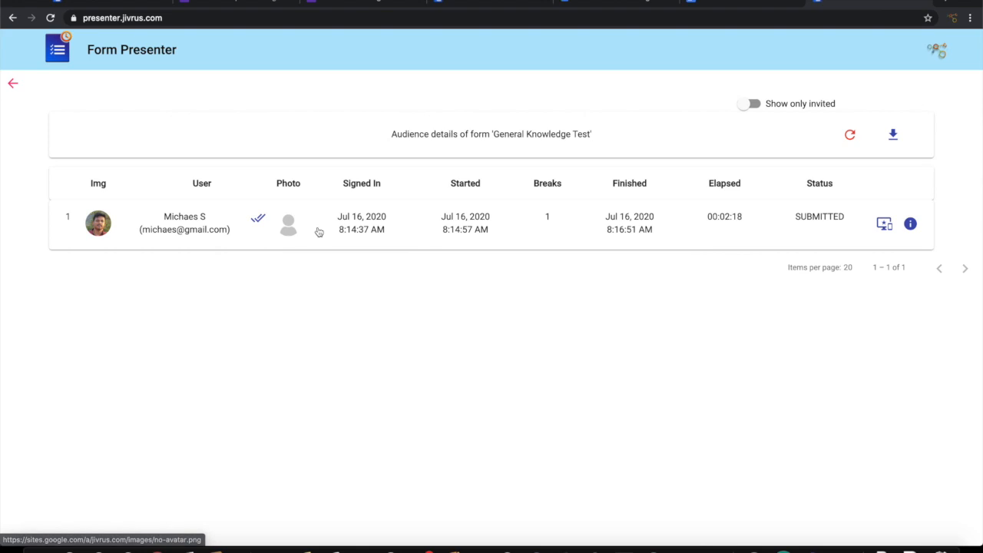
pyautogui.moveTo(422, 205)
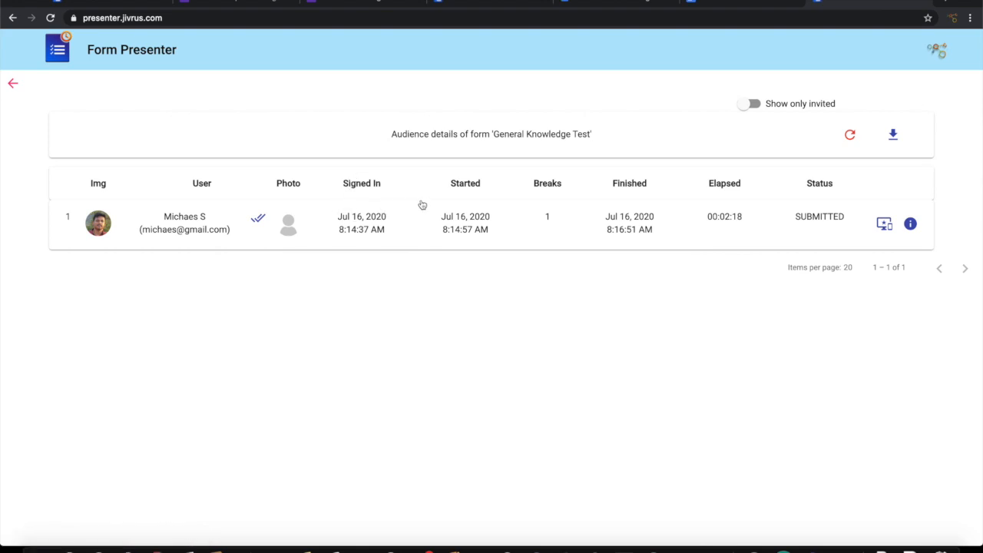
pyautogui.moveTo(480, 197)
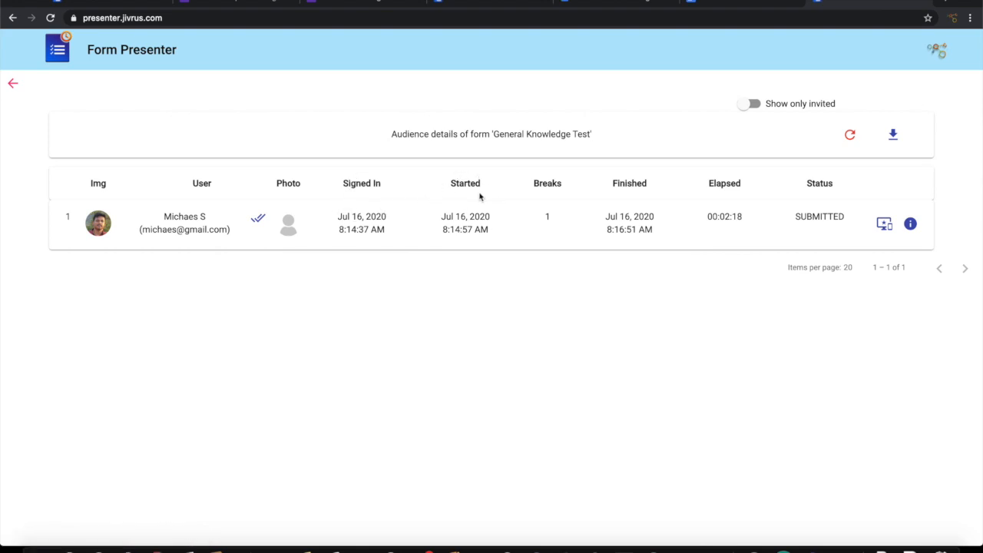
pyautogui.moveTo(578, 225)
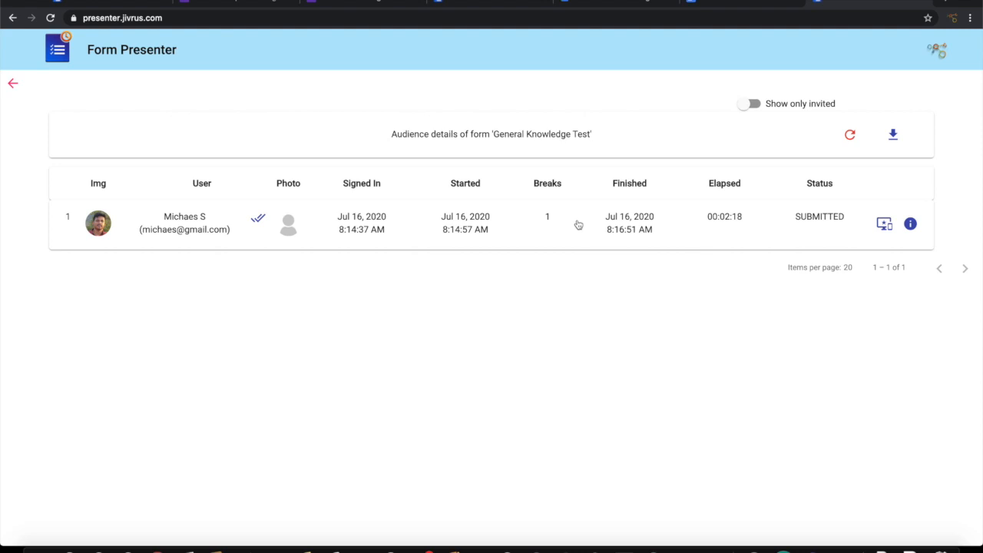
pyautogui.moveTo(626, 202)
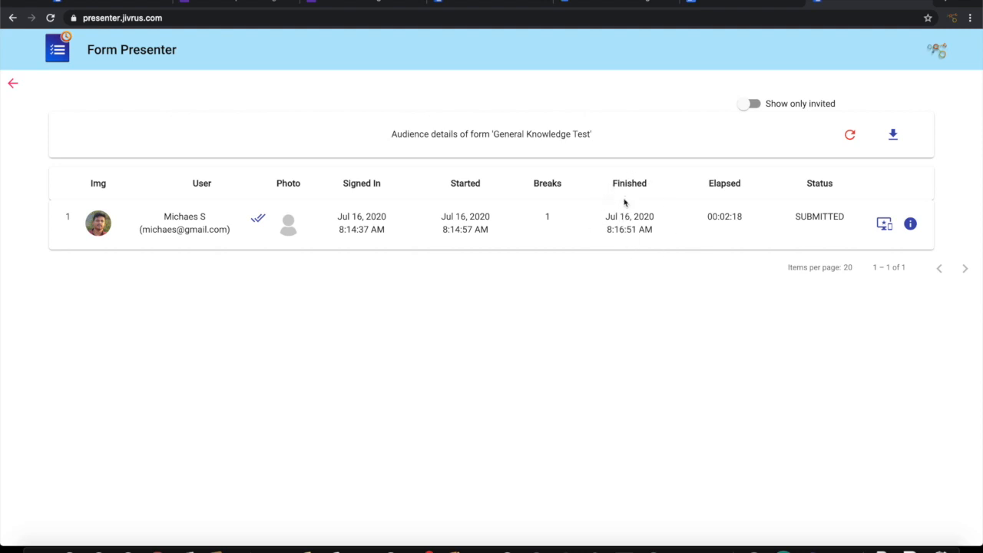
pyautogui.moveTo(688, 219)
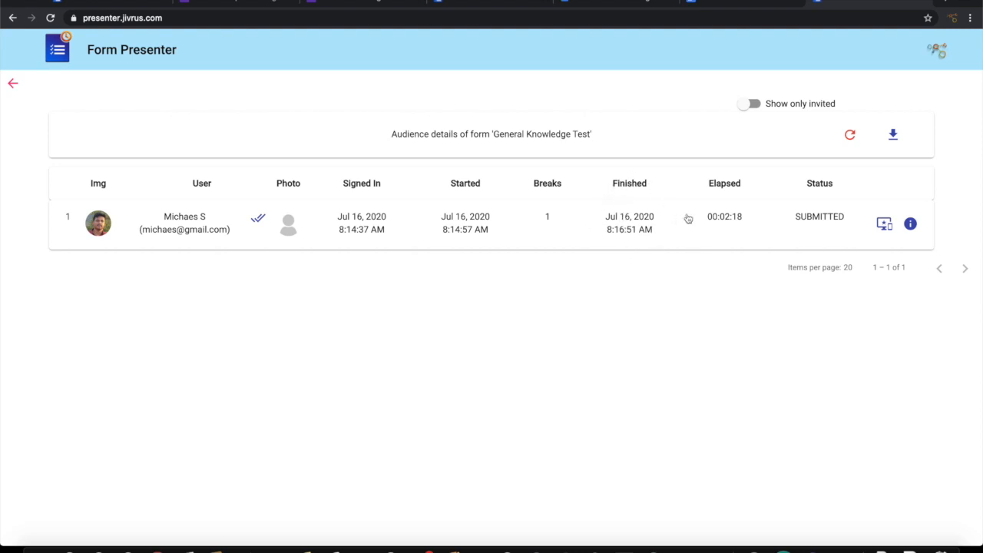
pyautogui.moveTo(753, 225)
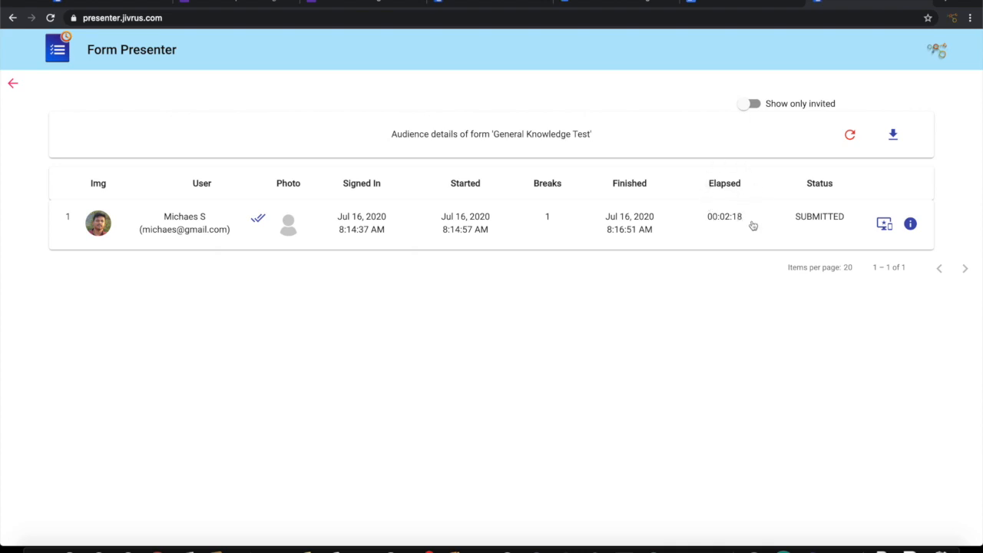
pyautogui.moveTo(697, 206)
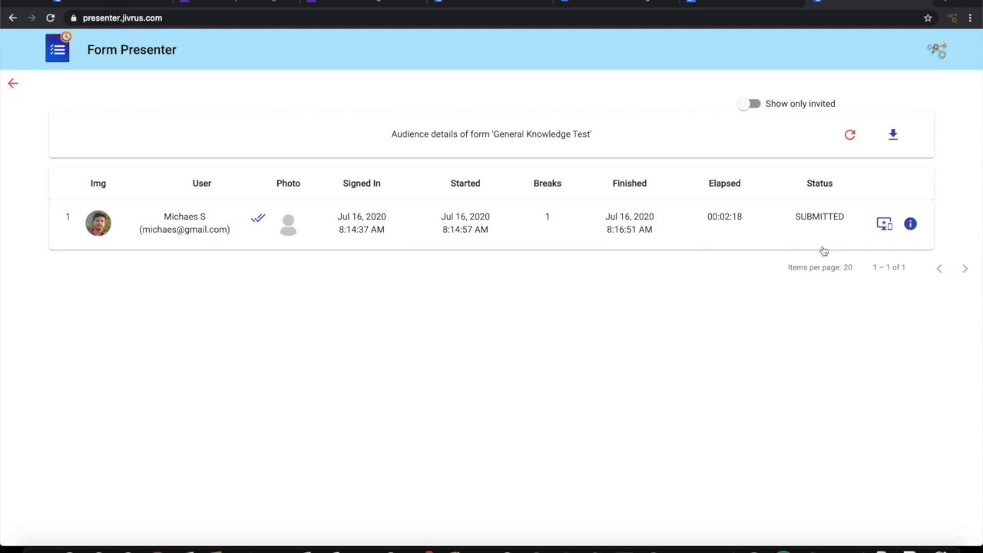
pyautogui.moveTo(839, 208)
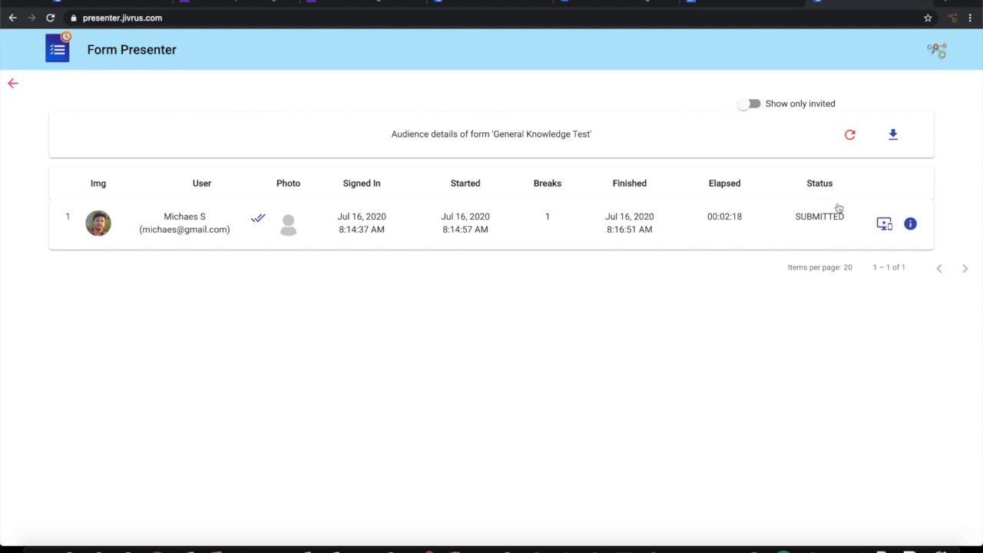
pyautogui.moveTo(775, 212)
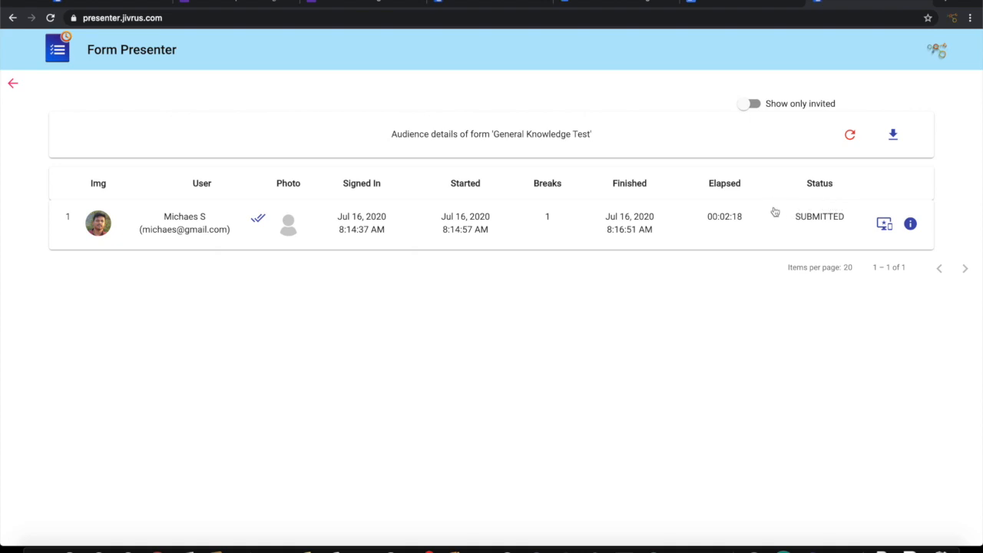
pyautogui.moveTo(843, 229)
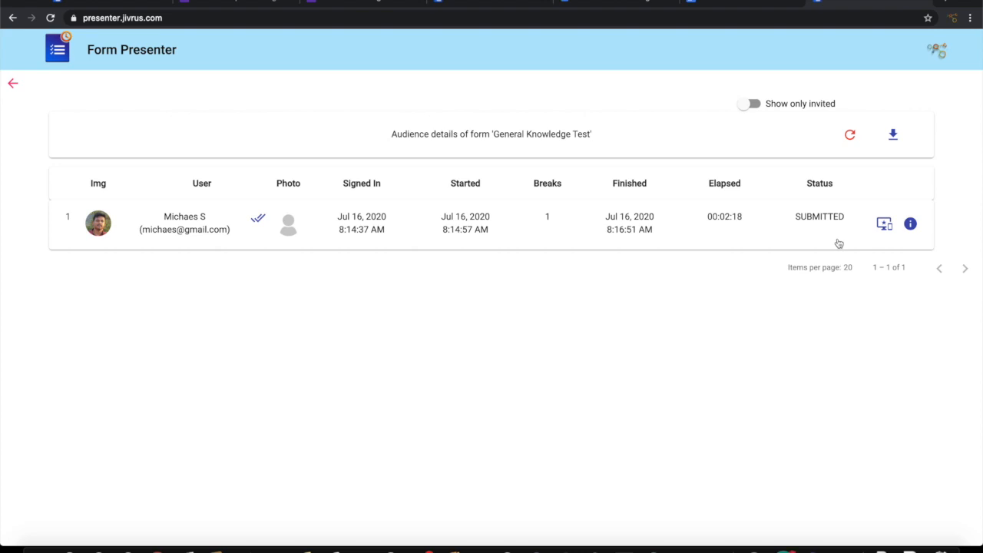
pyautogui.moveTo(858, 227)
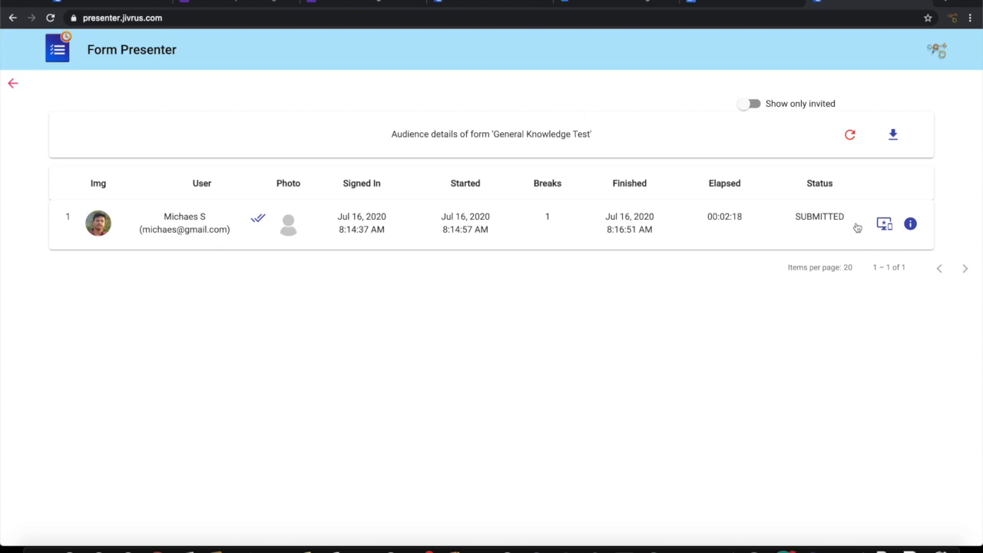
pyautogui.moveTo(884, 224)
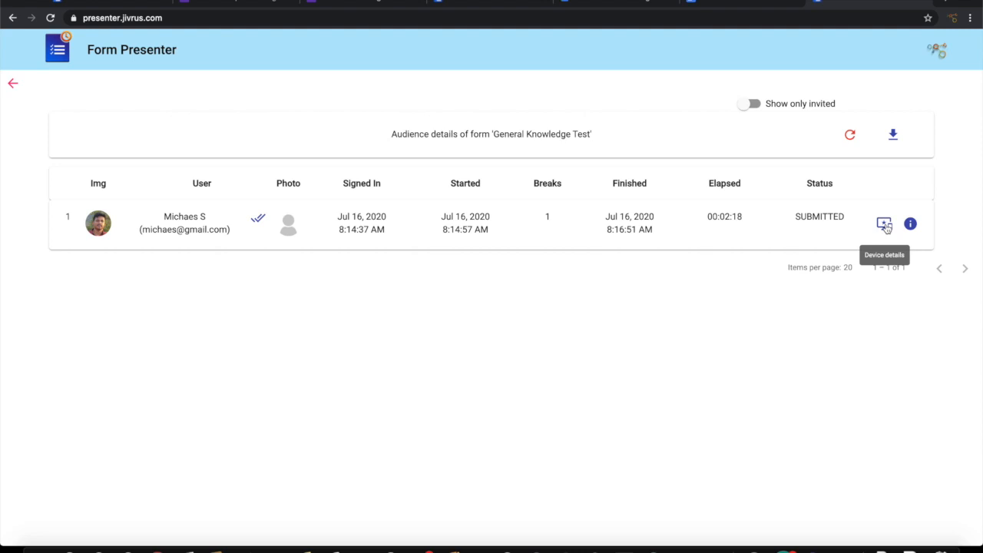
pyautogui.click(910, 224)
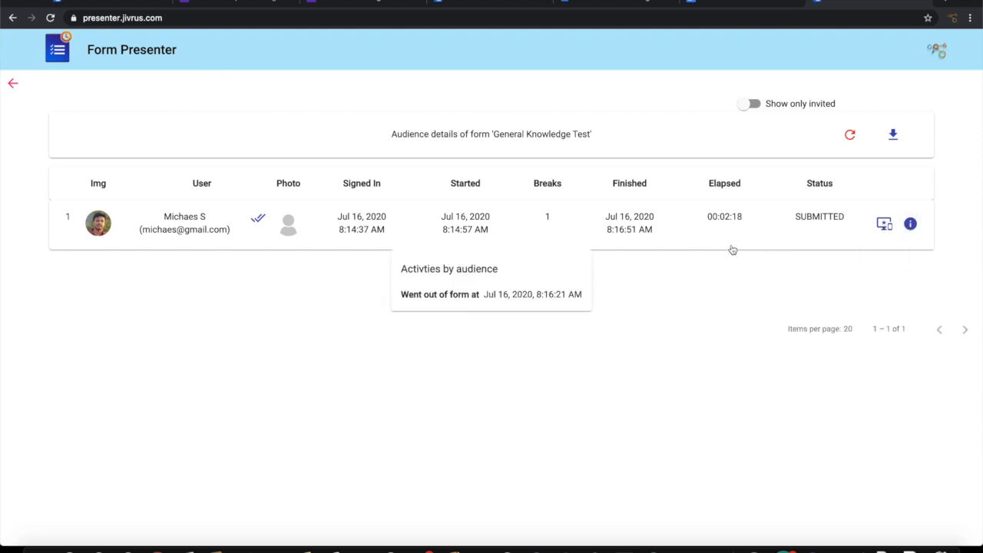
pyautogui.moveTo(700, 261)
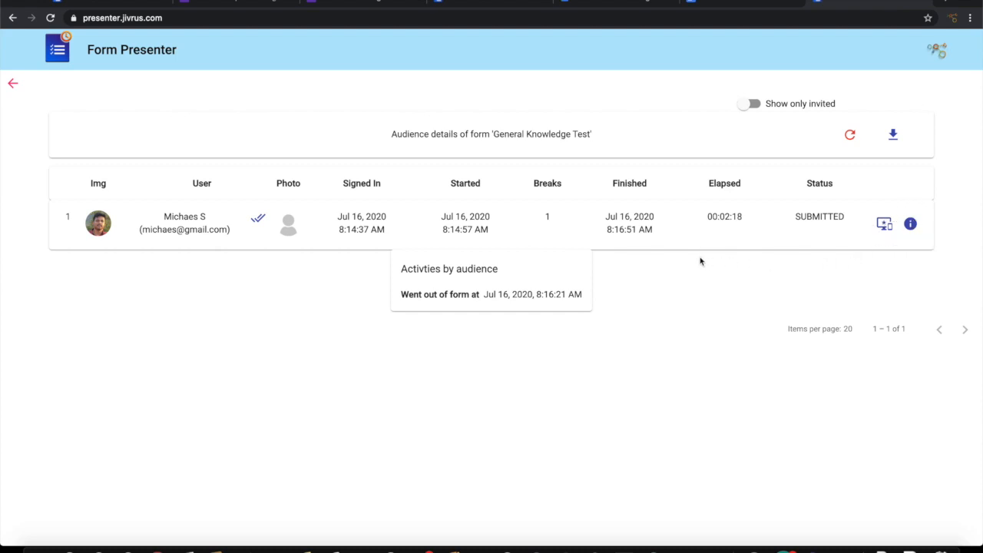
pyautogui.moveTo(762, 272)
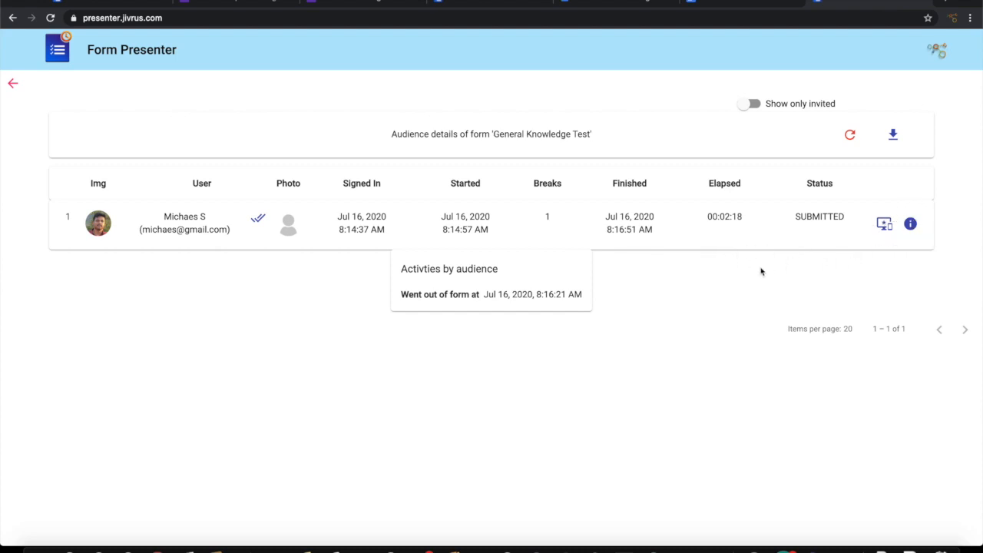
pyautogui.moveTo(710, 280)
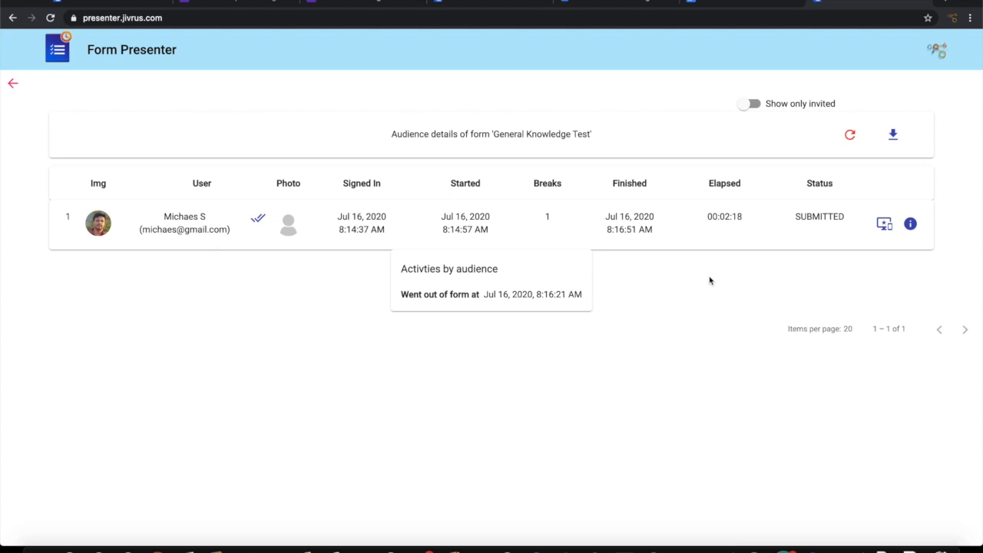
pyautogui.click(849, 134)
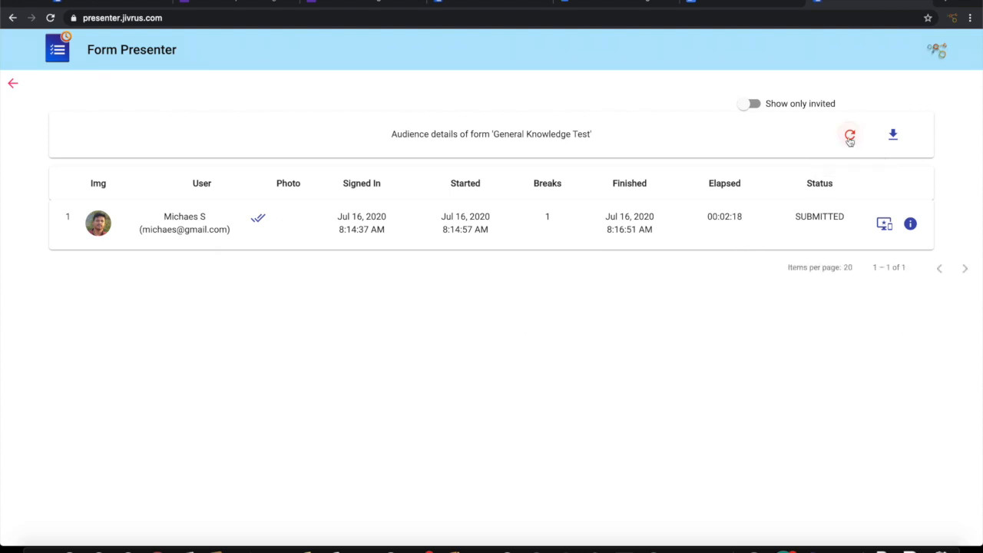
pyautogui.click(849, 136)
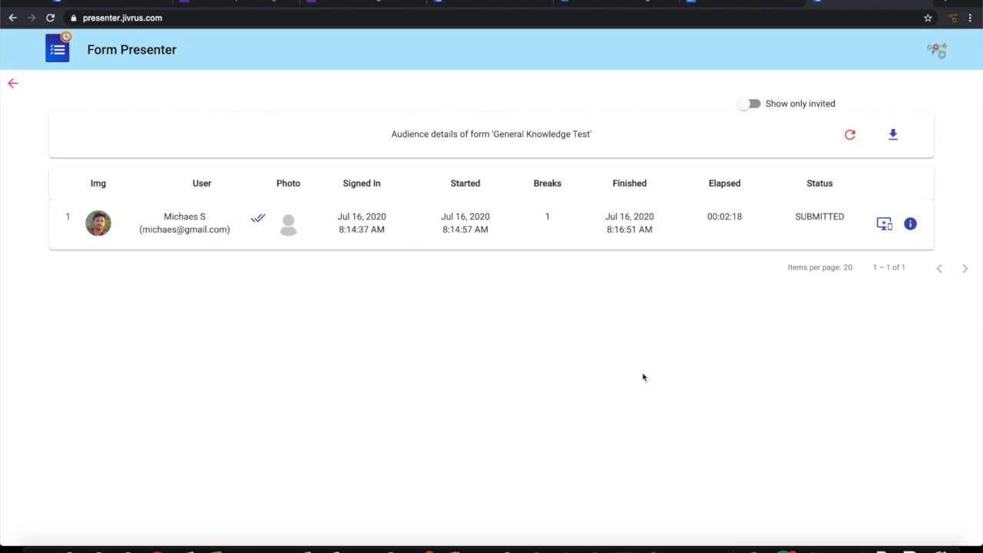
pyautogui.moveTo(894, 134)
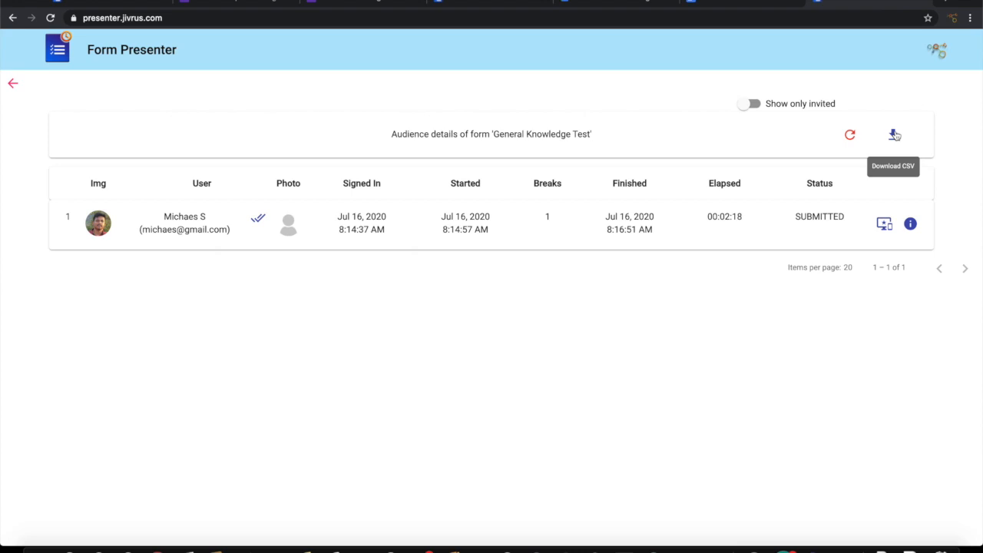
pyautogui.moveTo(819, 299)
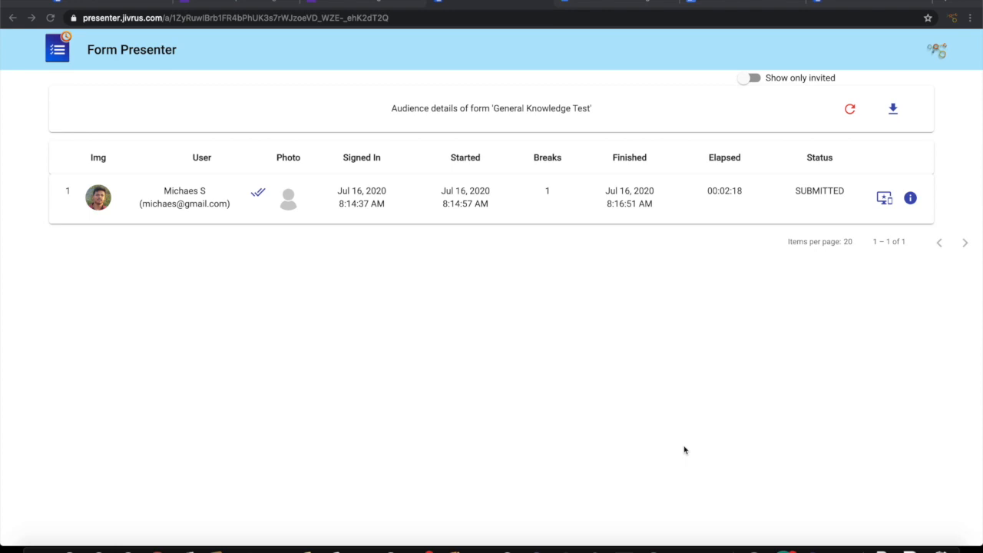
pyautogui.moveTo(701, 284)
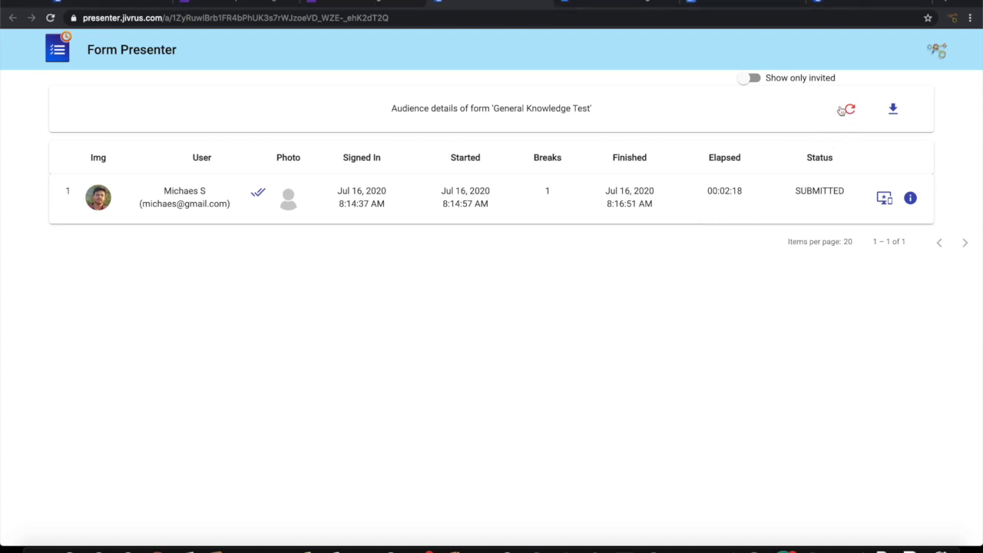
pyautogui.moveTo(848, 109)
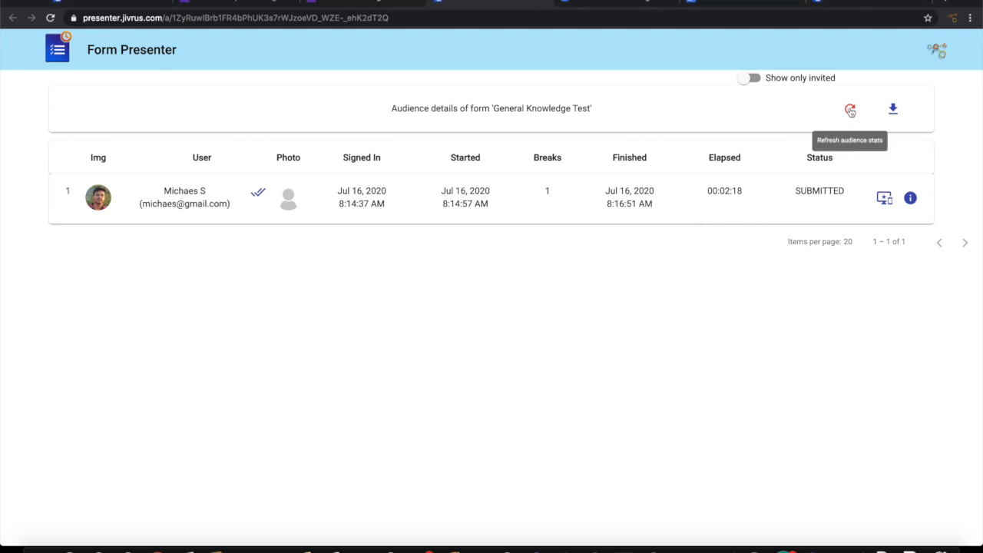
pyautogui.click(850, 108)
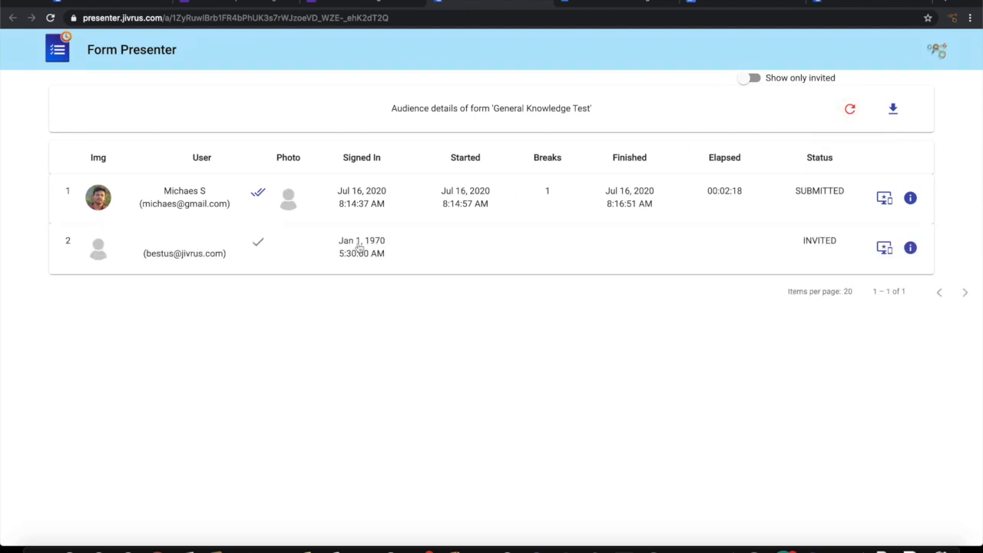
pyautogui.moveTo(259, 278)
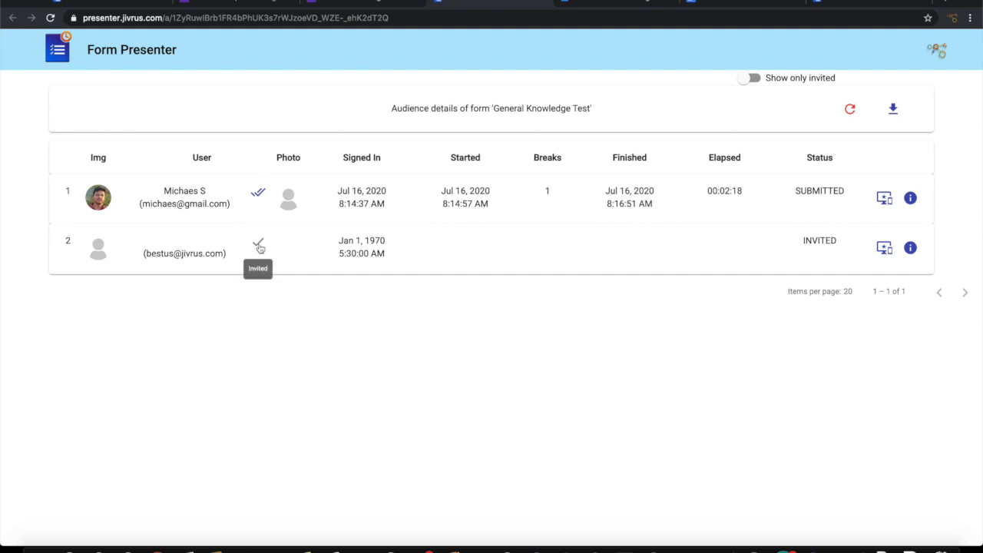
pyautogui.moveTo(258, 192)
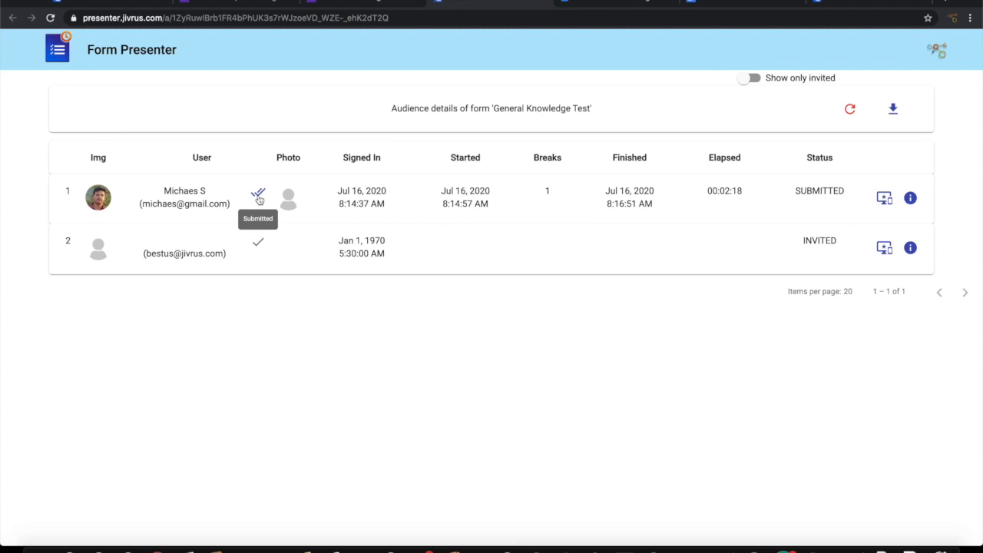
pyautogui.moveTo(825, 160)
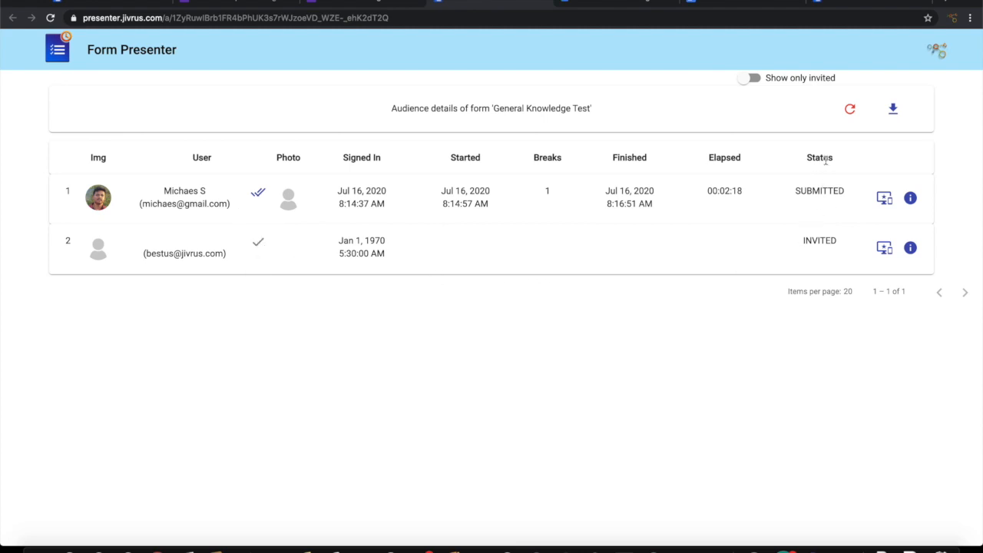
pyautogui.moveTo(470, 251)
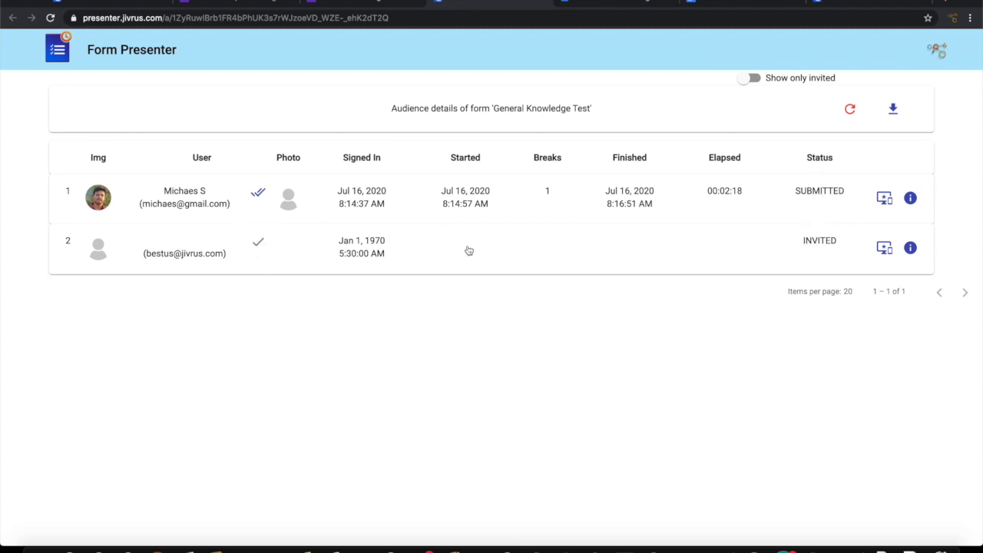
pyautogui.moveTo(763, 257)
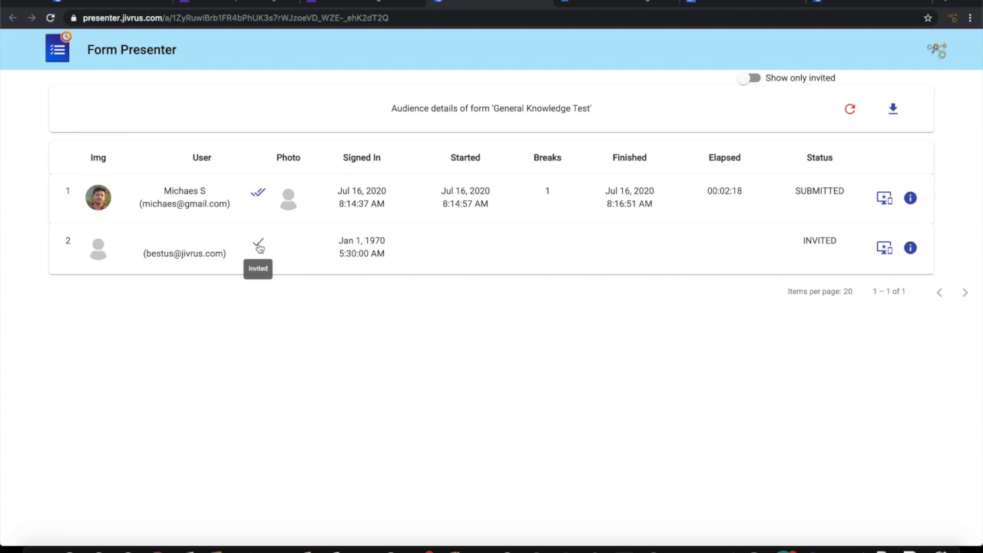
pyautogui.moveTo(275, 251)
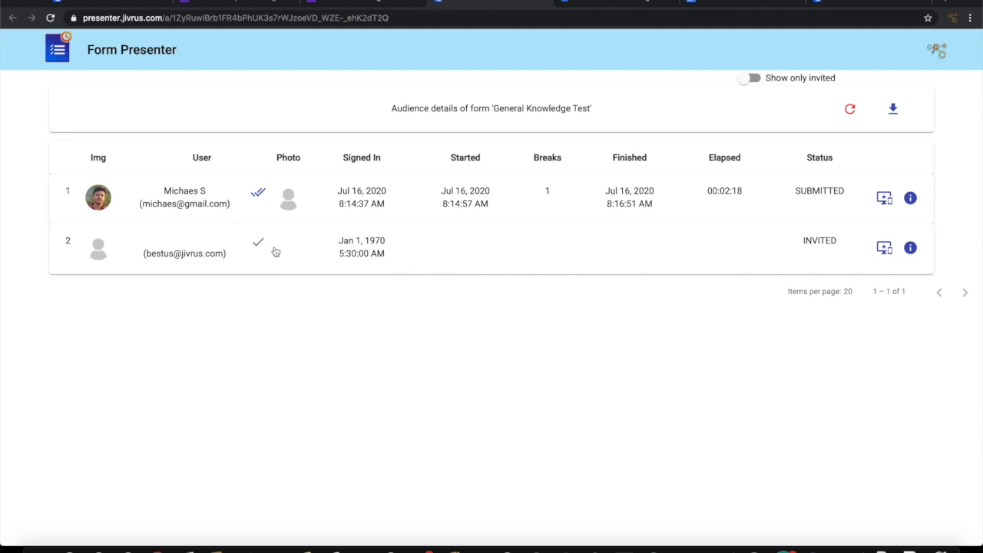
pyautogui.moveTo(259, 244)
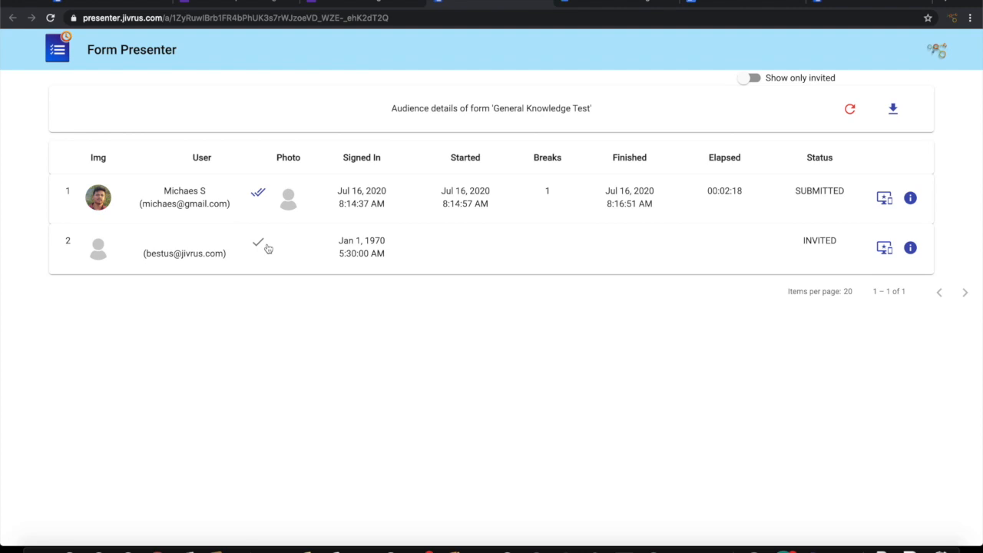
pyautogui.moveTo(258, 193)
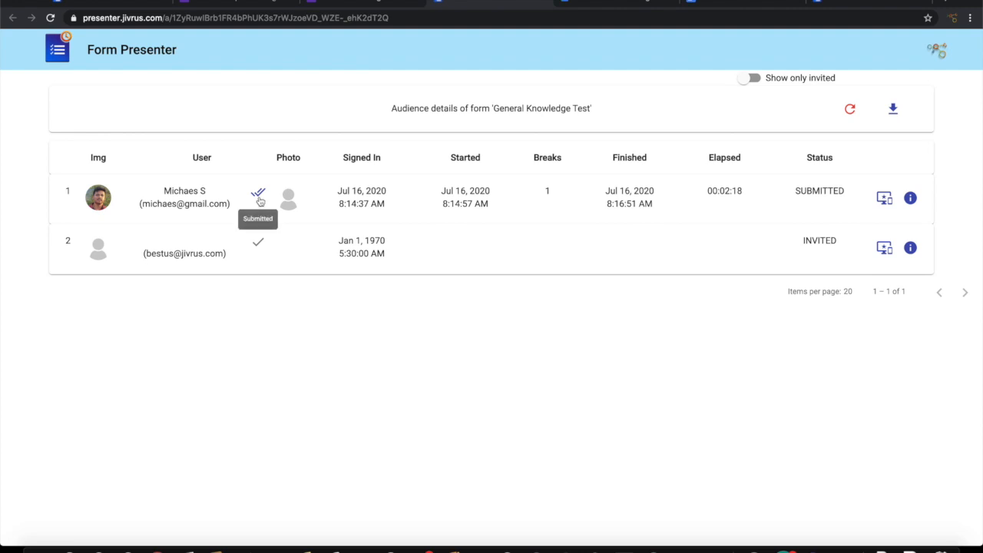
pyautogui.moveTo(261, 217)
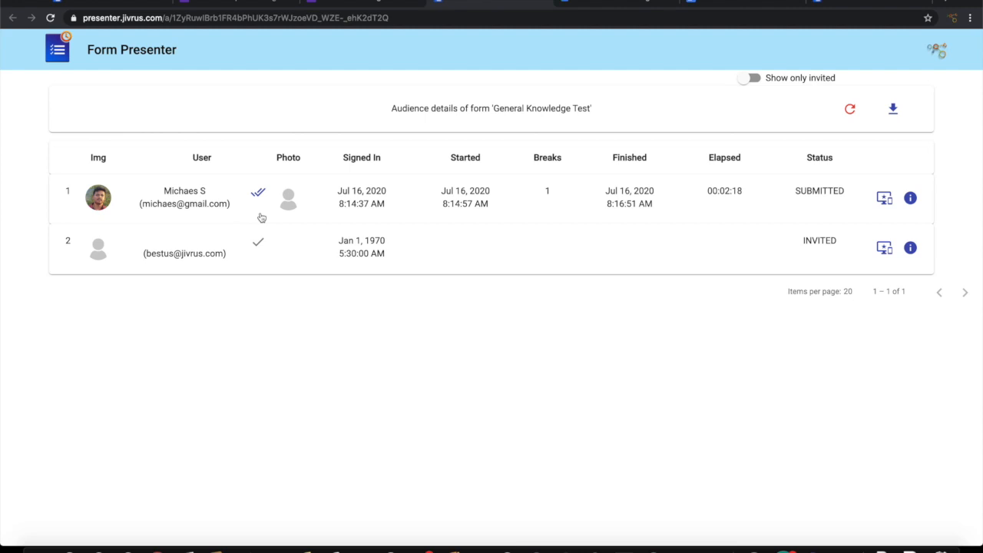
pyautogui.moveTo(813, 156)
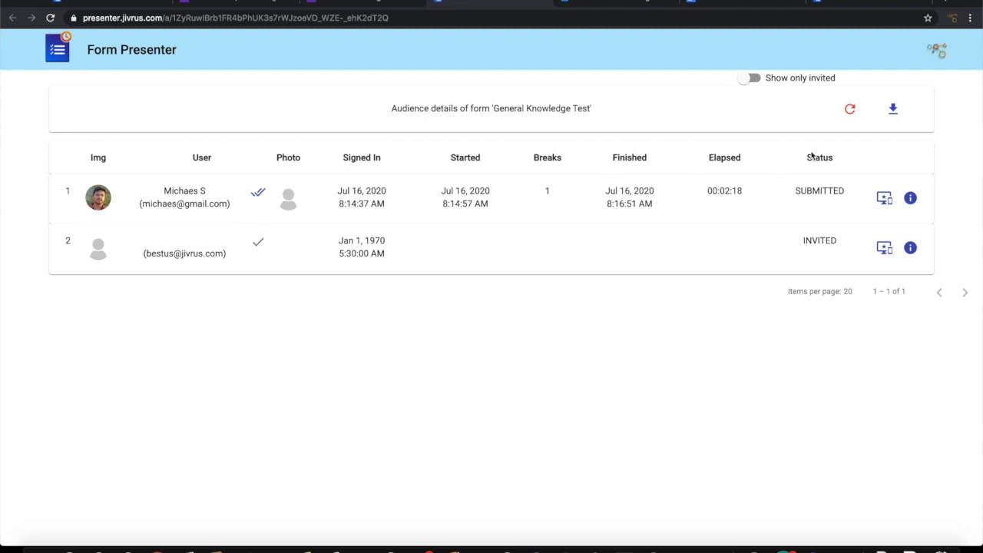
pyautogui.click(849, 110)
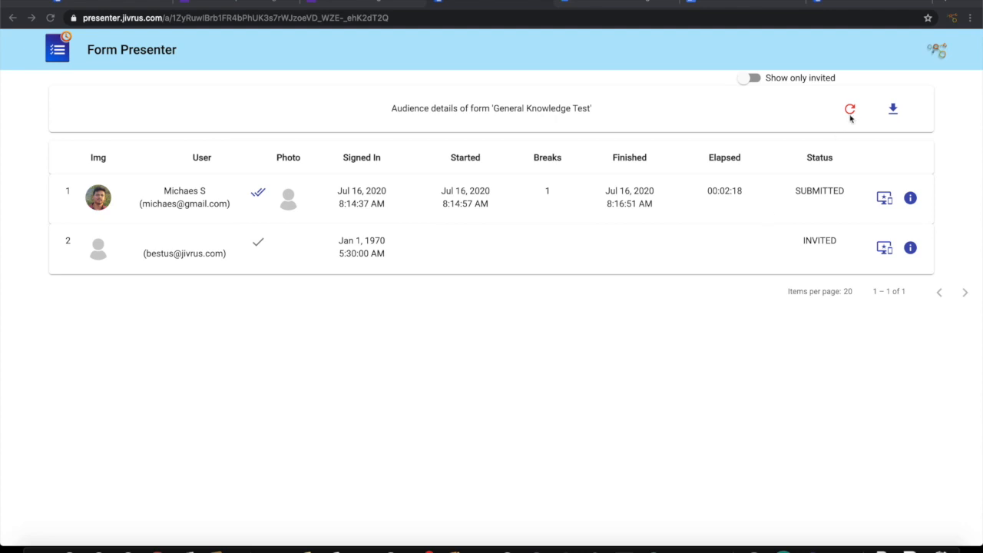
# Refresh audience stats until the second respondent shows STARTED at 11:04:09 AM
pyautogui.click(849, 109)
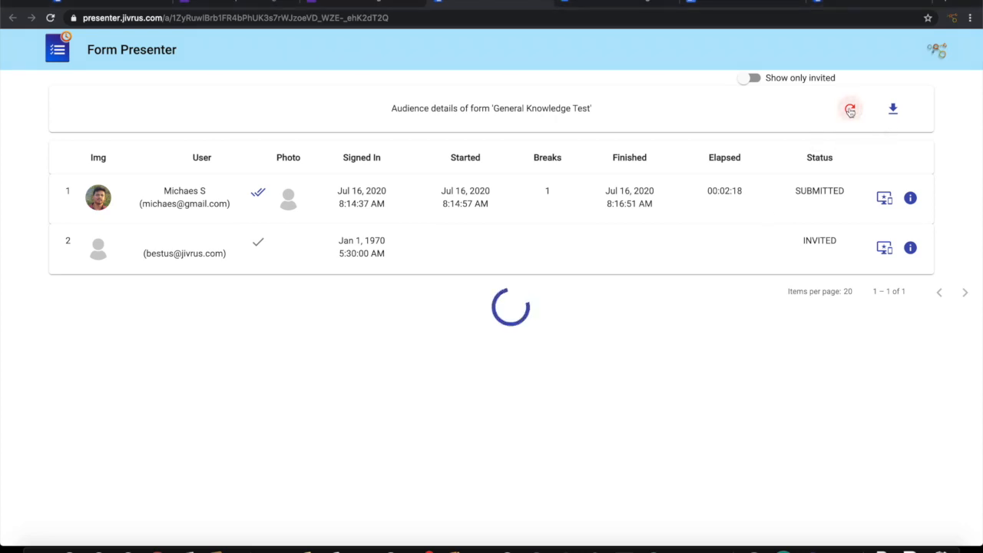
pyautogui.click(850, 108)
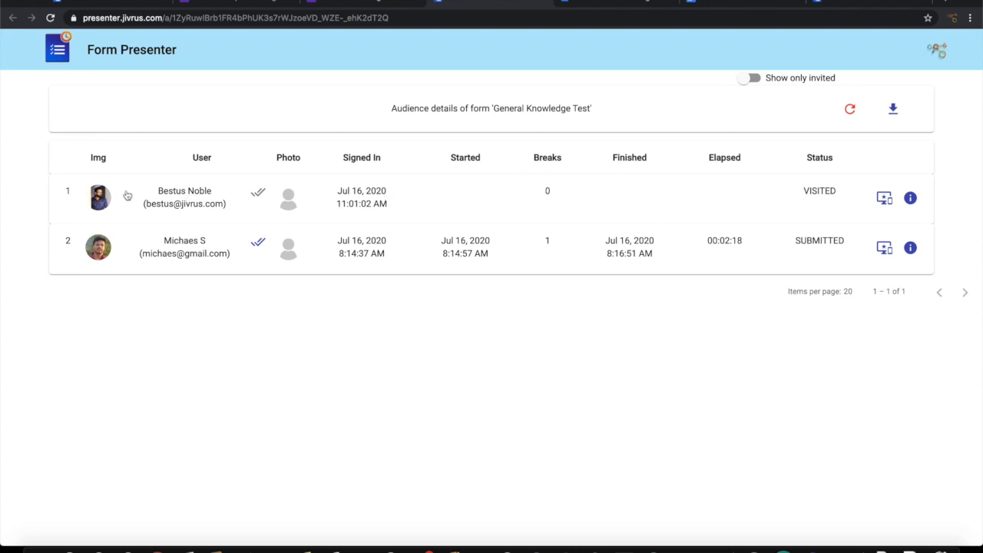
pyautogui.moveTo(307, 195)
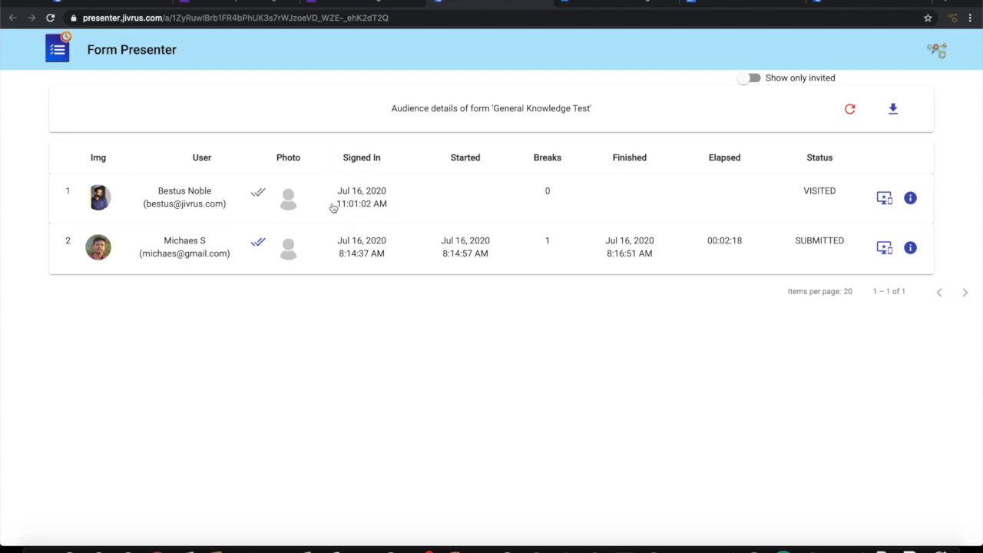
pyautogui.moveTo(393, 185)
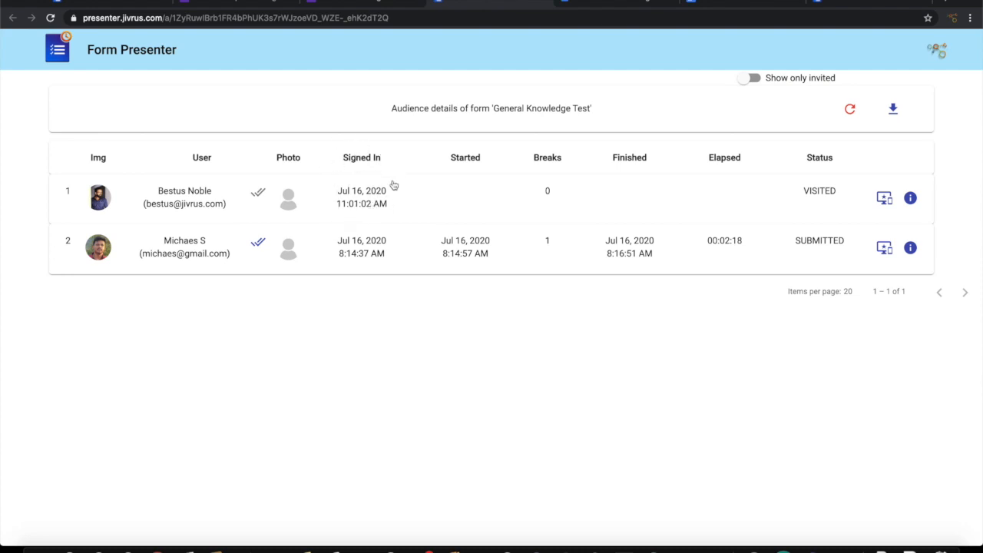
pyautogui.moveTo(326, 205)
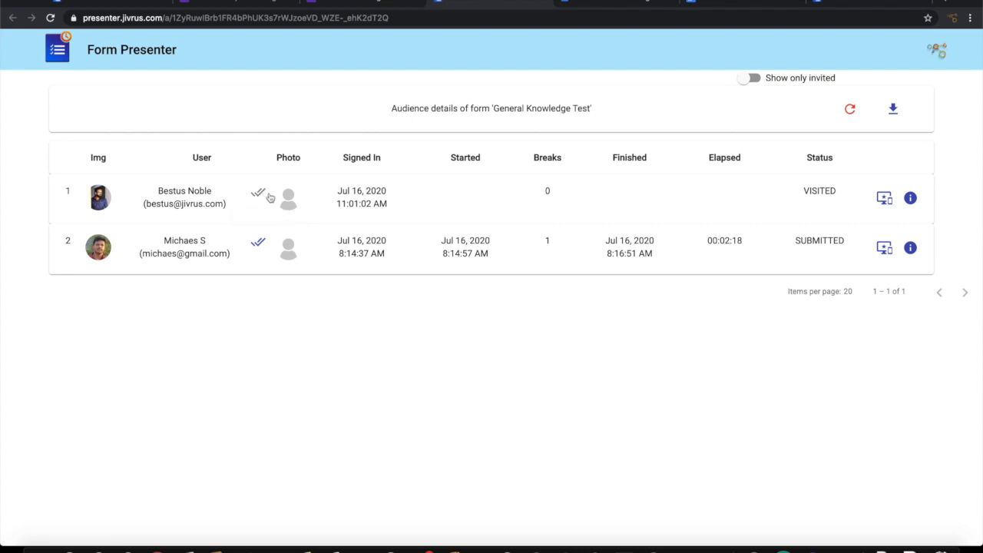
pyautogui.moveTo(769, 202)
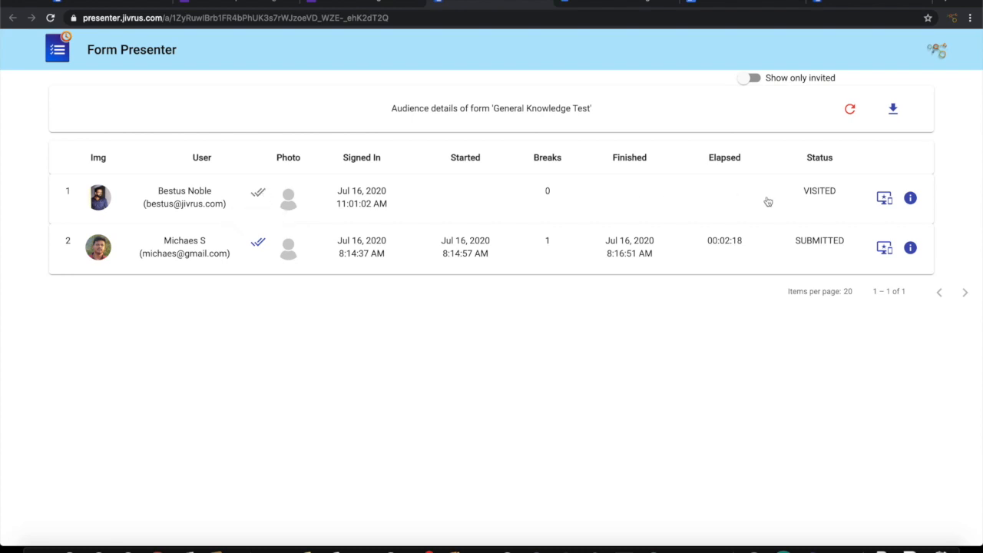
pyautogui.moveTo(776, 202)
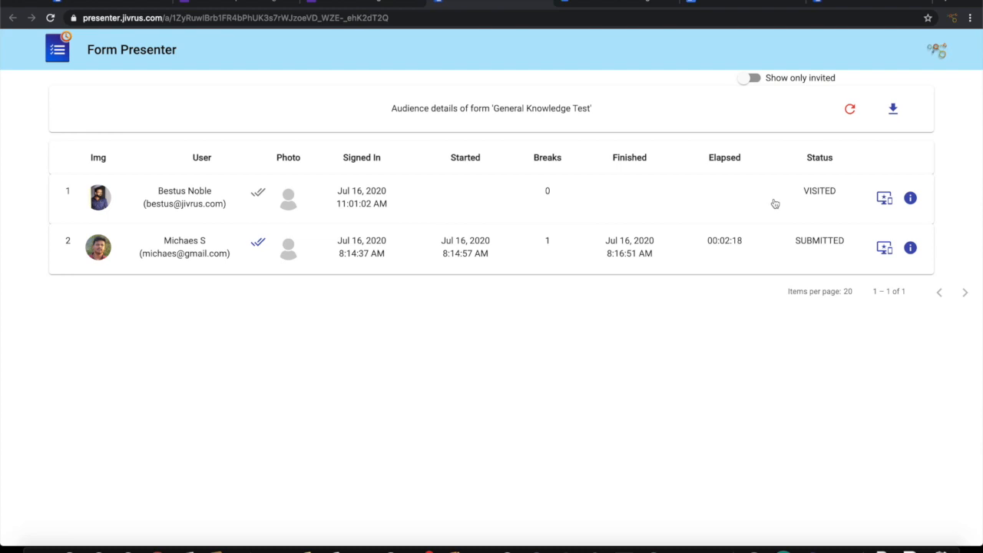
pyautogui.moveTo(818, 448)
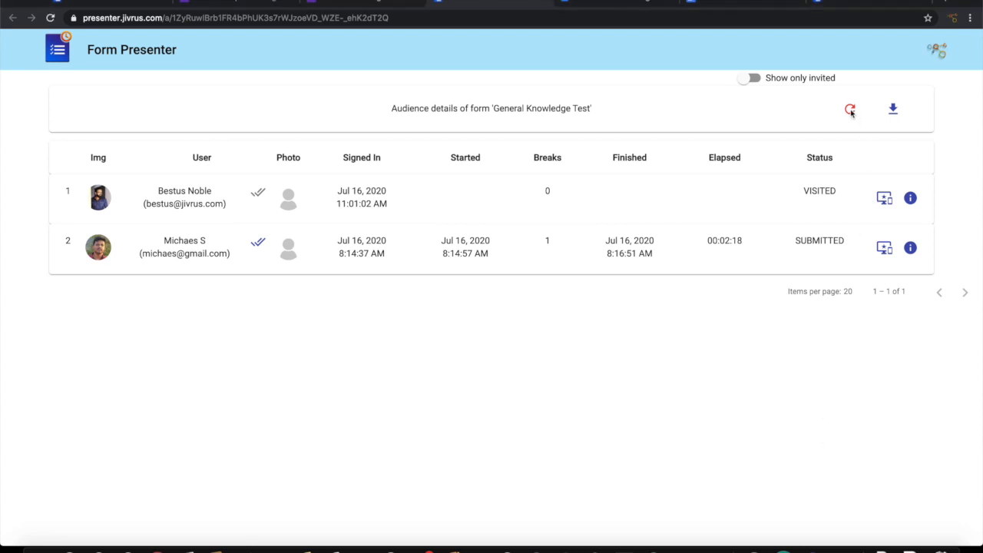
pyautogui.click(849, 109)
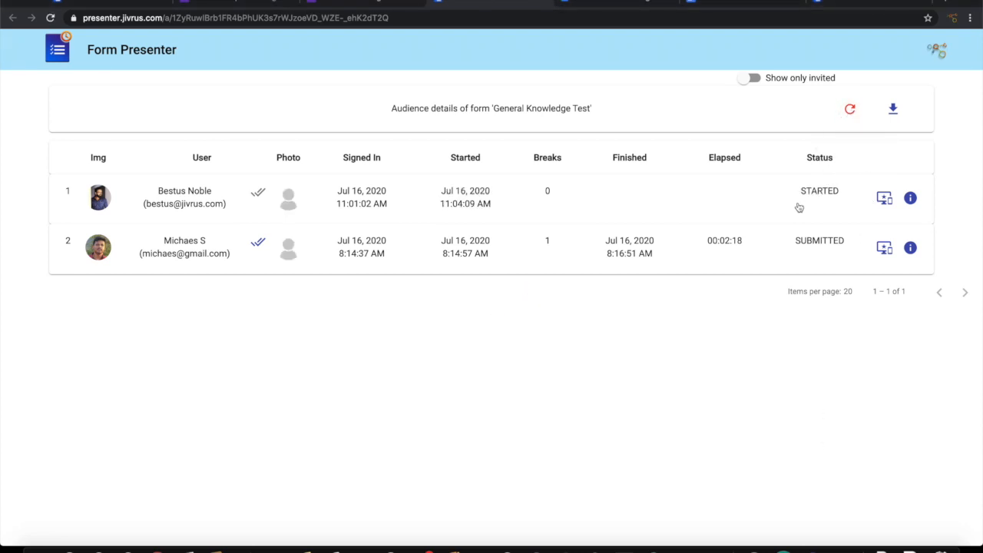
pyautogui.moveTo(847, 198)
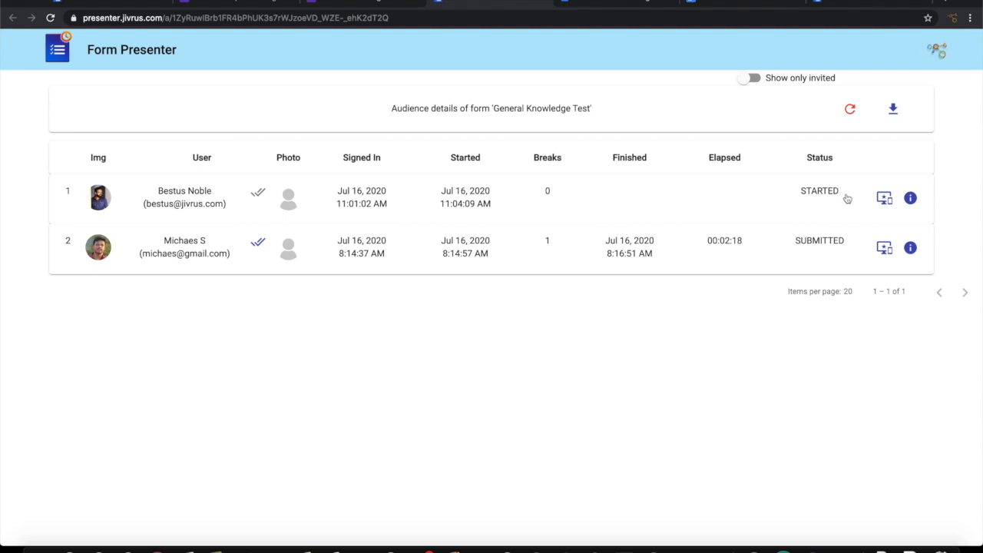
pyautogui.moveTo(831, 208)
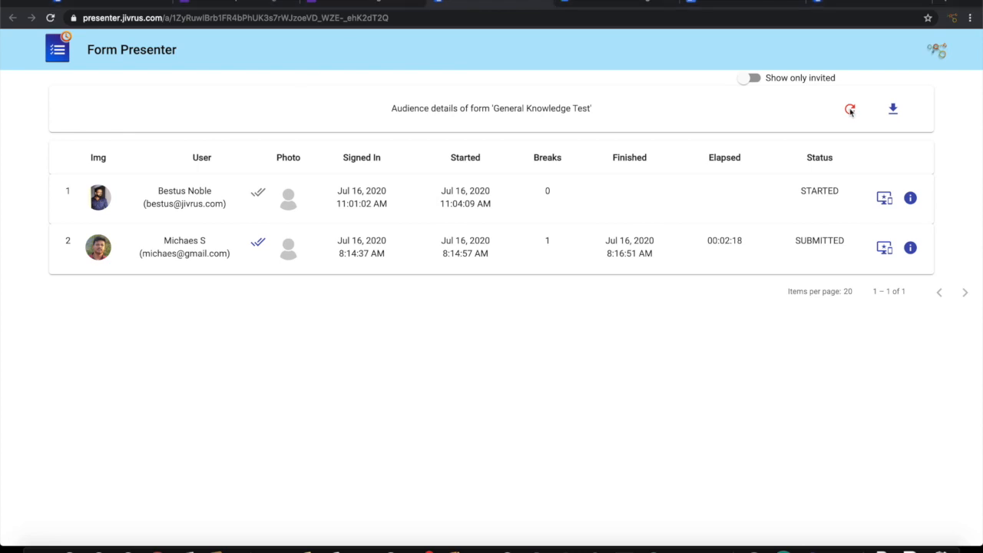
# Refresh audience stats to show the second respondent TIMED-OUT with 3:00 elapsed
pyautogui.click(850, 108)
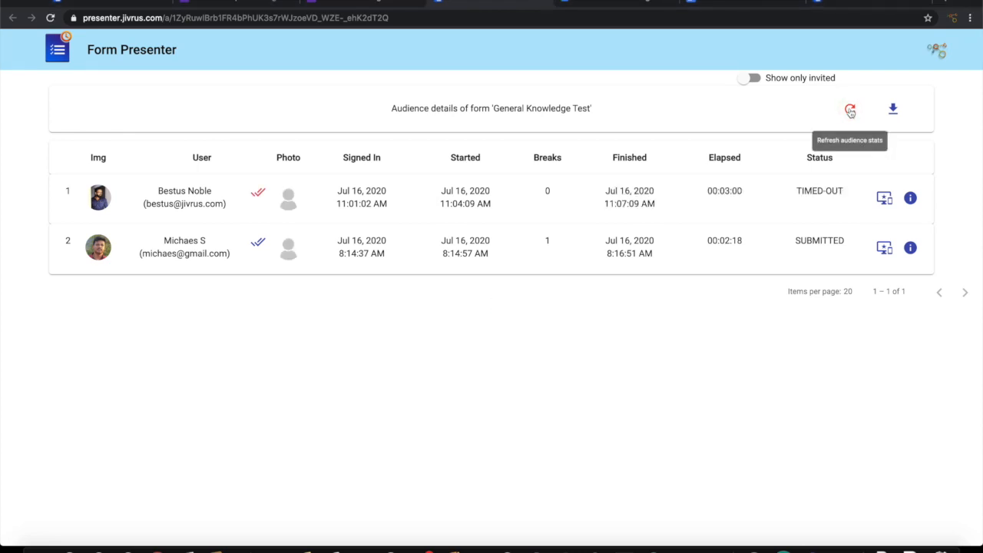
pyautogui.moveTo(803, 167)
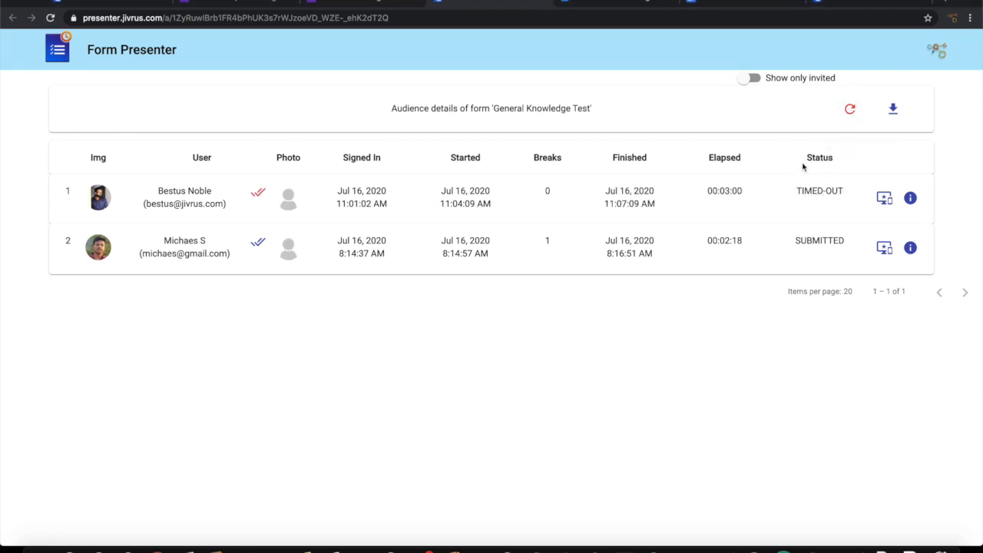
pyautogui.moveTo(561, 194)
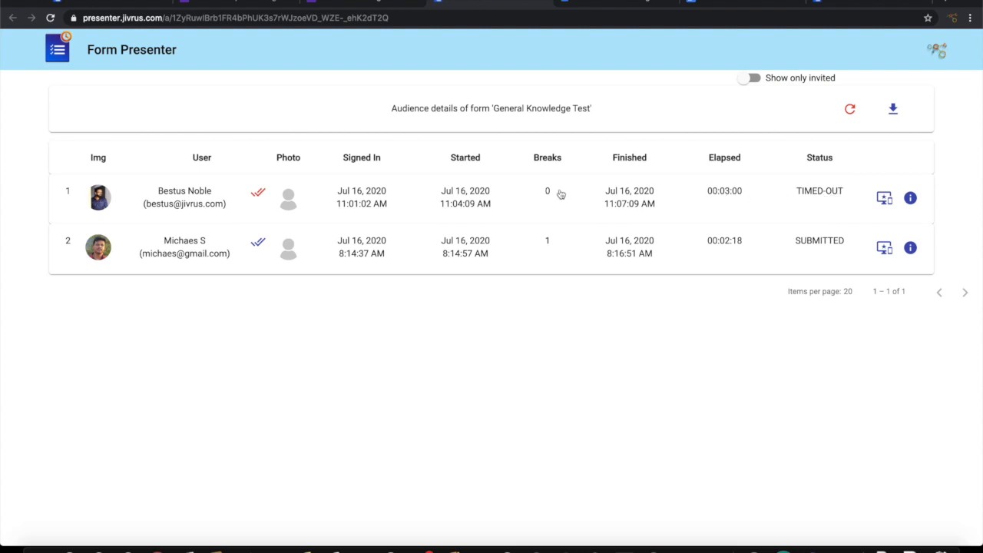
pyautogui.moveTo(676, 169)
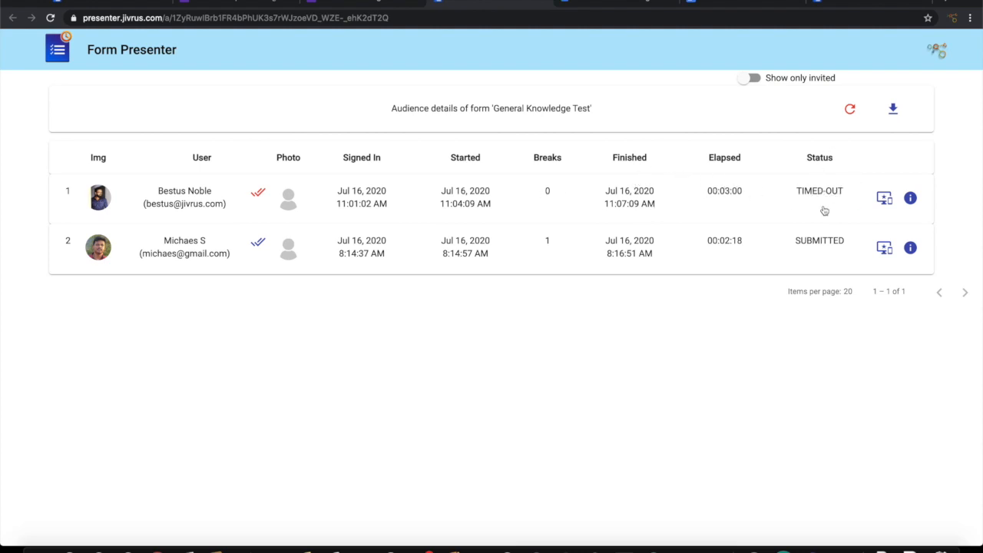
pyautogui.moveTo(258, 191)
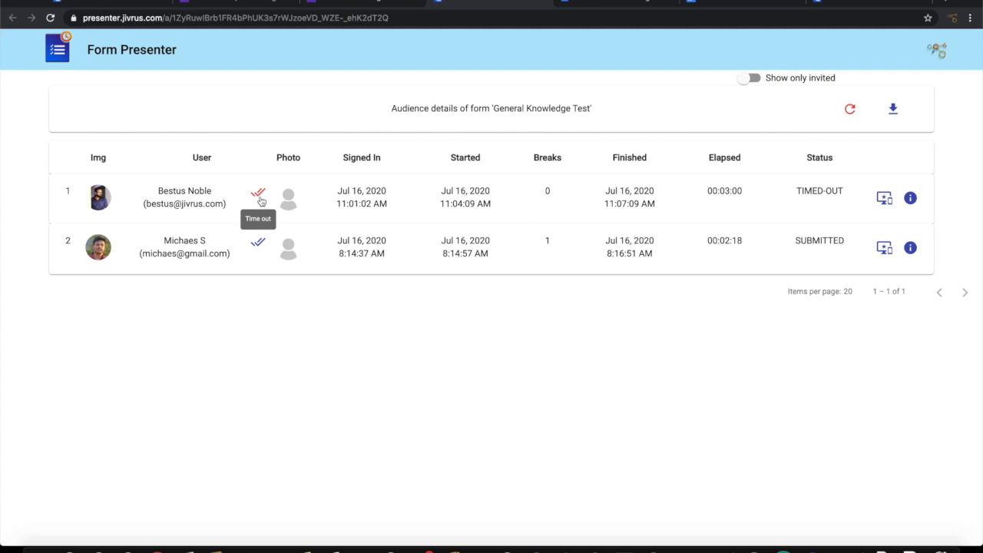
pyautogui.moveTo(522, 315)
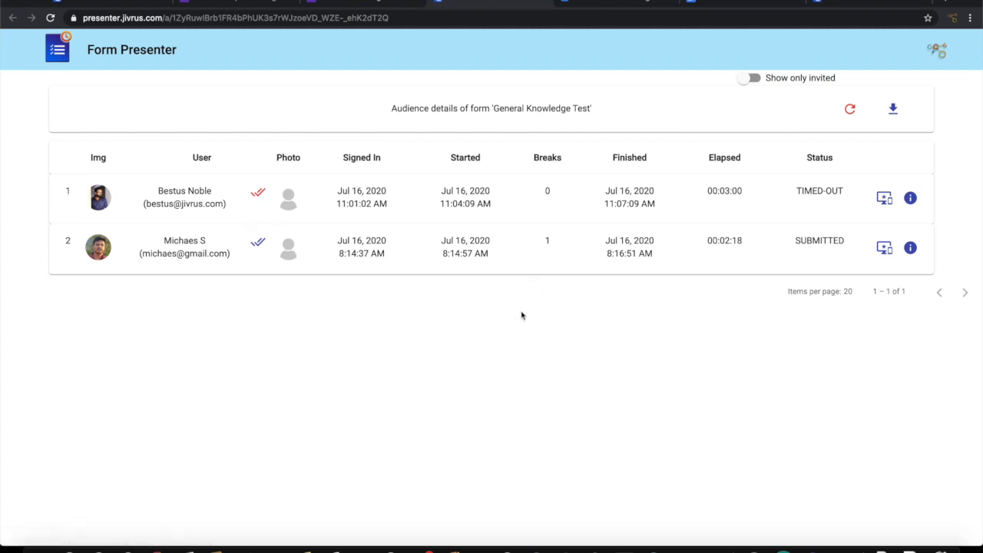
pyautogui.moveTo(504, 339)
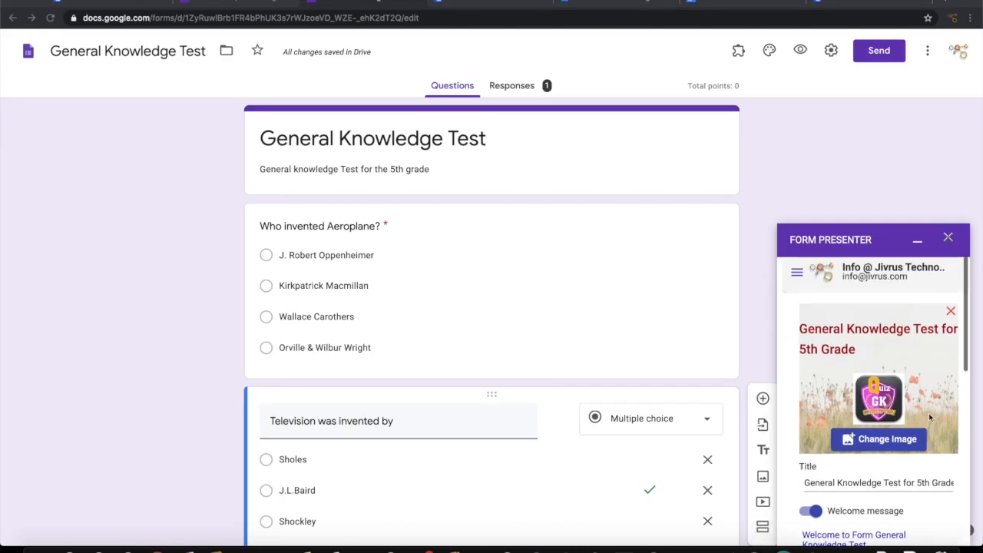
# Scroll the Form Presenter sidebar down to the Time Control settings
pyautogui.scroll(-3)
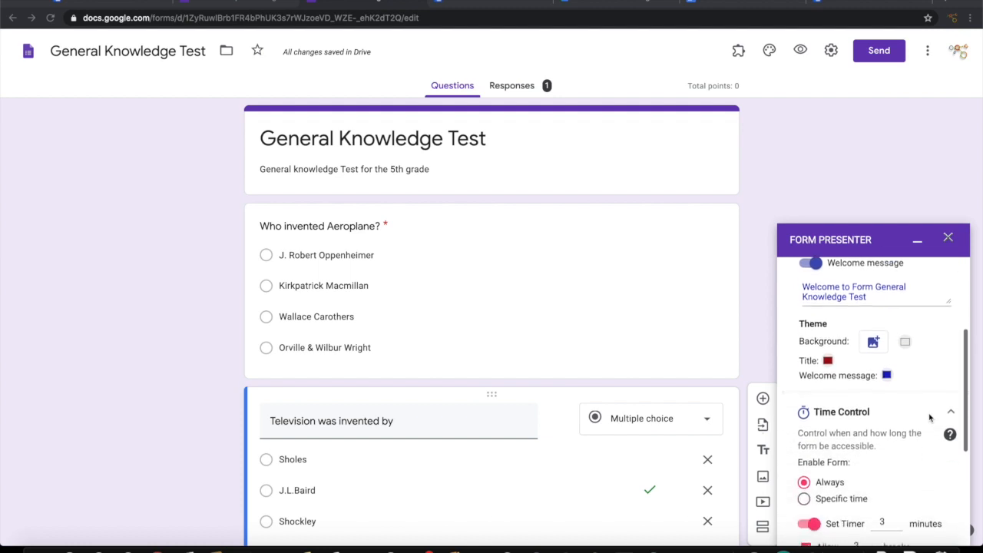